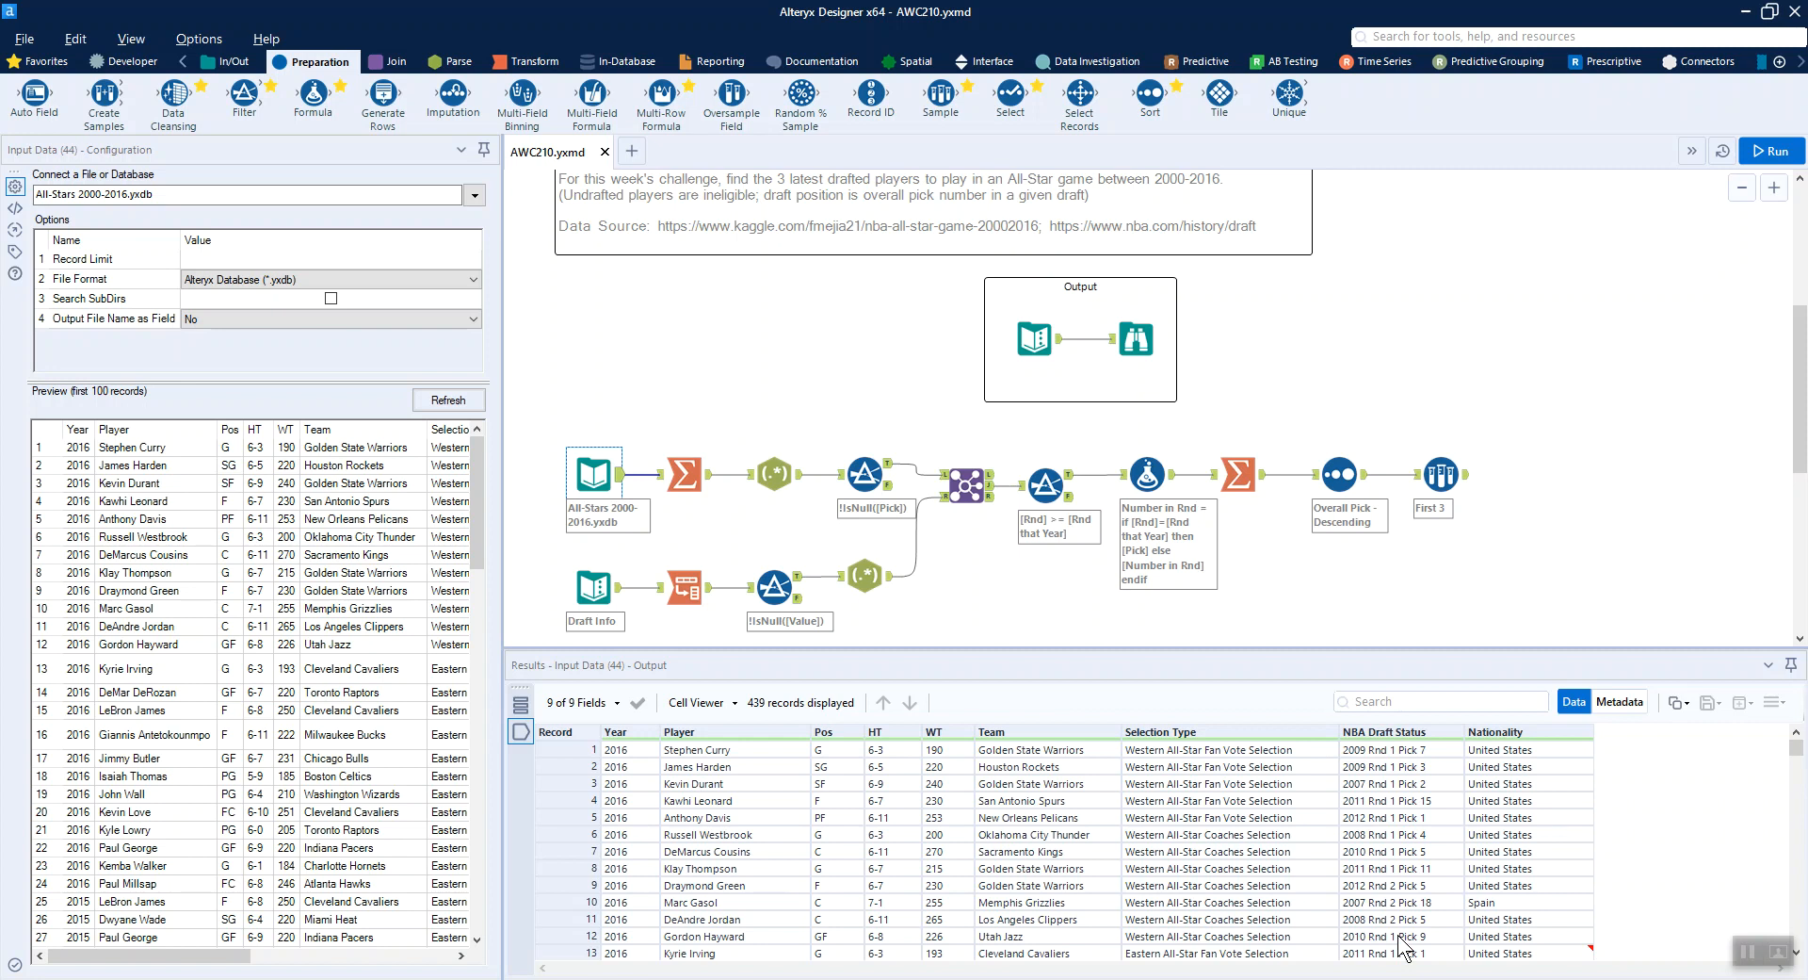
mouse_move(783, 825)
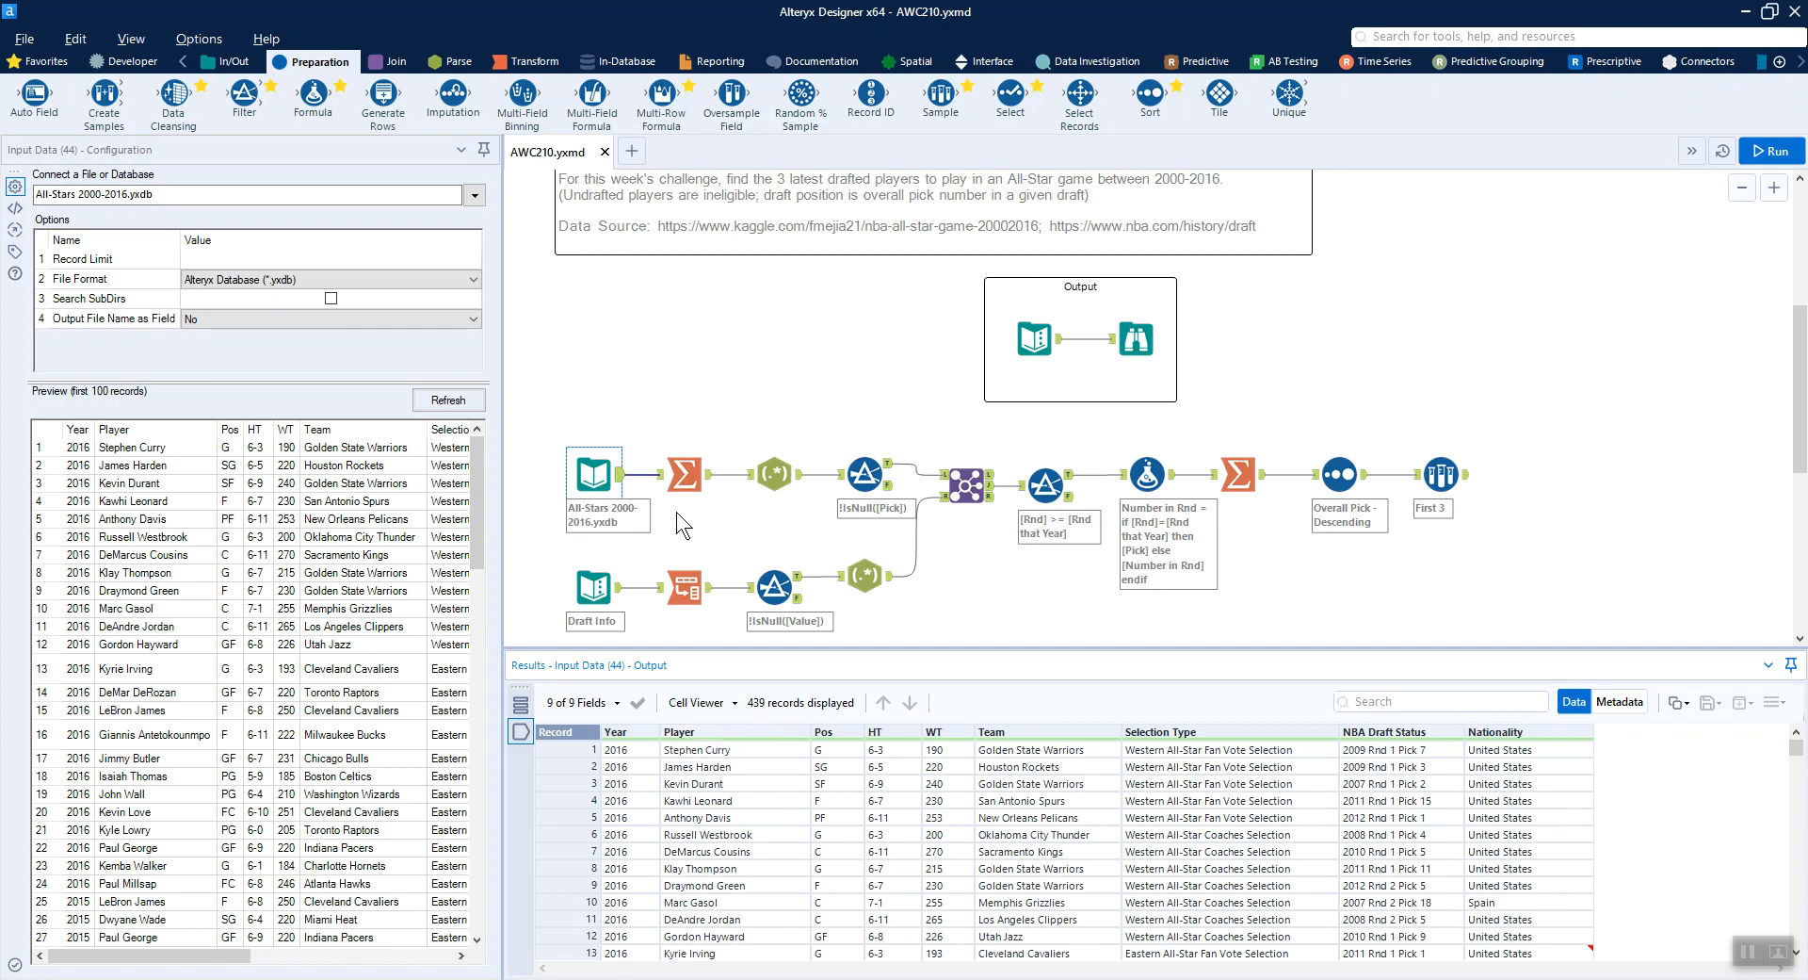
- Show the Summarize grouping by Player and NBA Draft Status yielding 123 unique records
click(684, 475)
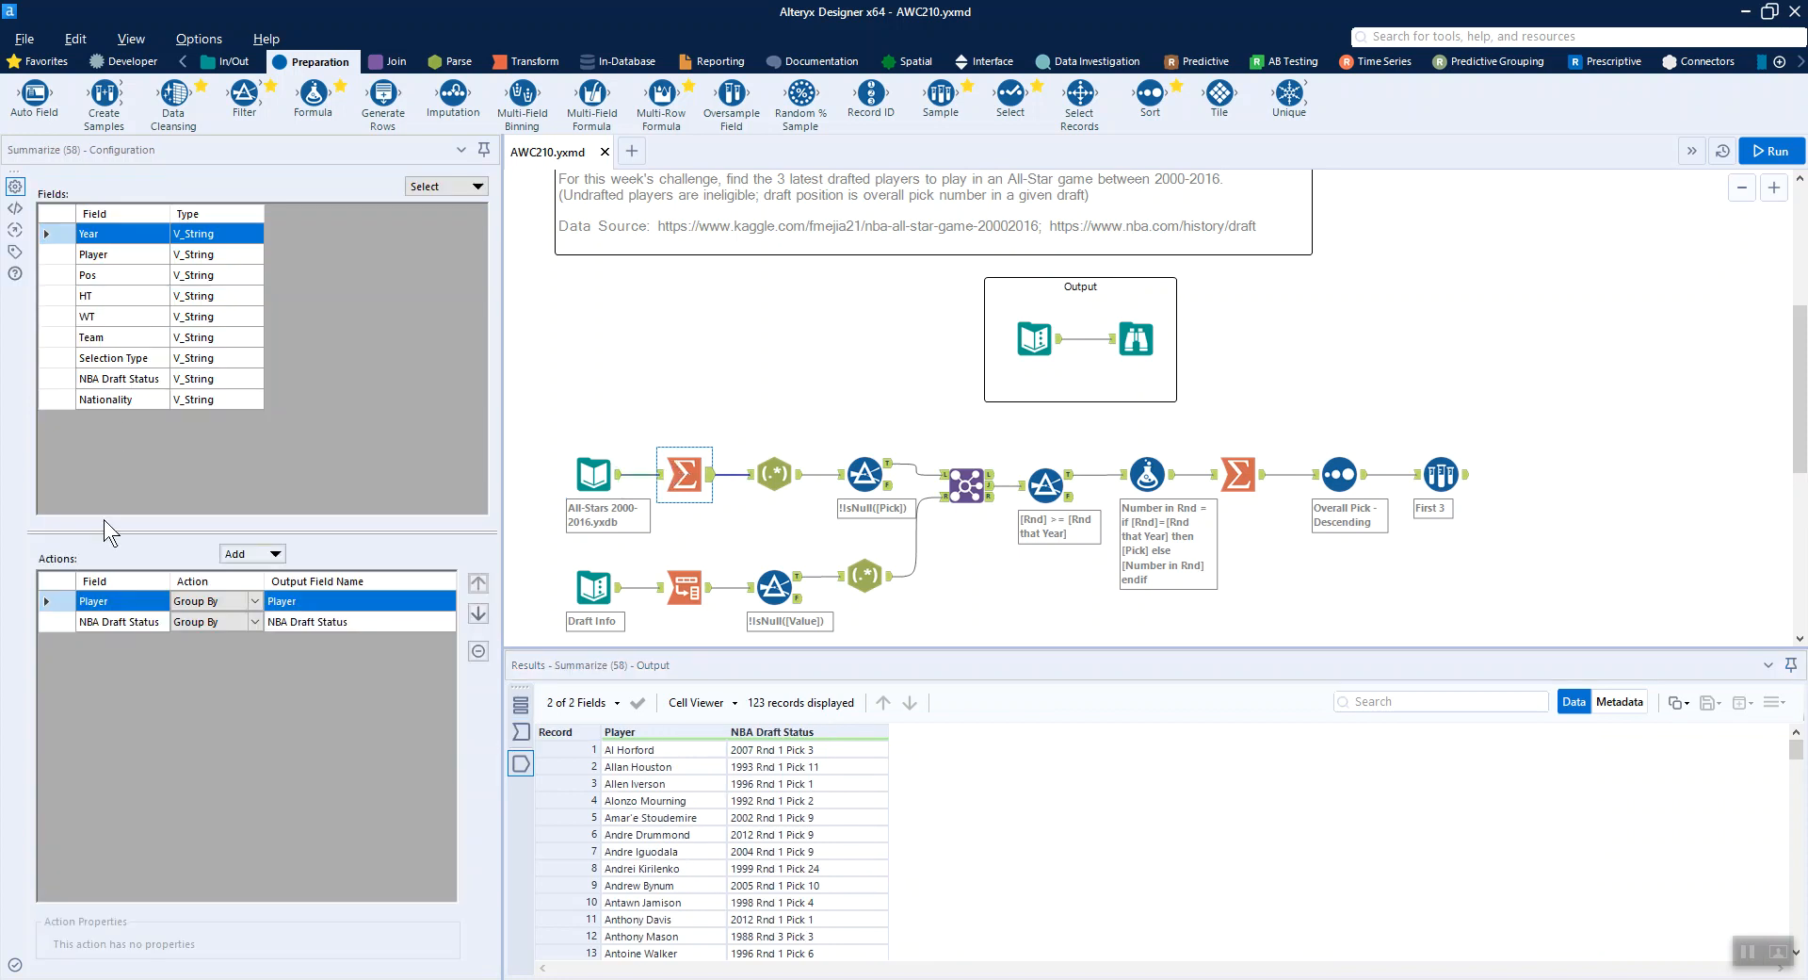
mouse_move(716, 680)
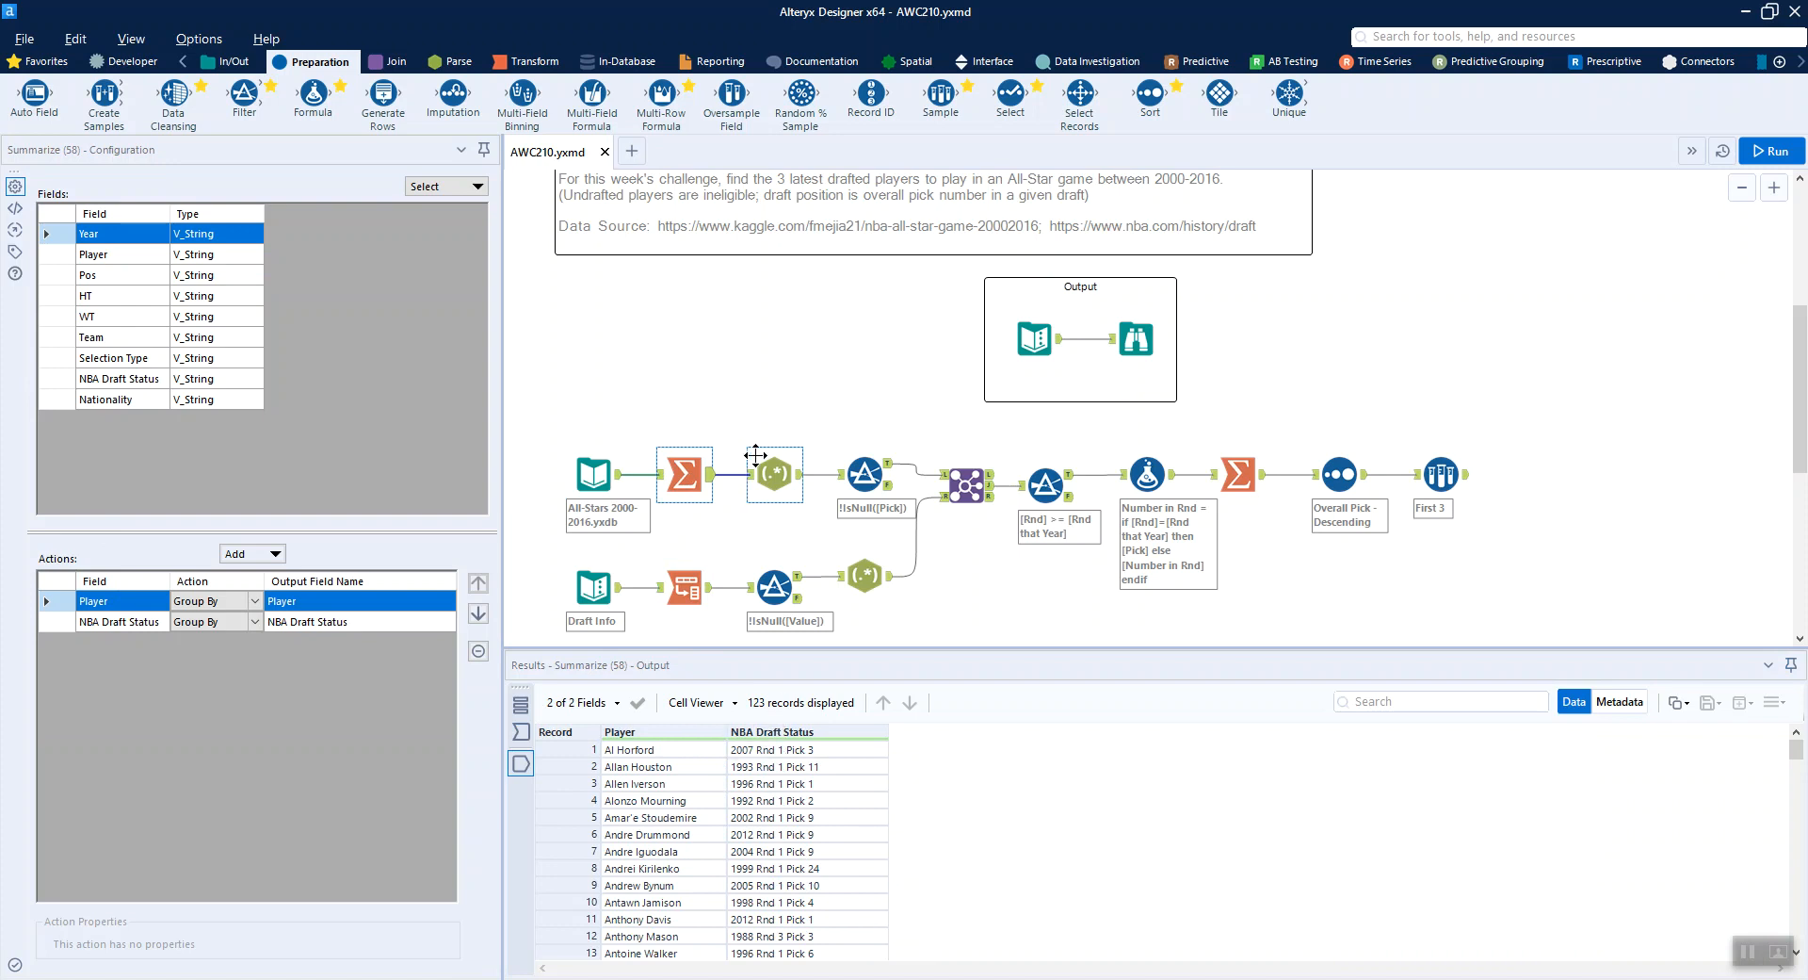
- Inspect the RegEx parsing NBA Draft Status into Year, Rnd and Pick, with undrafted rows null
click(775, 474)
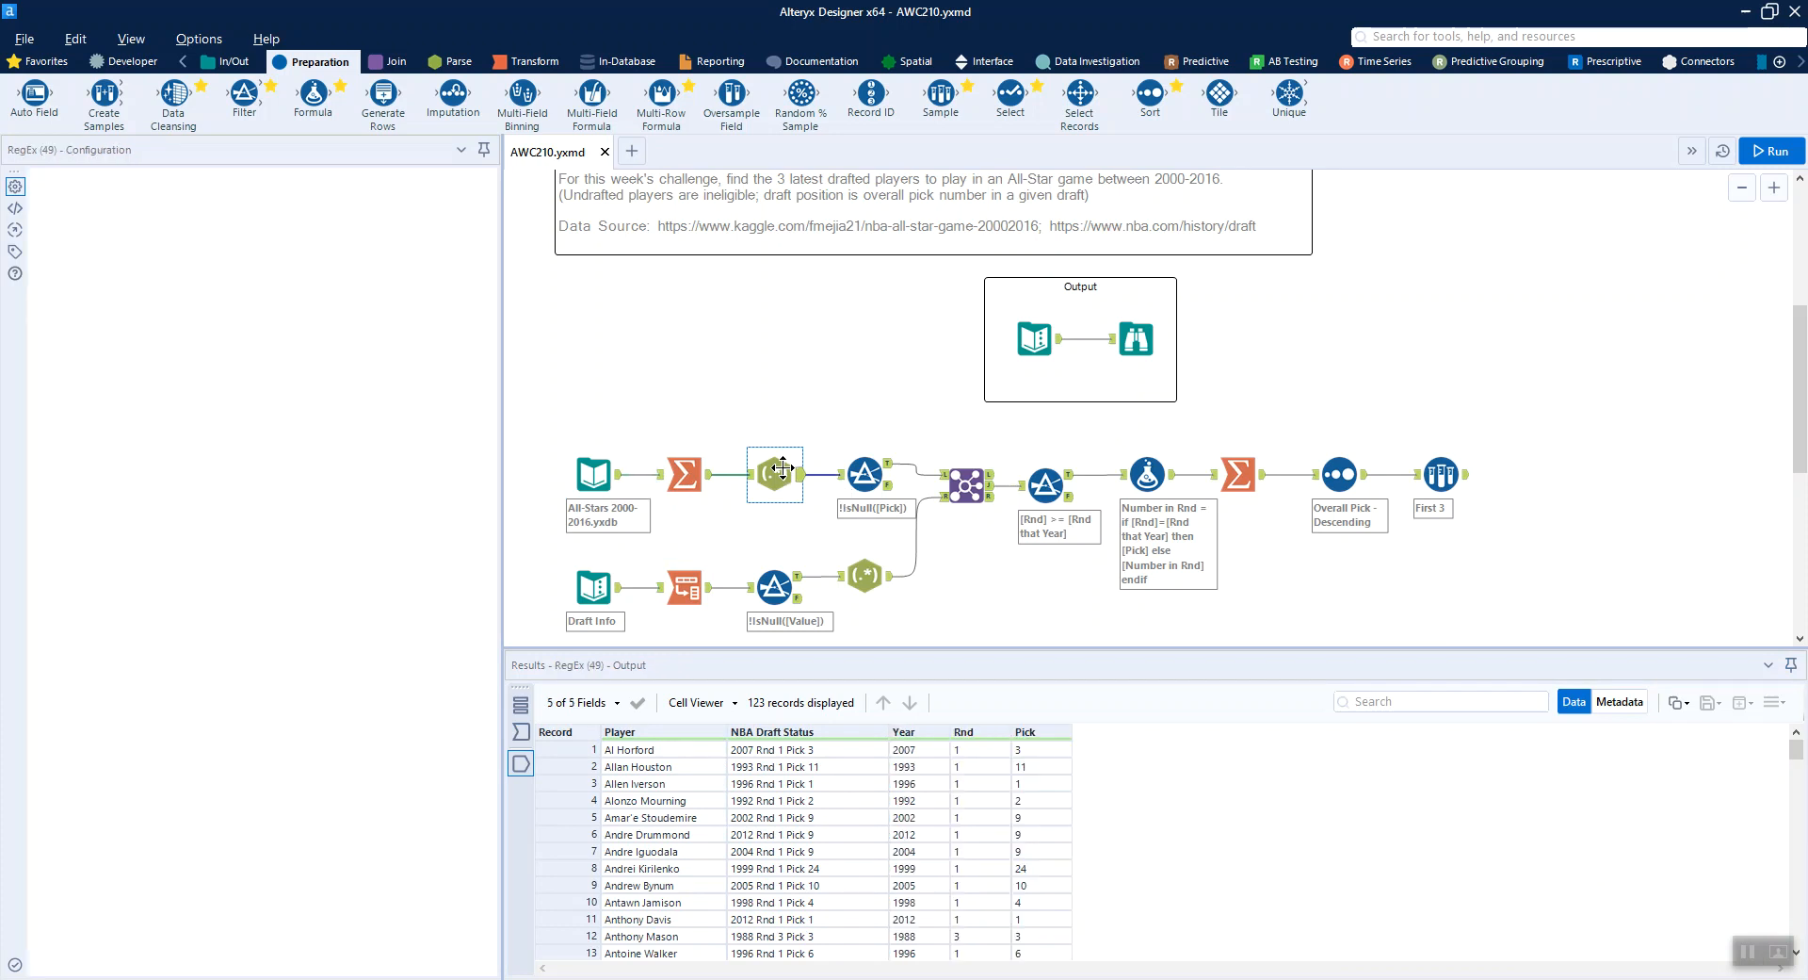
click(774, 475)
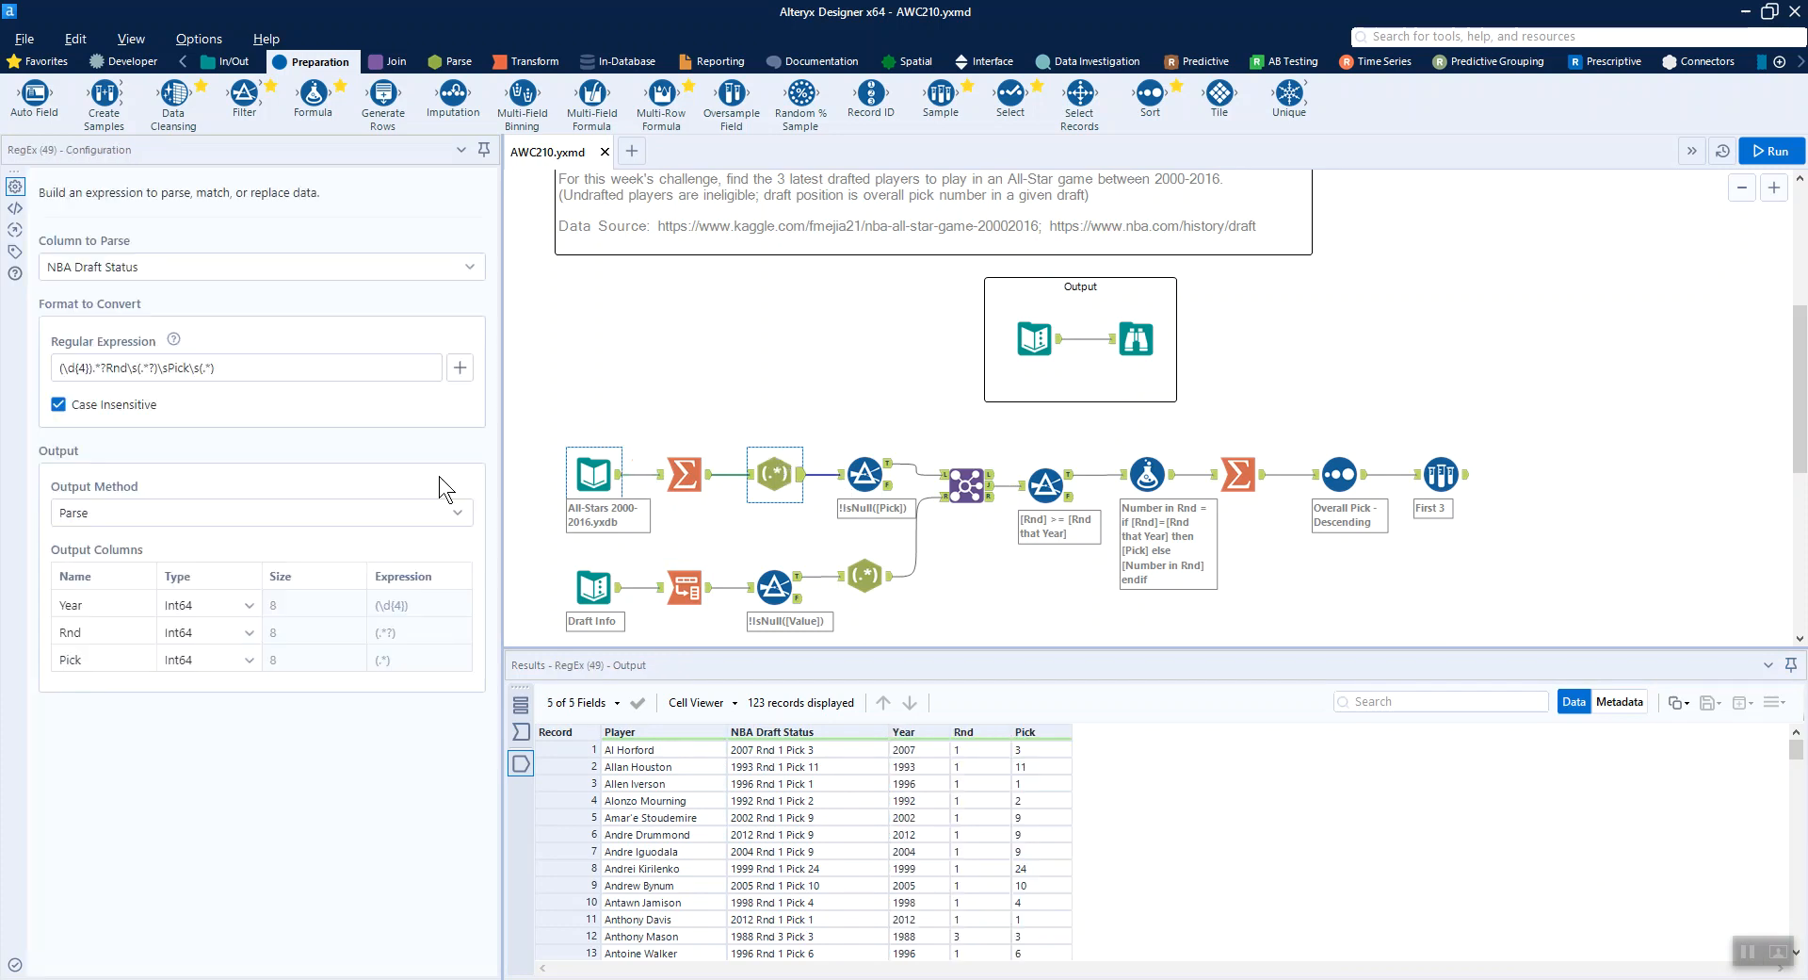
click(271, 368)
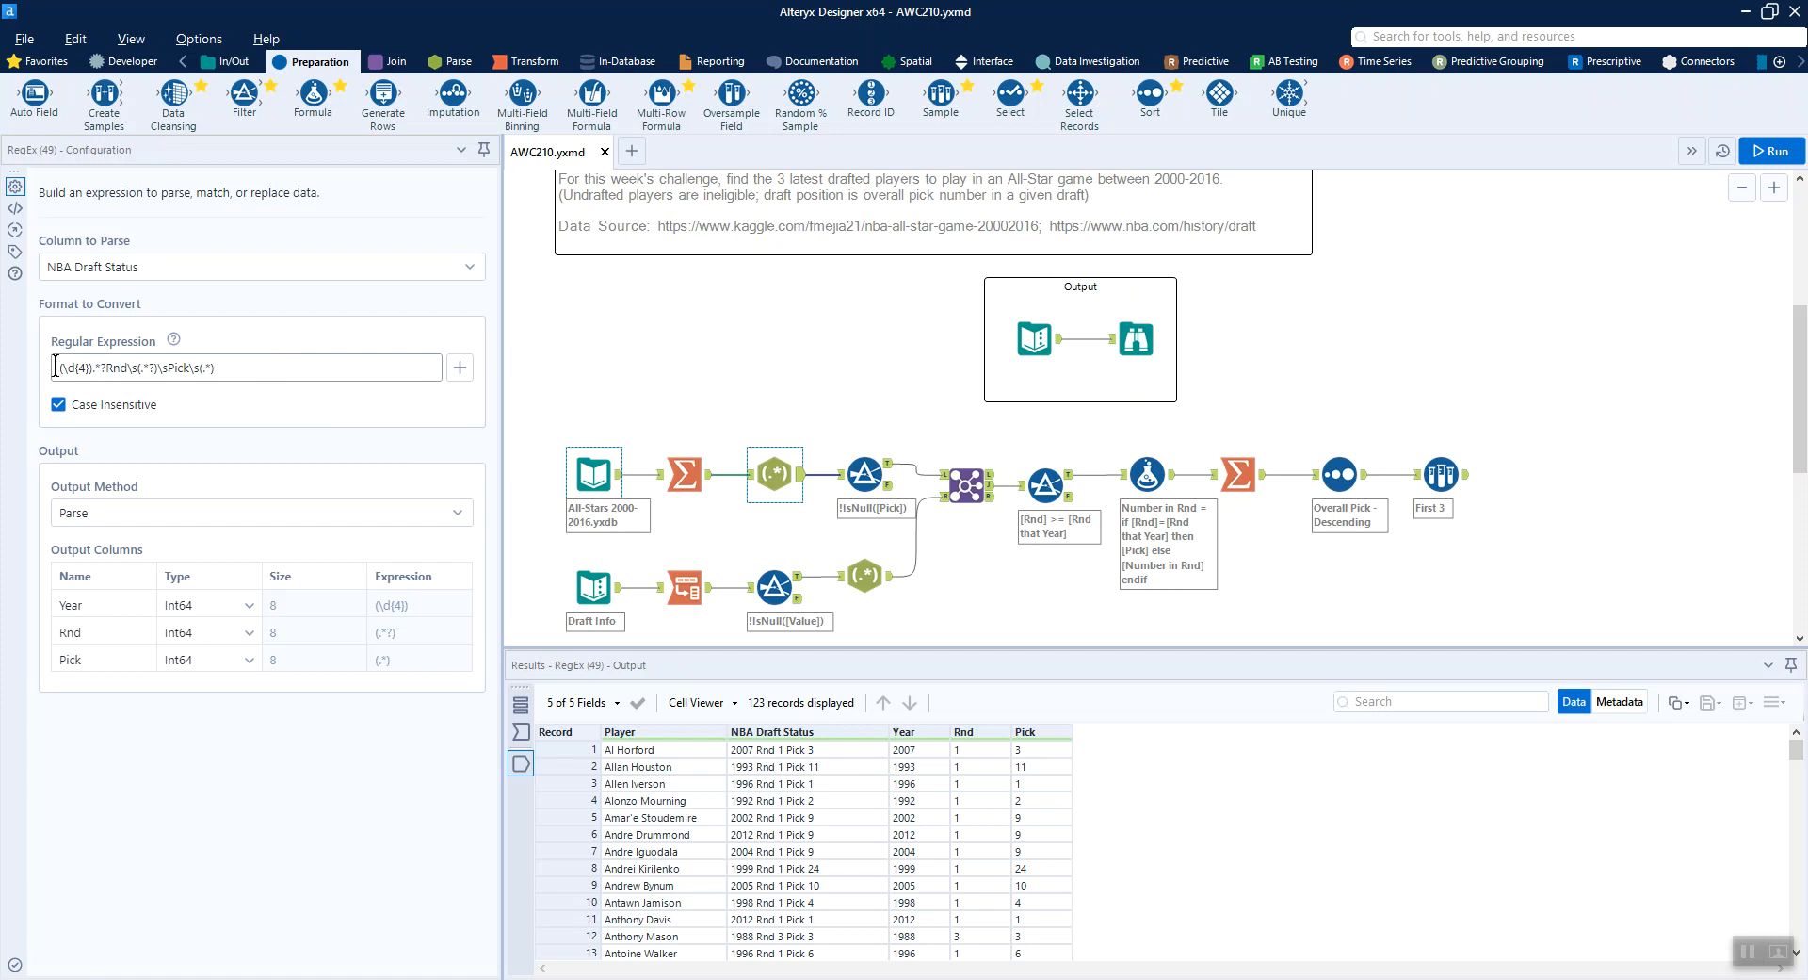
double_click(72, 369)
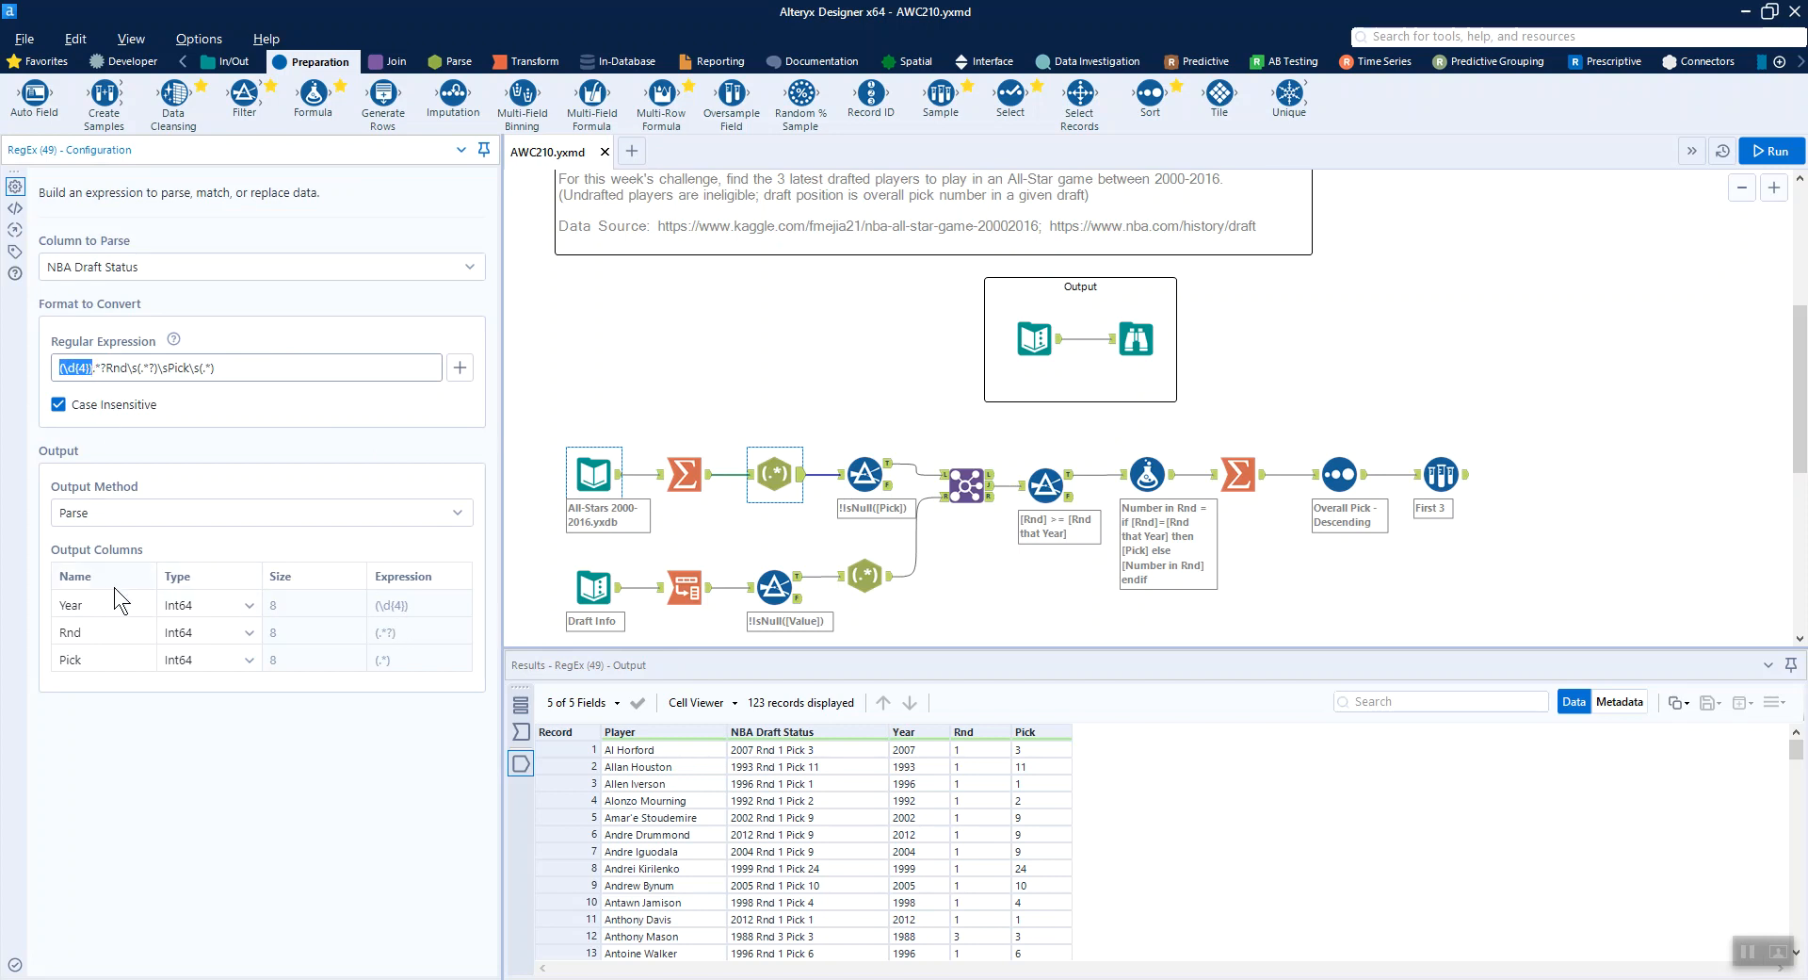
mouse_move(192, 622)
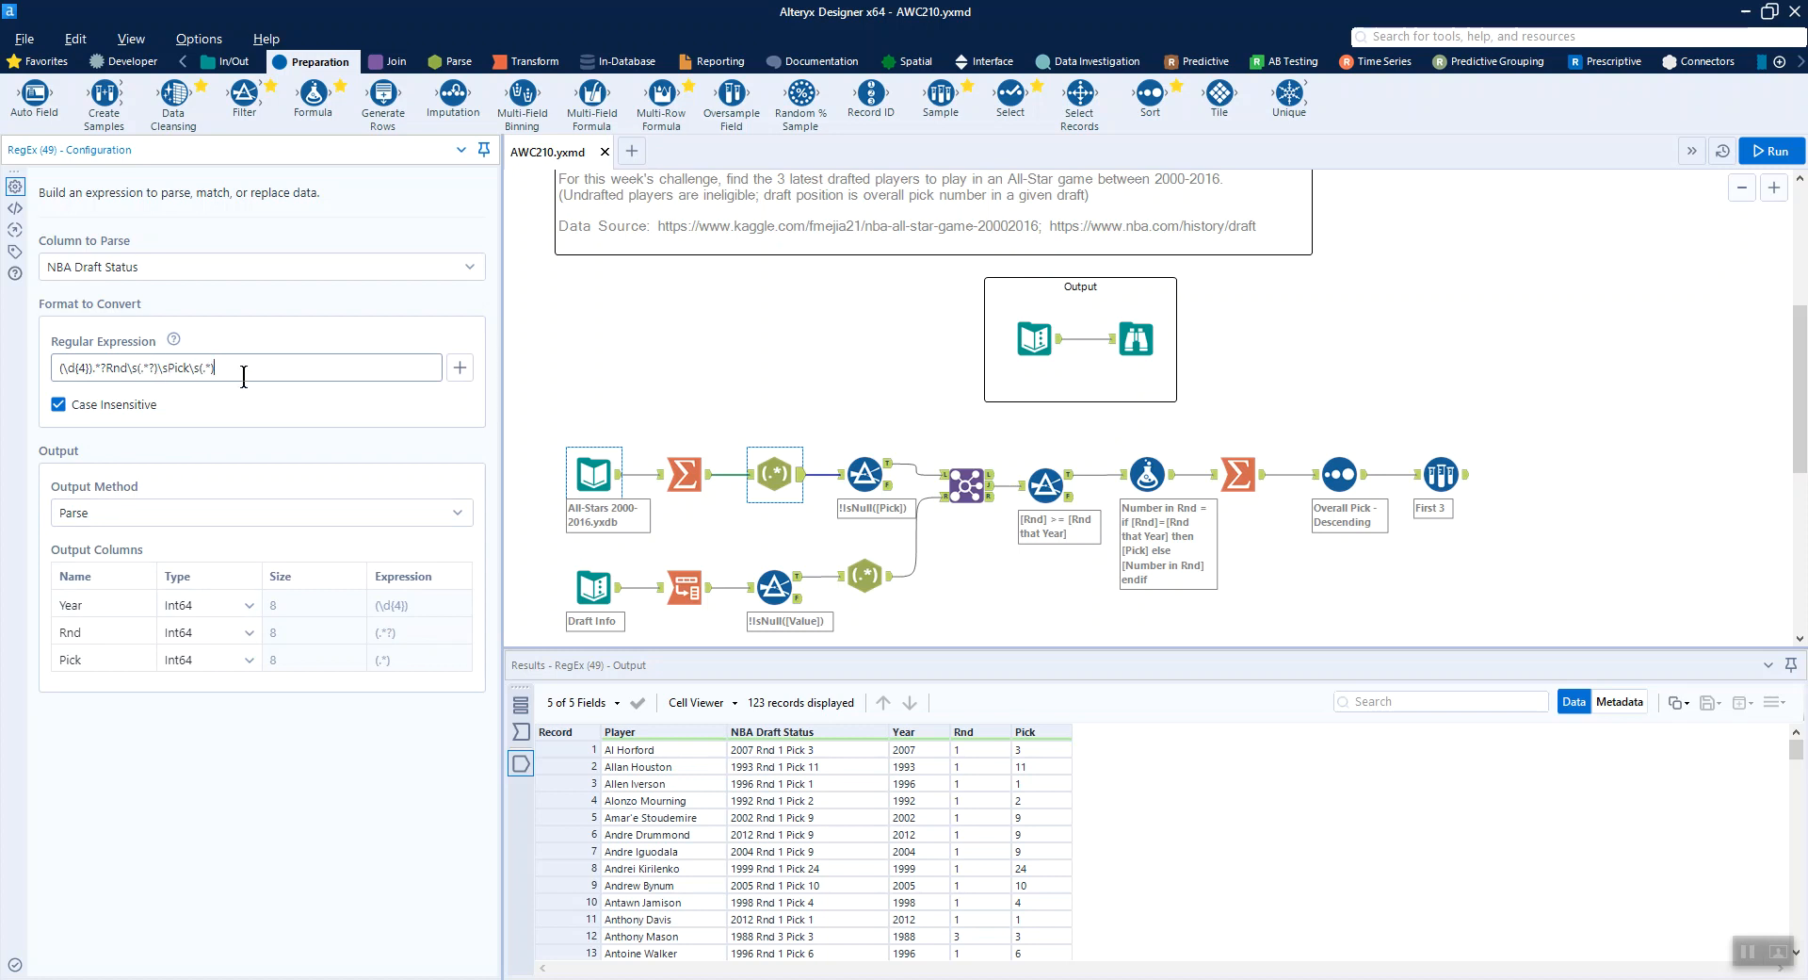
mouse_move(478, 380)
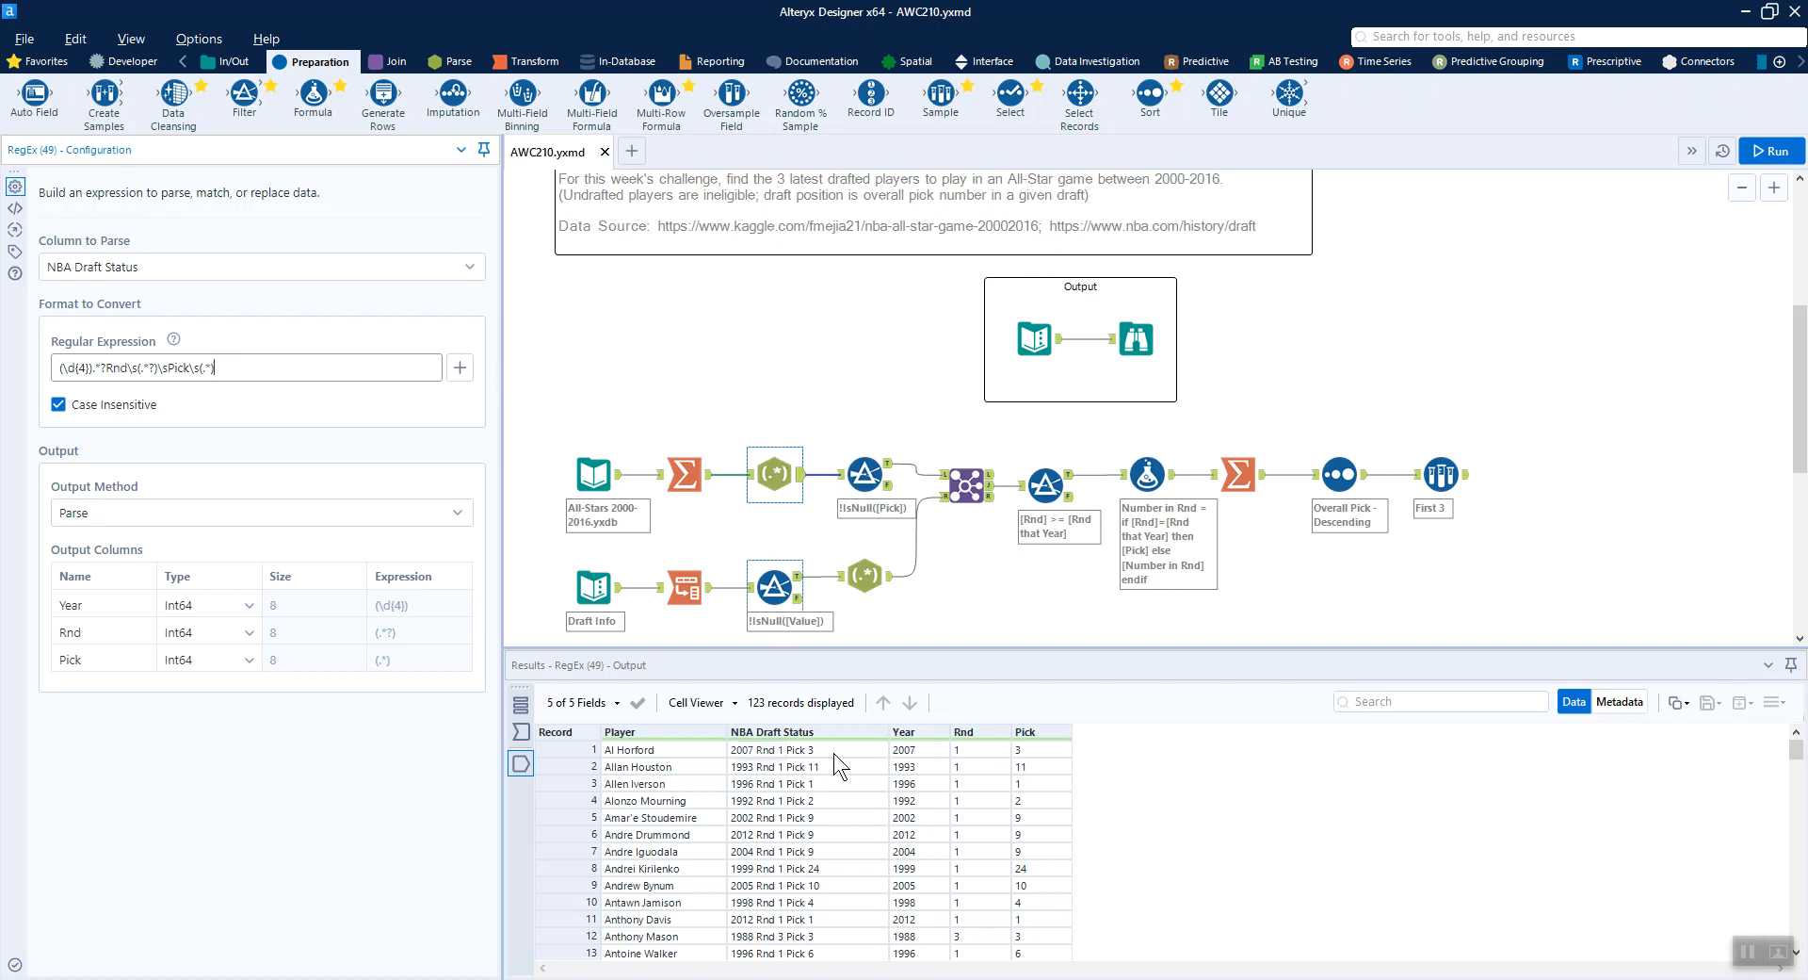
scroll(down, 3)
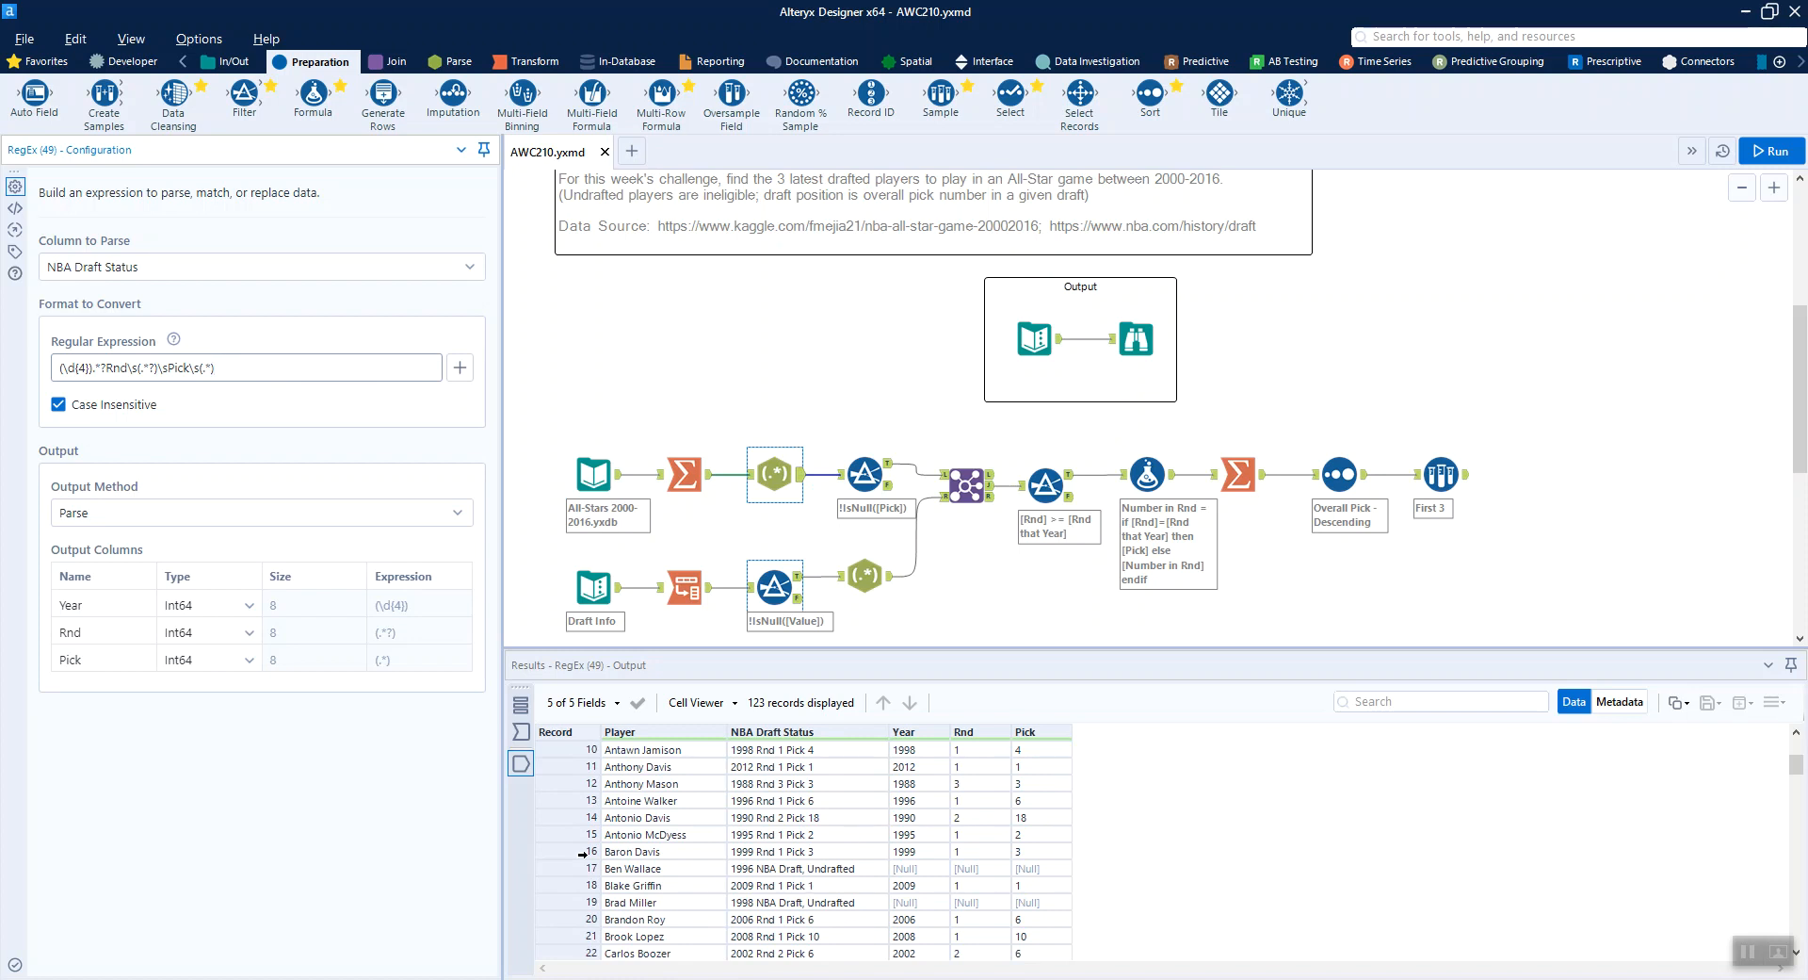
mouse_move(900, 885)
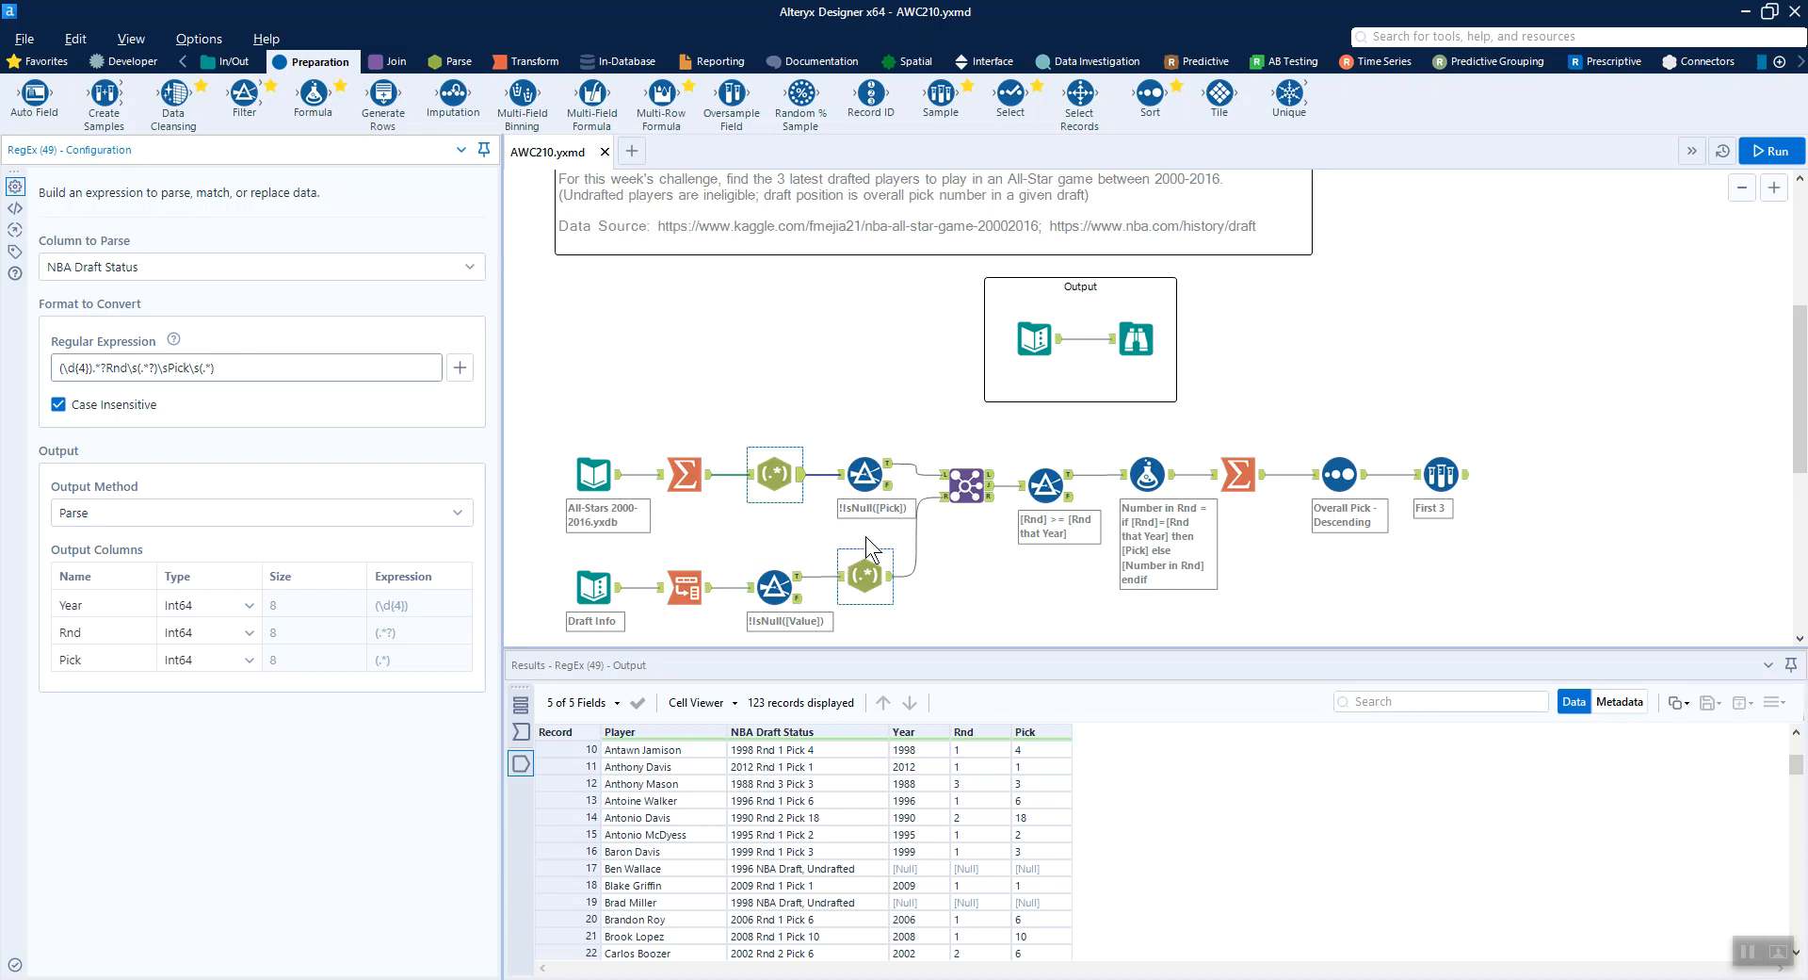
- Show the Pick-is-not-null filter leaving 121 records and the Draft Info picks-per-round table for 1984–2016
click(866, 473)
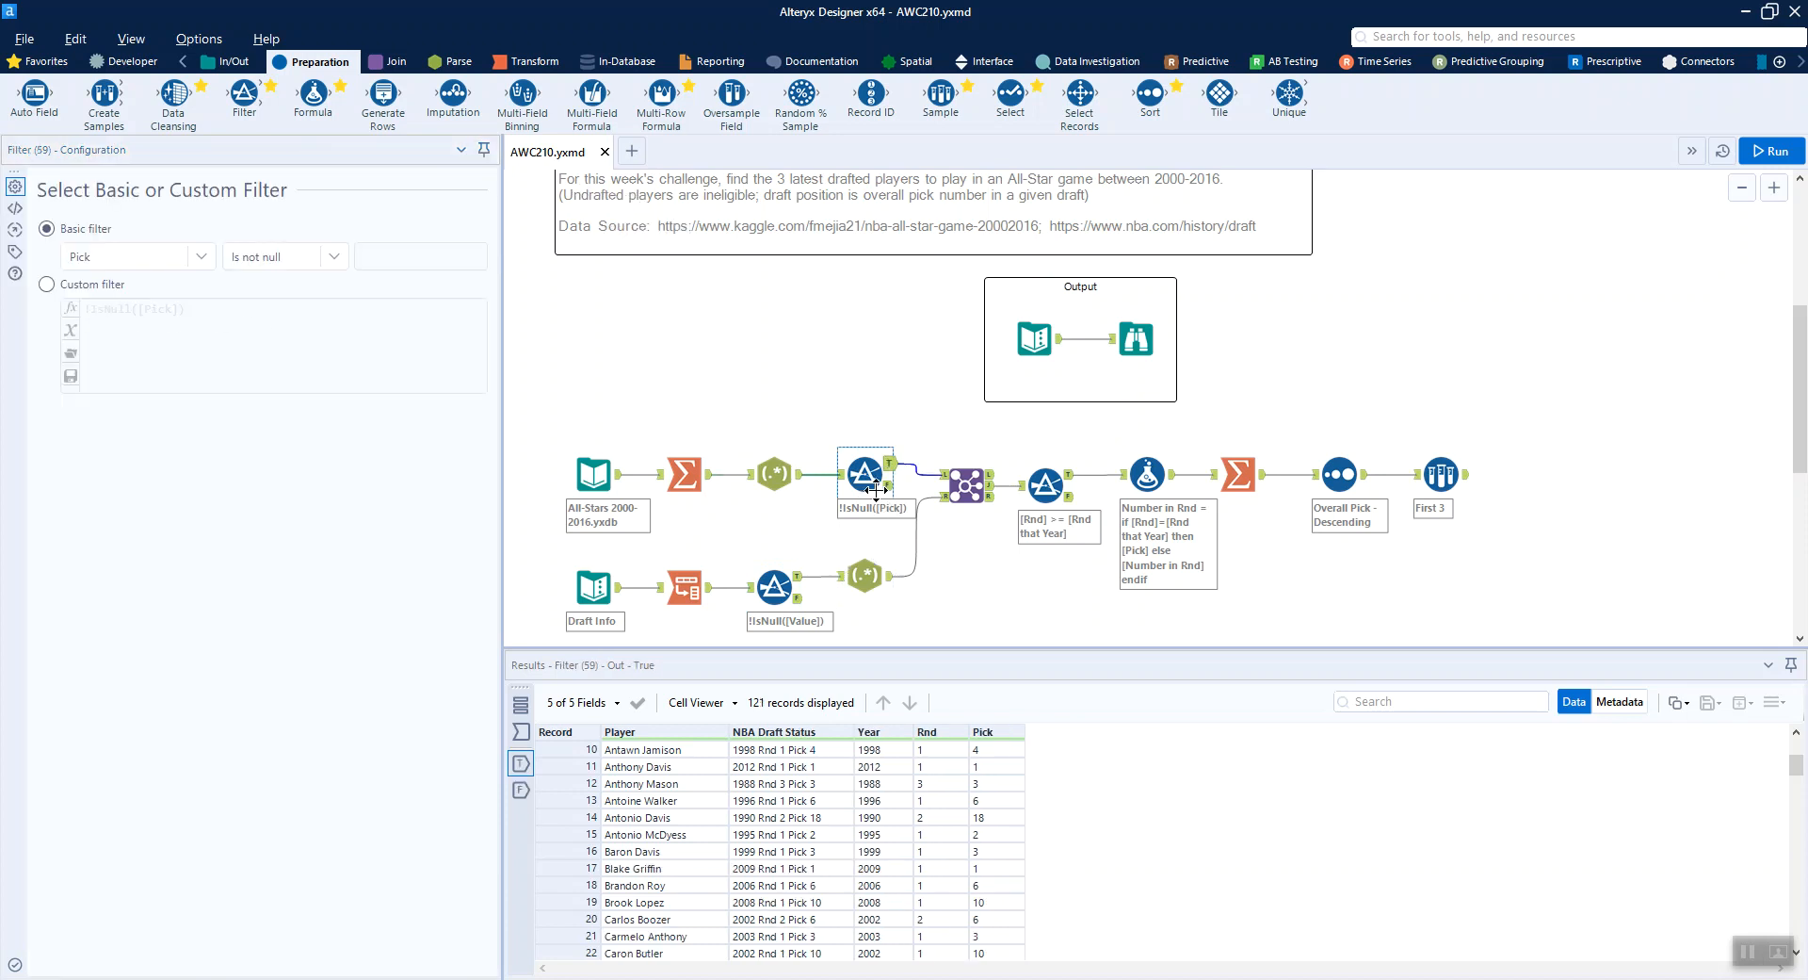
mouse_move(803, 720)
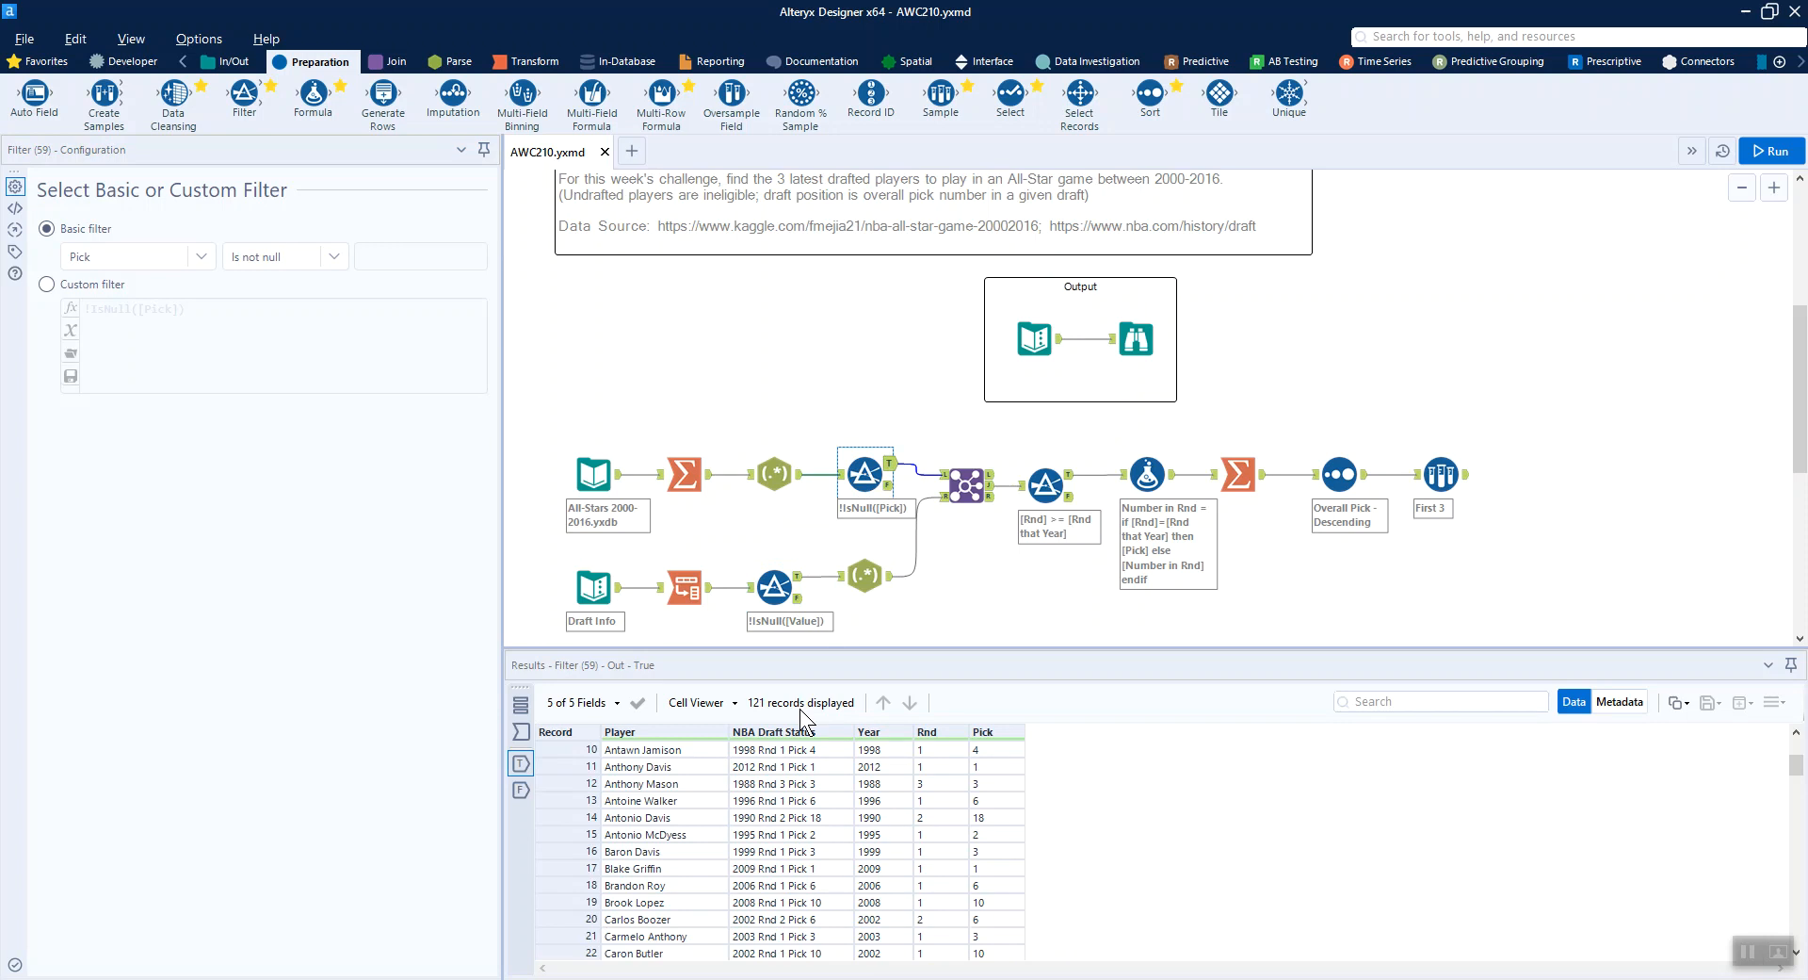
mouse_move(826, 778)
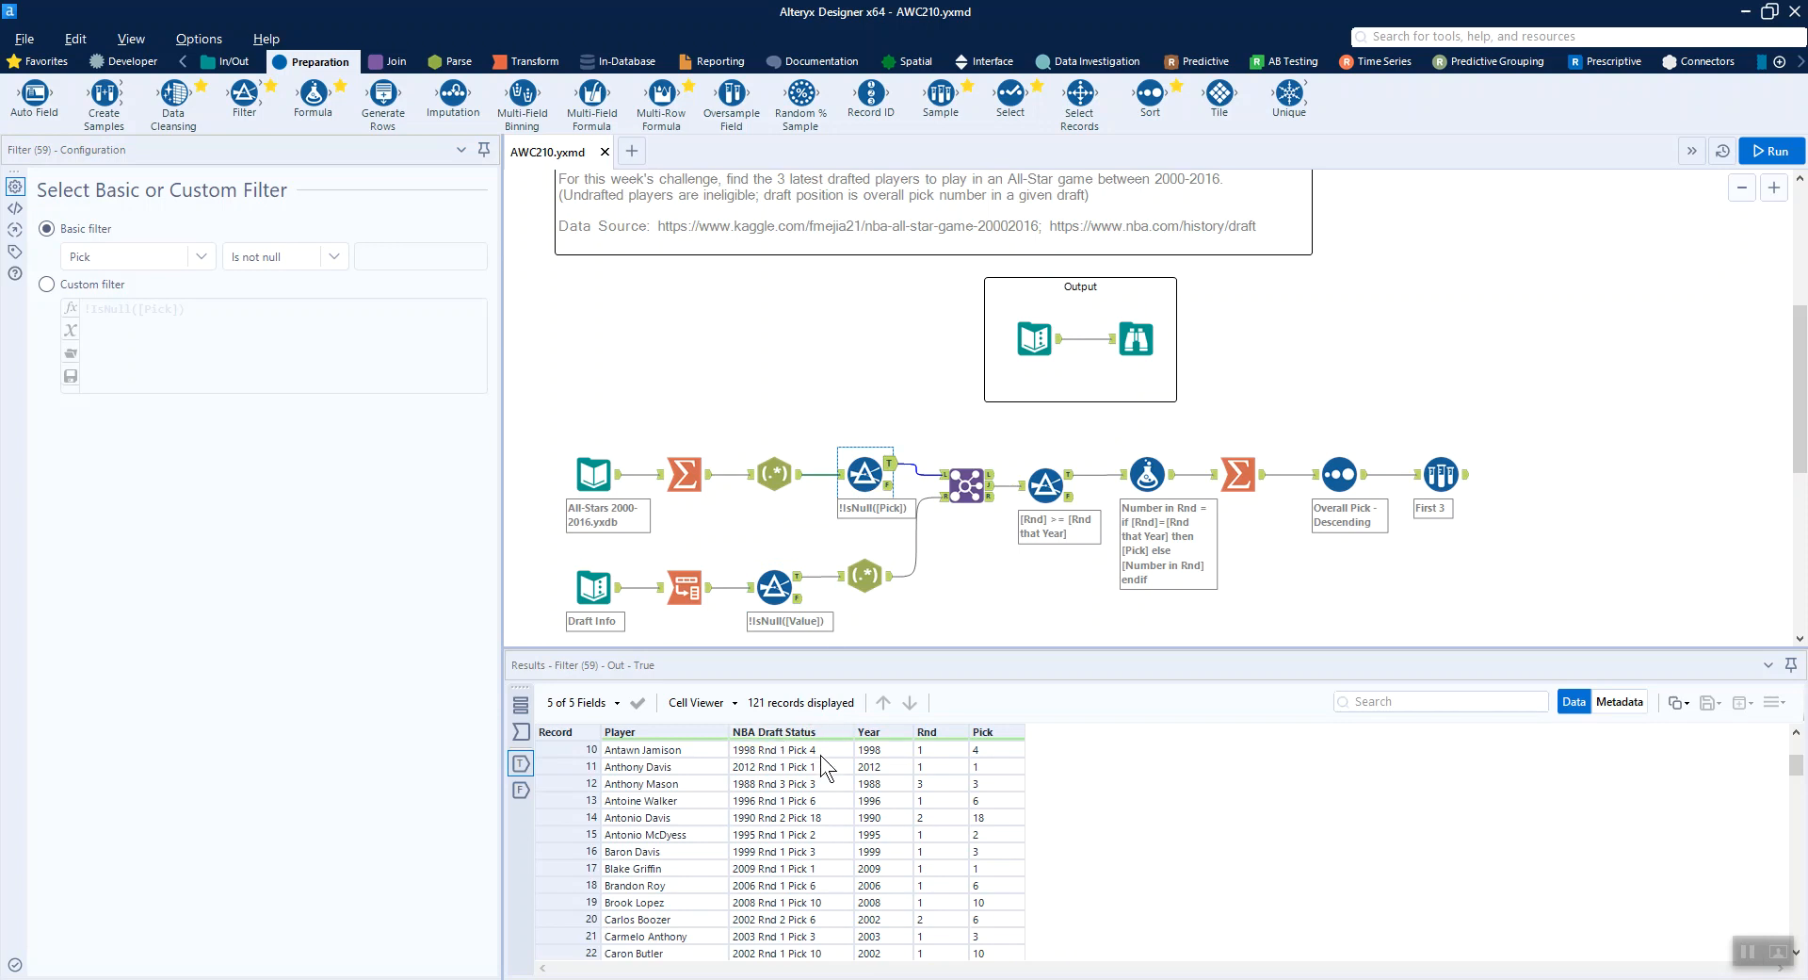
mouse_move(980, 776)
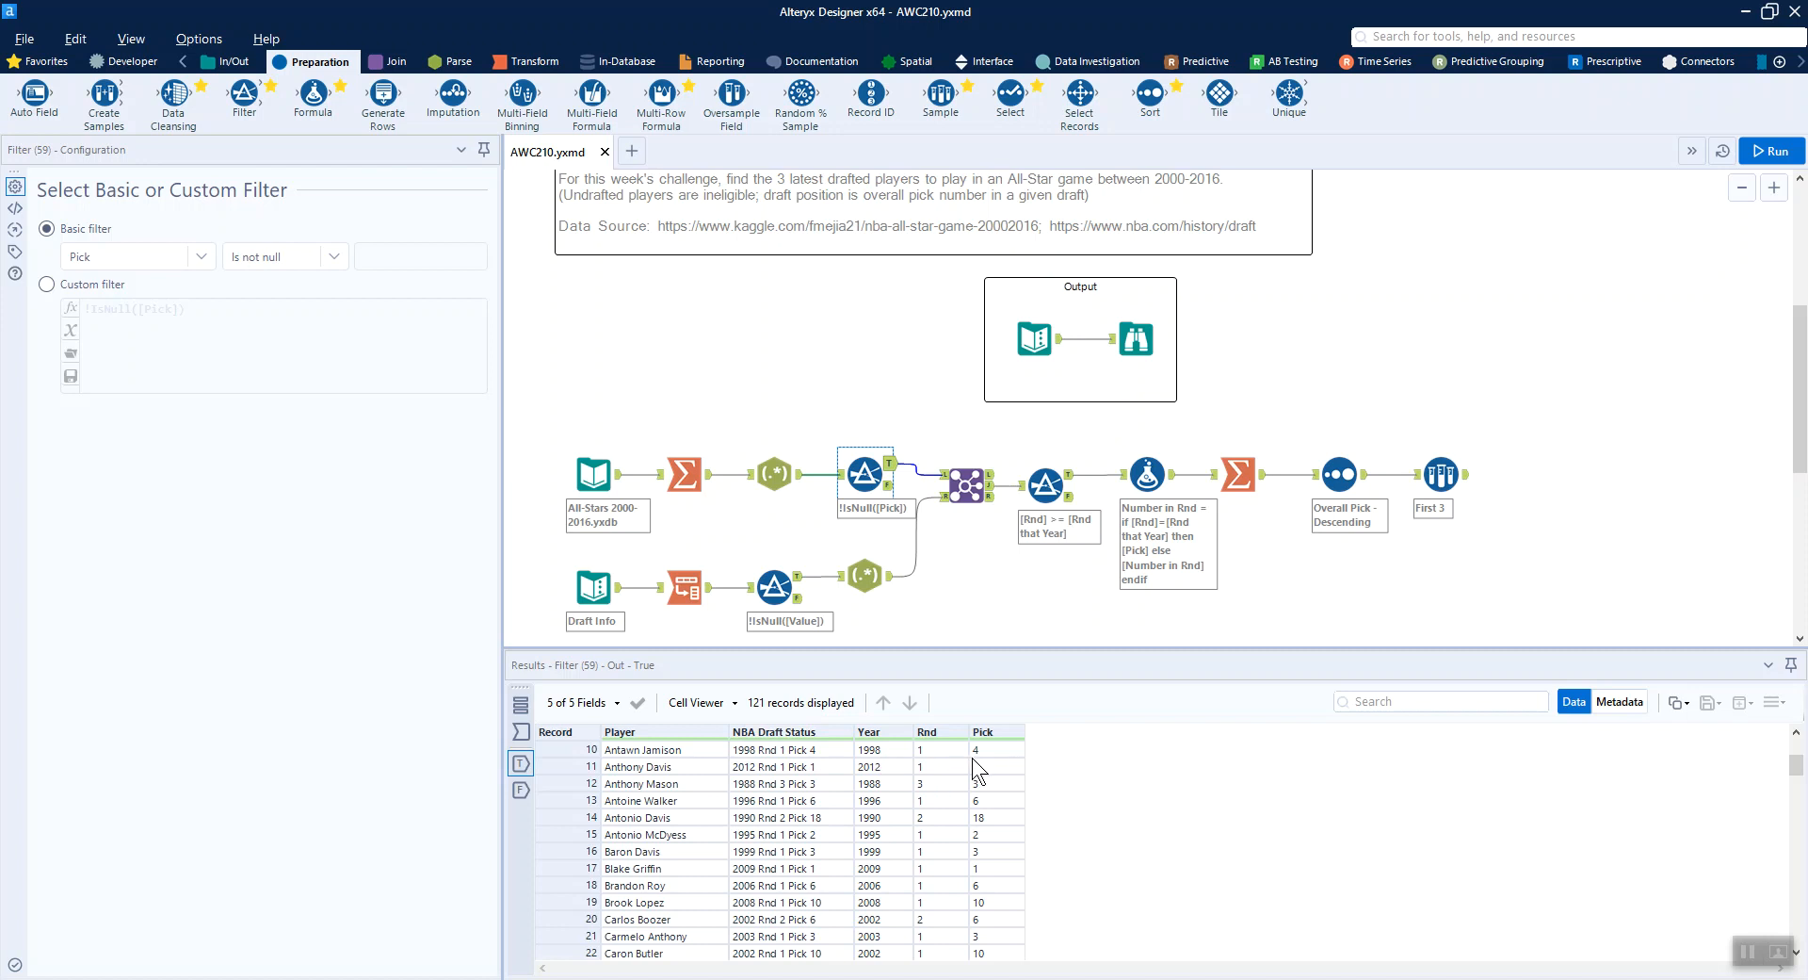
mouse_move(954, 763)
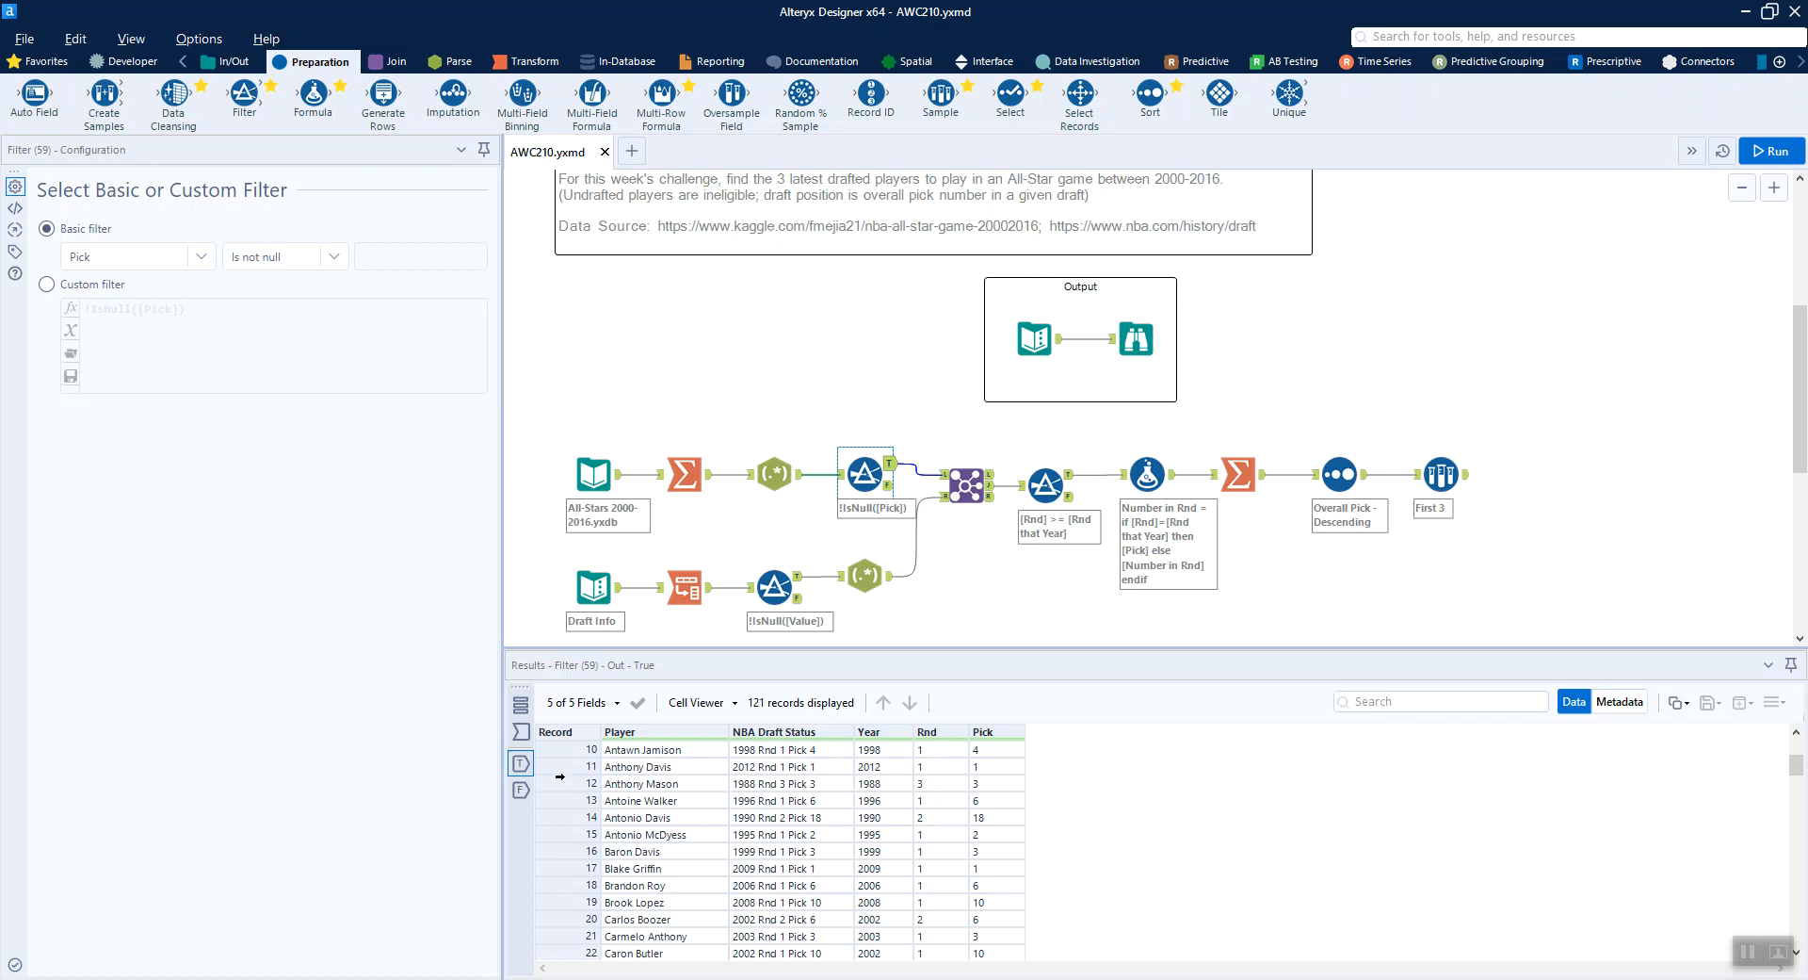
click(936, 784)
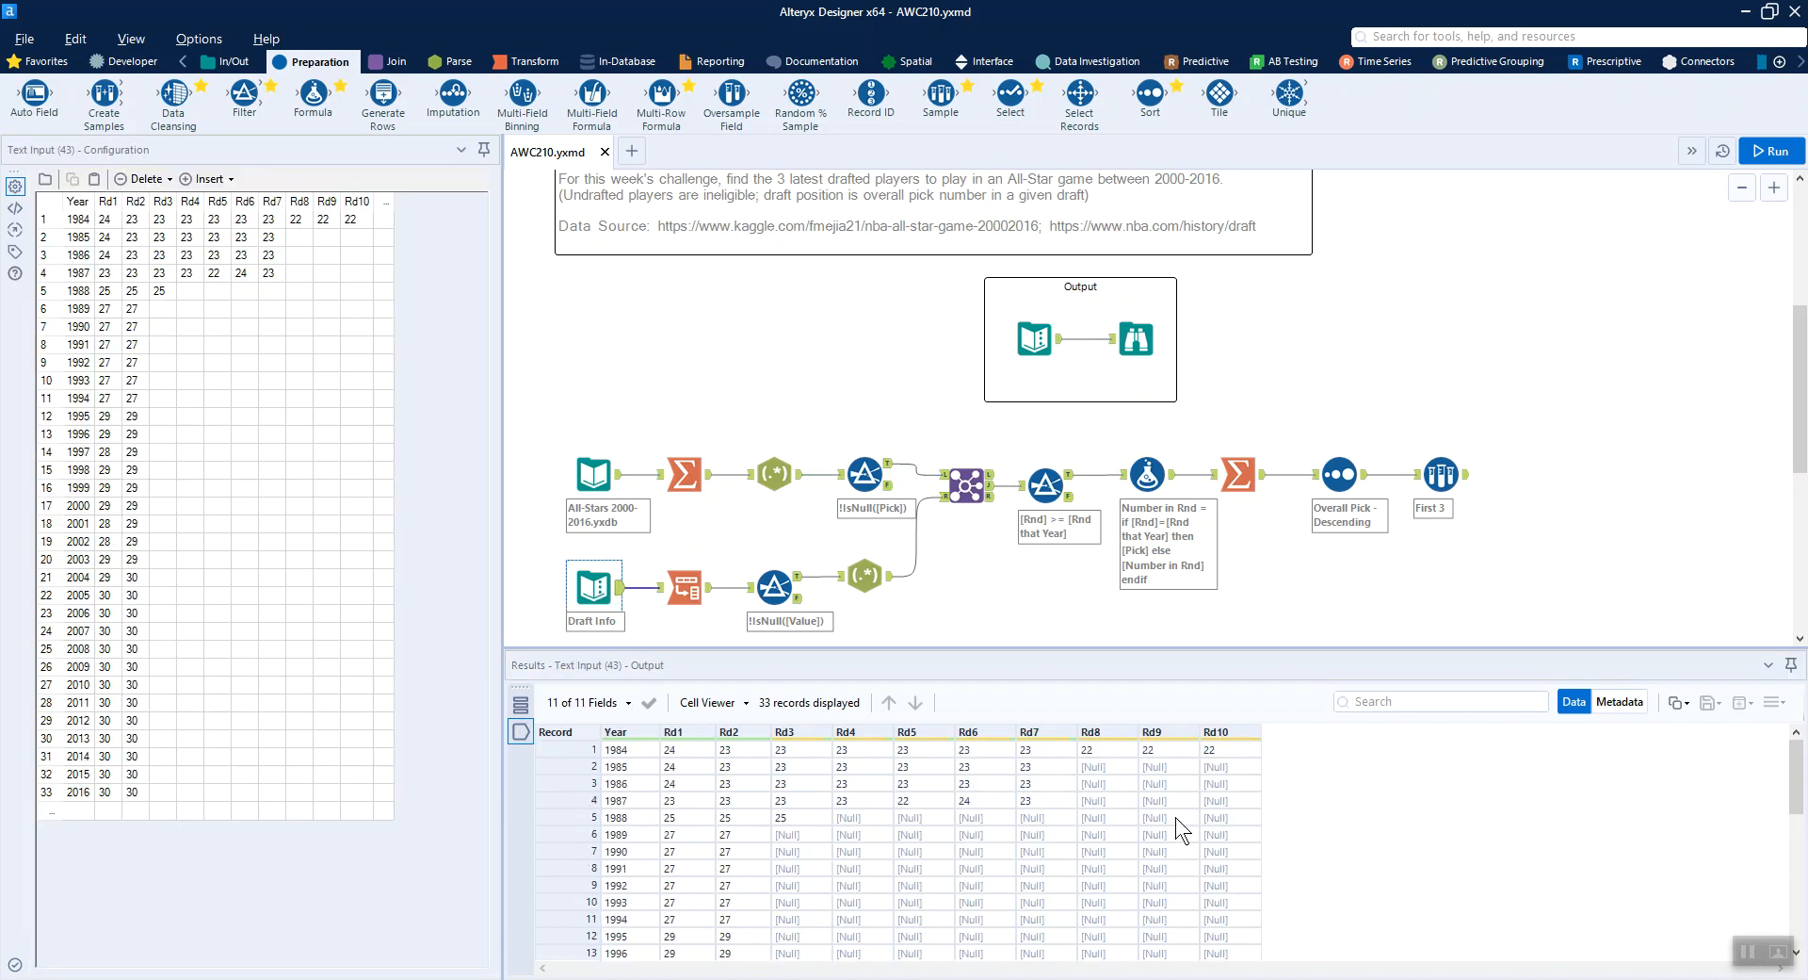
scroll(down, 3)
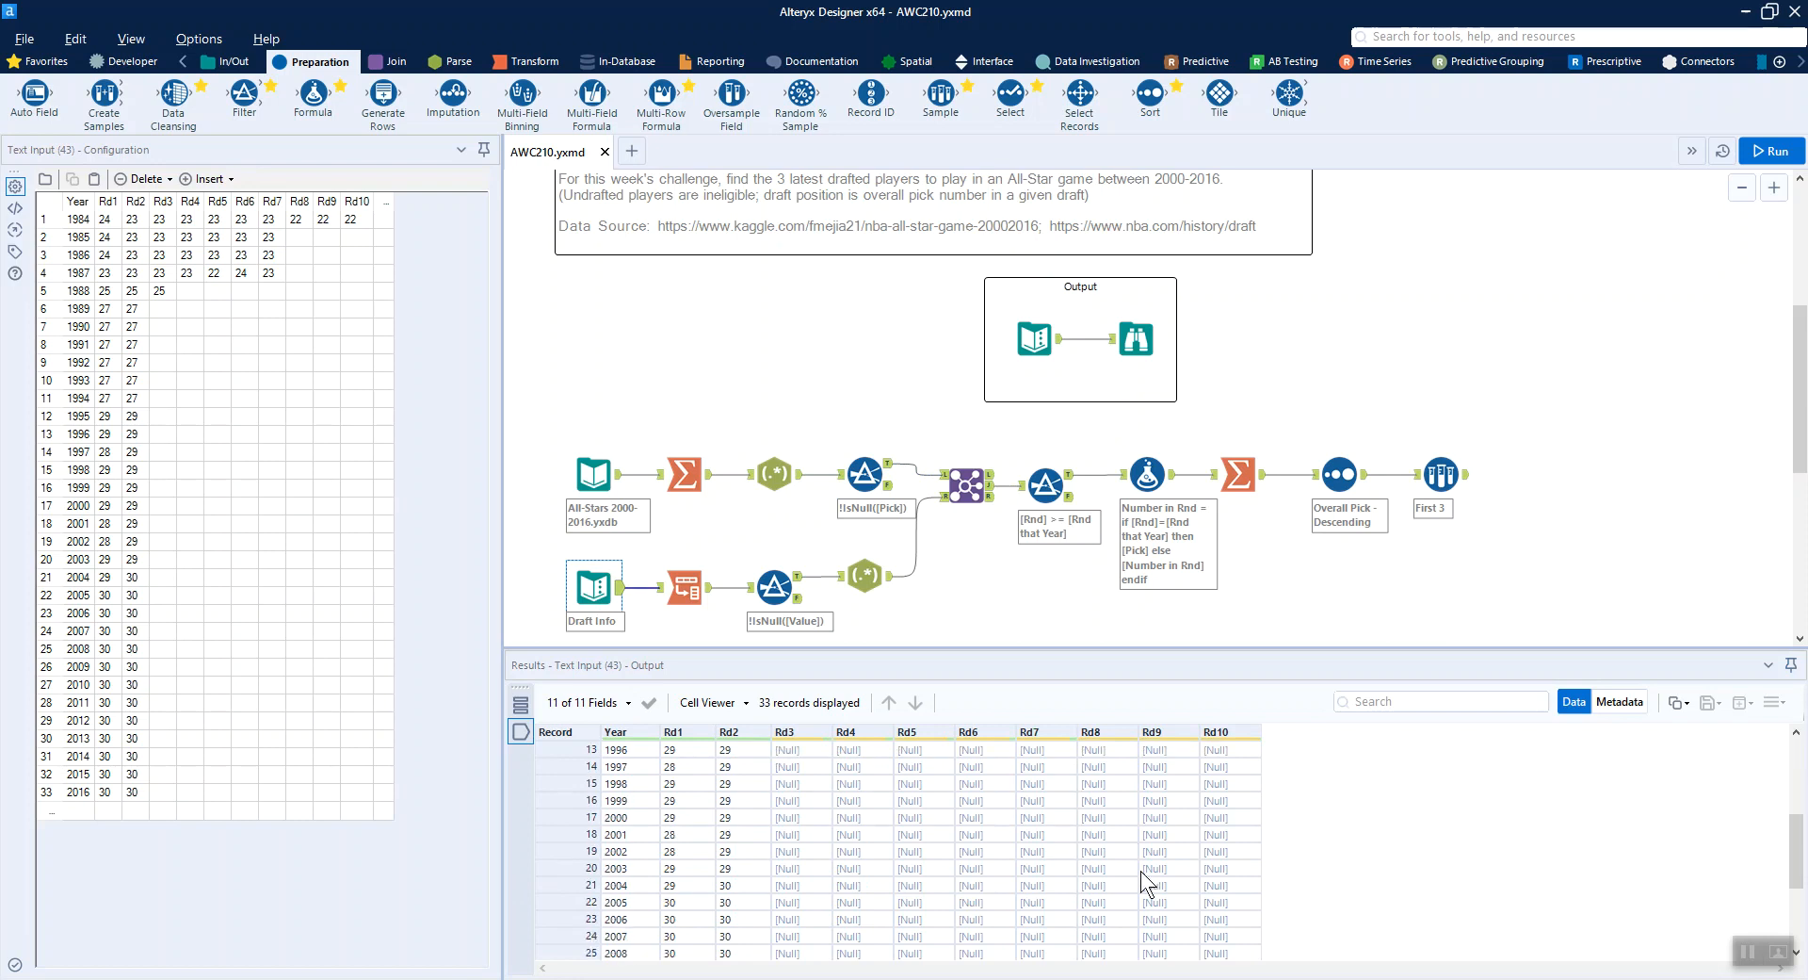
- Show the Transpose turning Draft Info round columns into Year, Name and Value rows
click(683, 586)
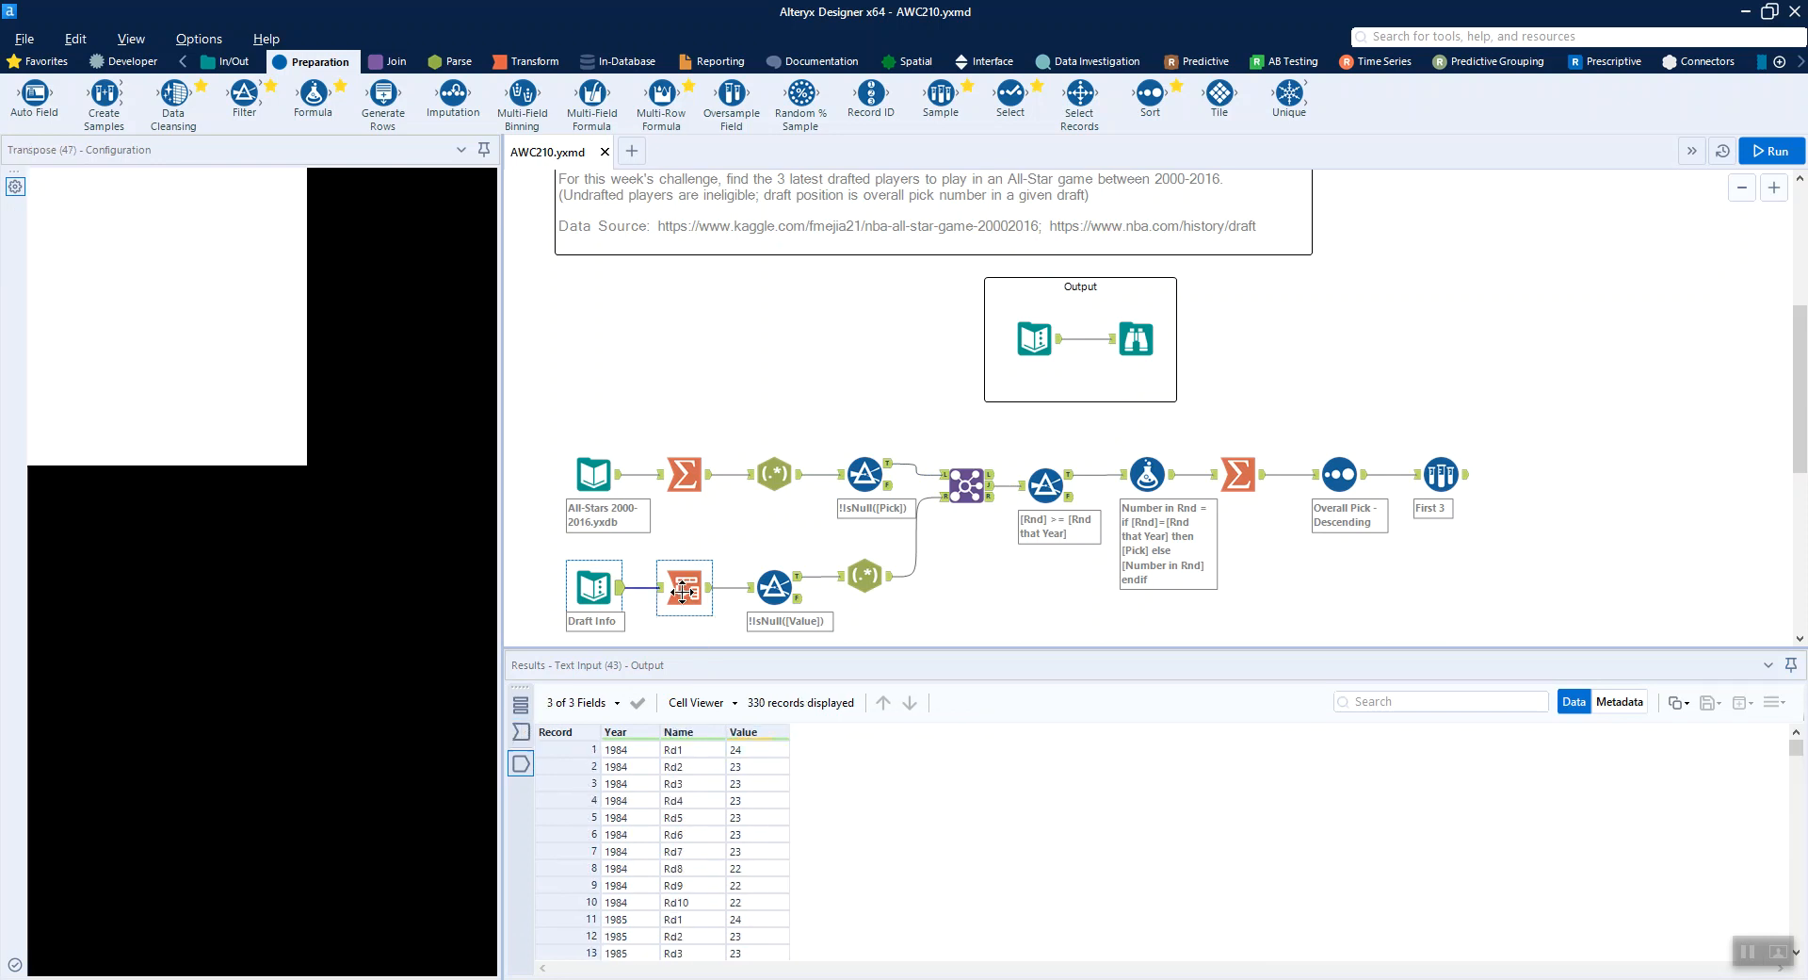
click(684, 588)
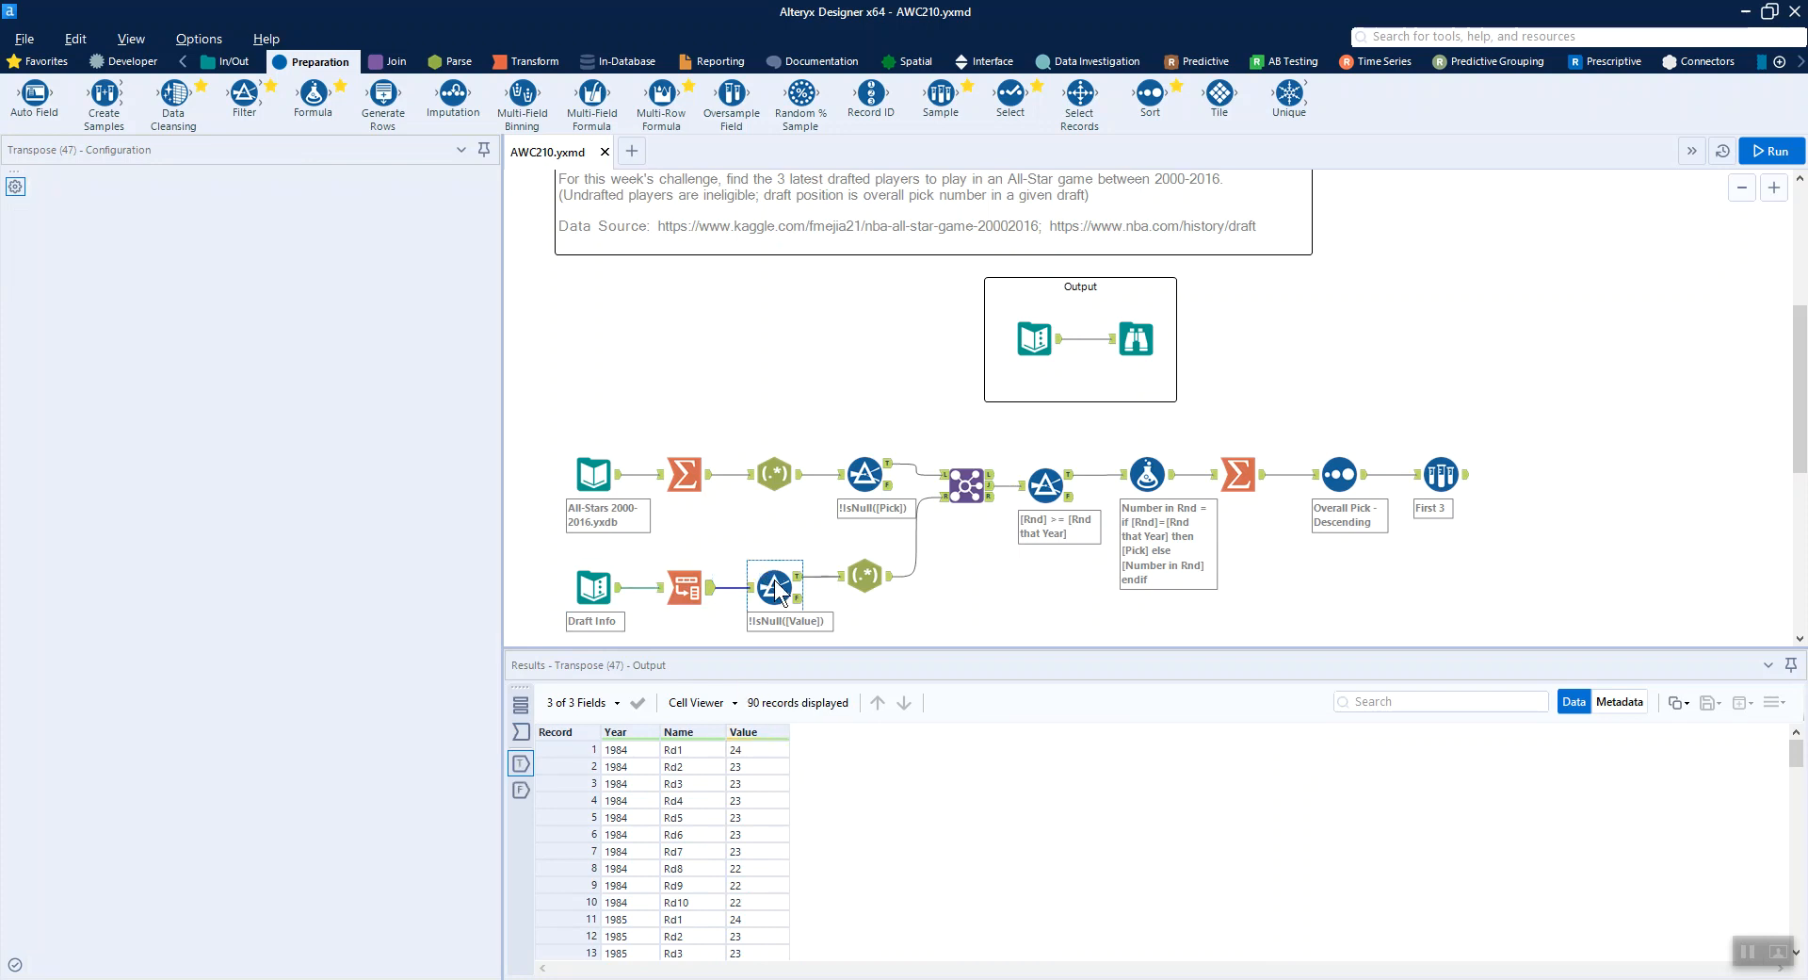
- Show the Value-is-not-null filter leaving 90 year, round and pick-count records
click(776, 581)
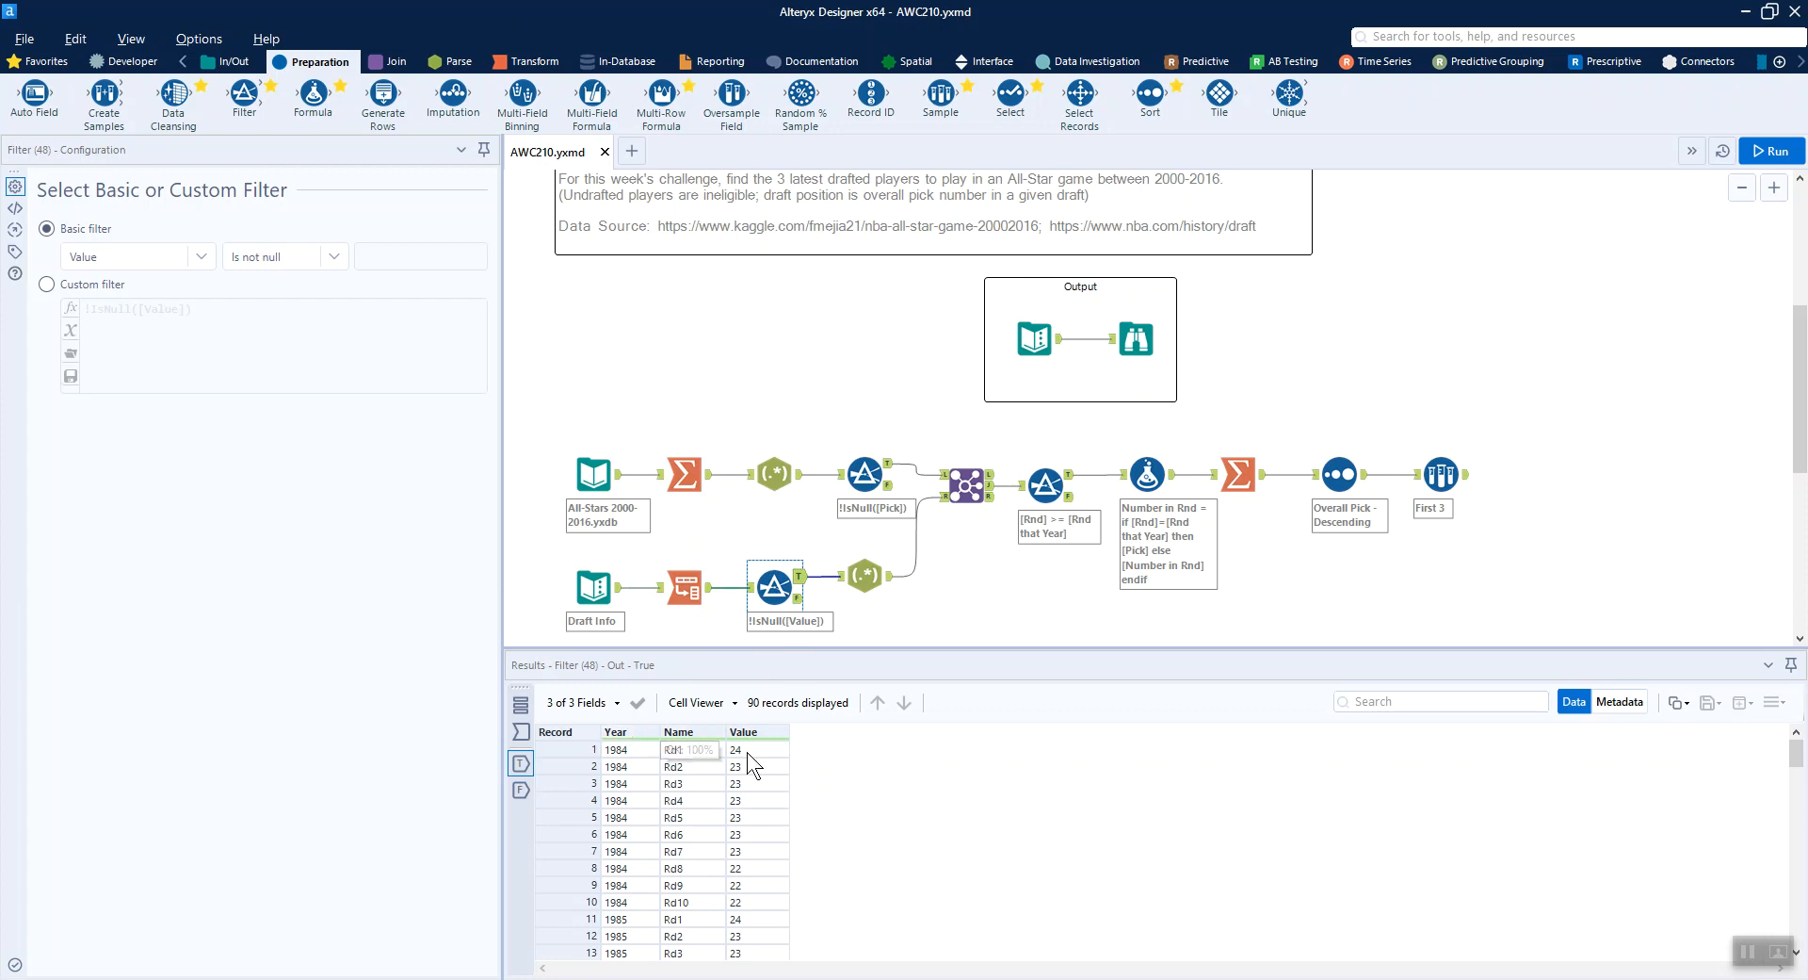
mouse_move(795, 706)
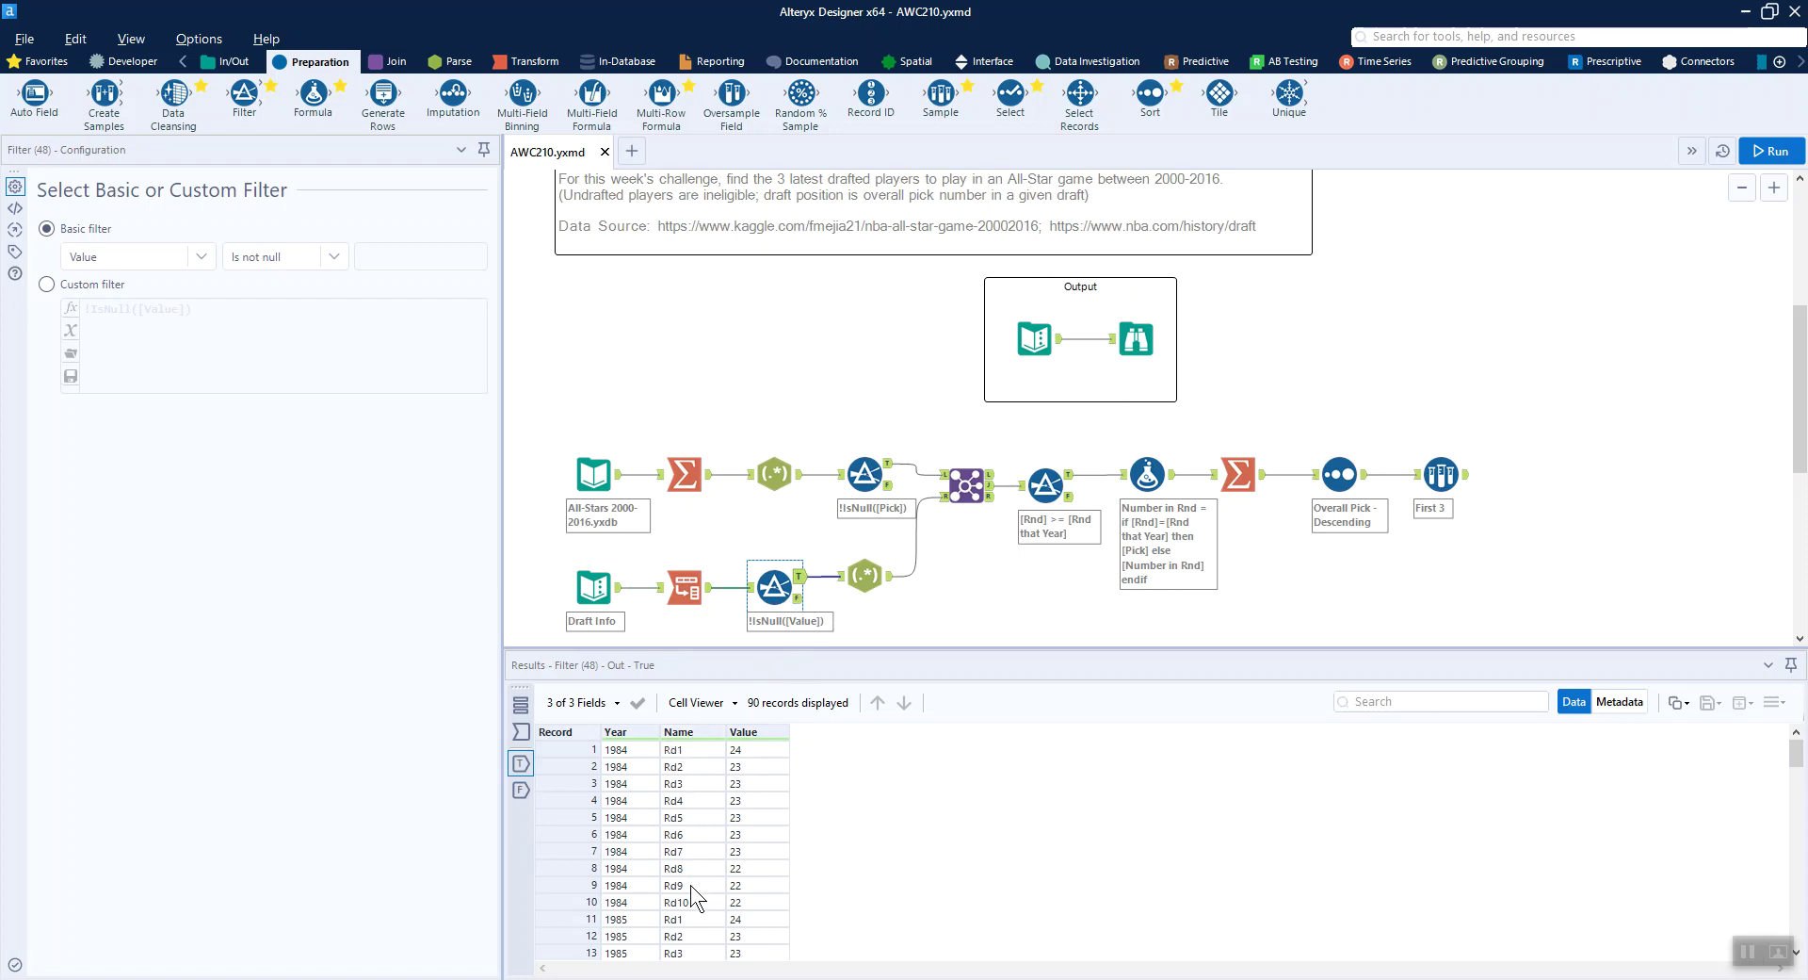
mouse_move(701, 886)
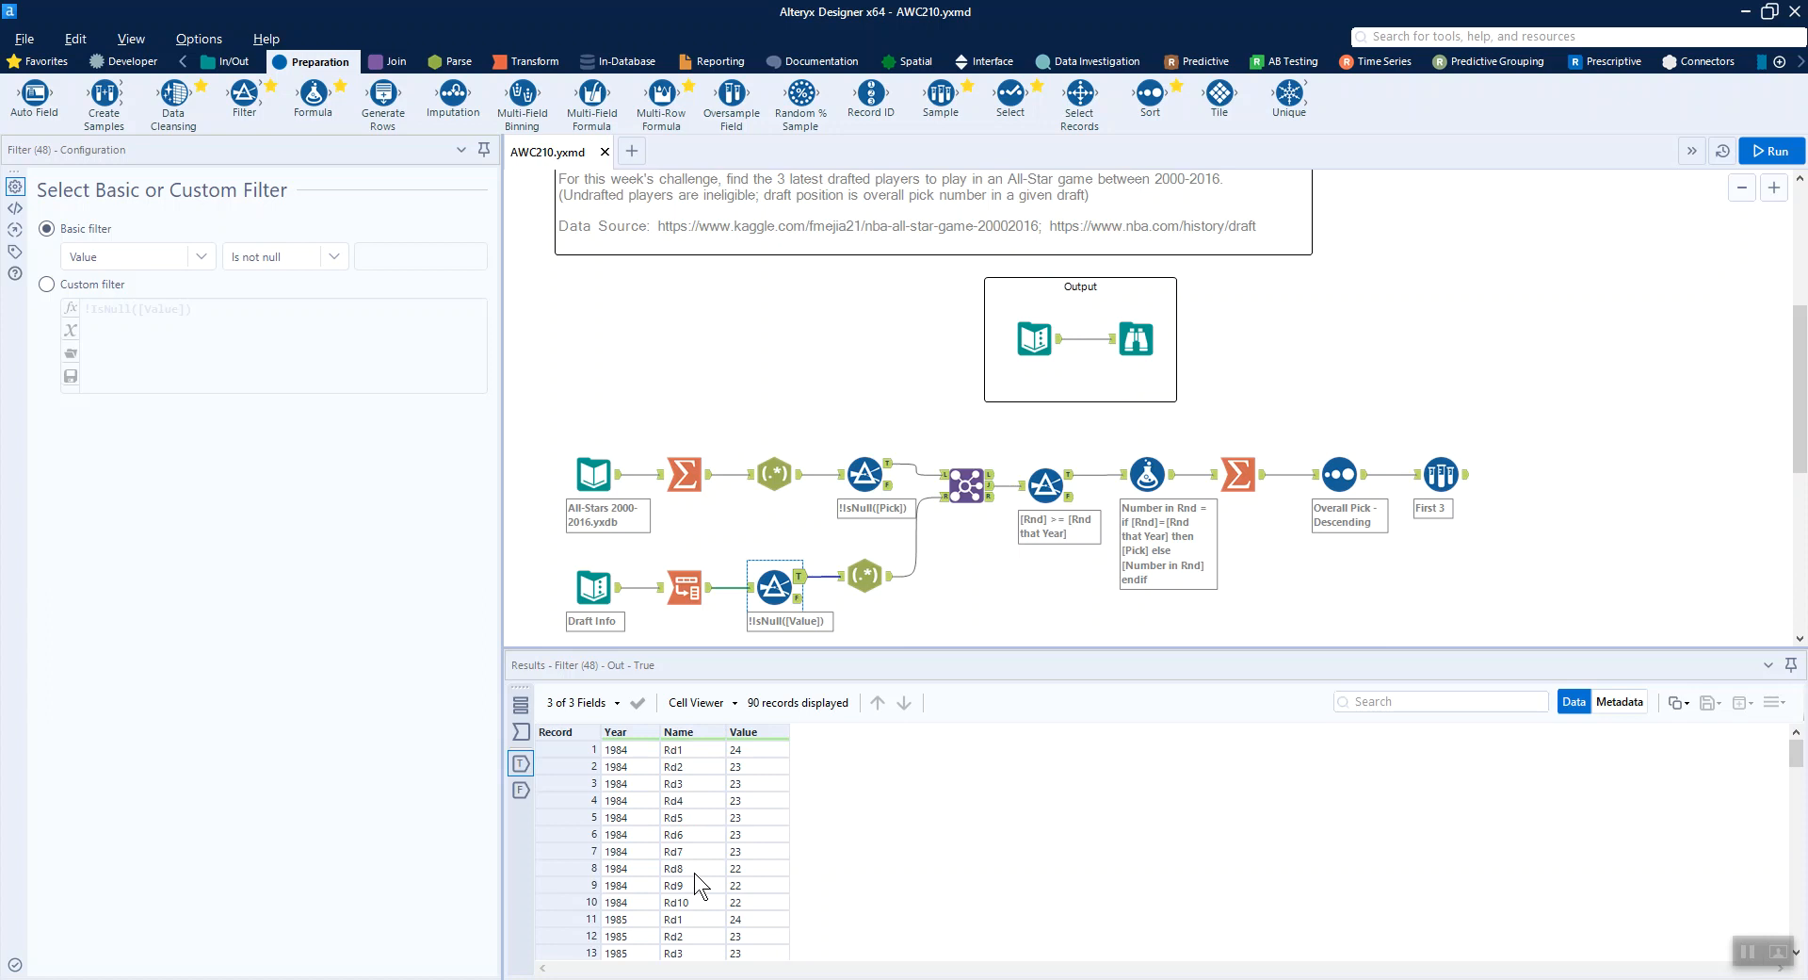
- Inspect the (\d+) RegEx parsing the round number from Name into Rnd that Year
click(863, 577)
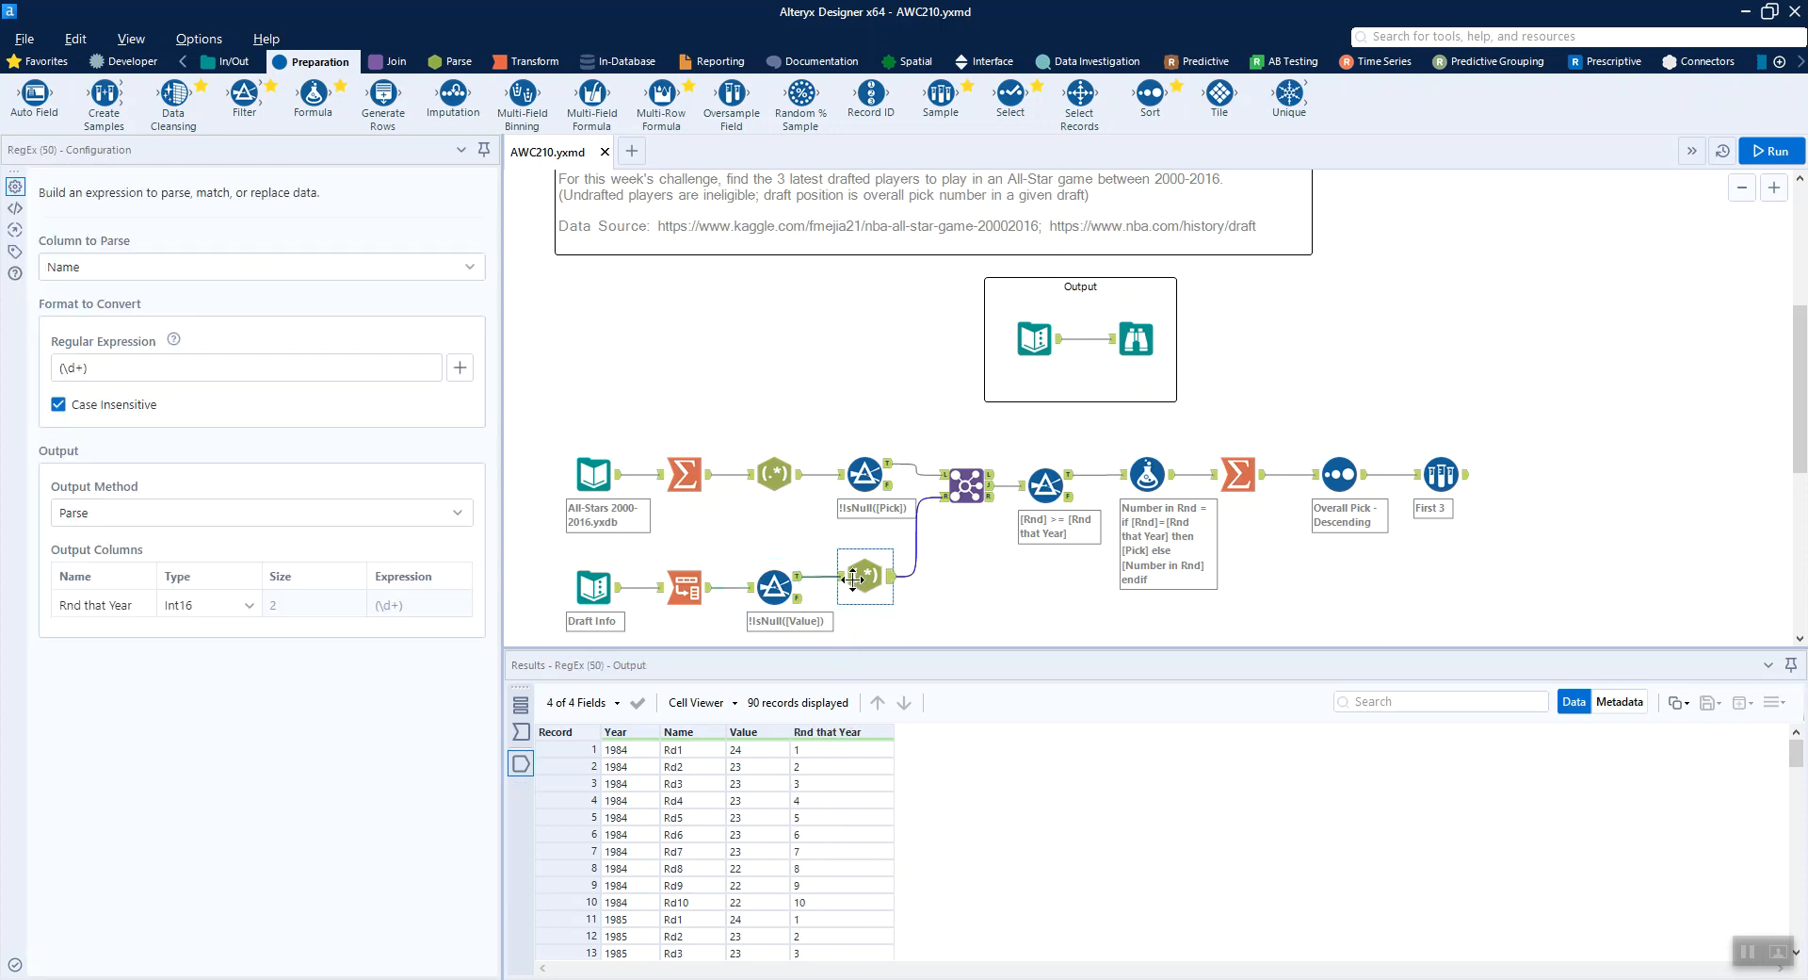
mouse_move(422, 742)
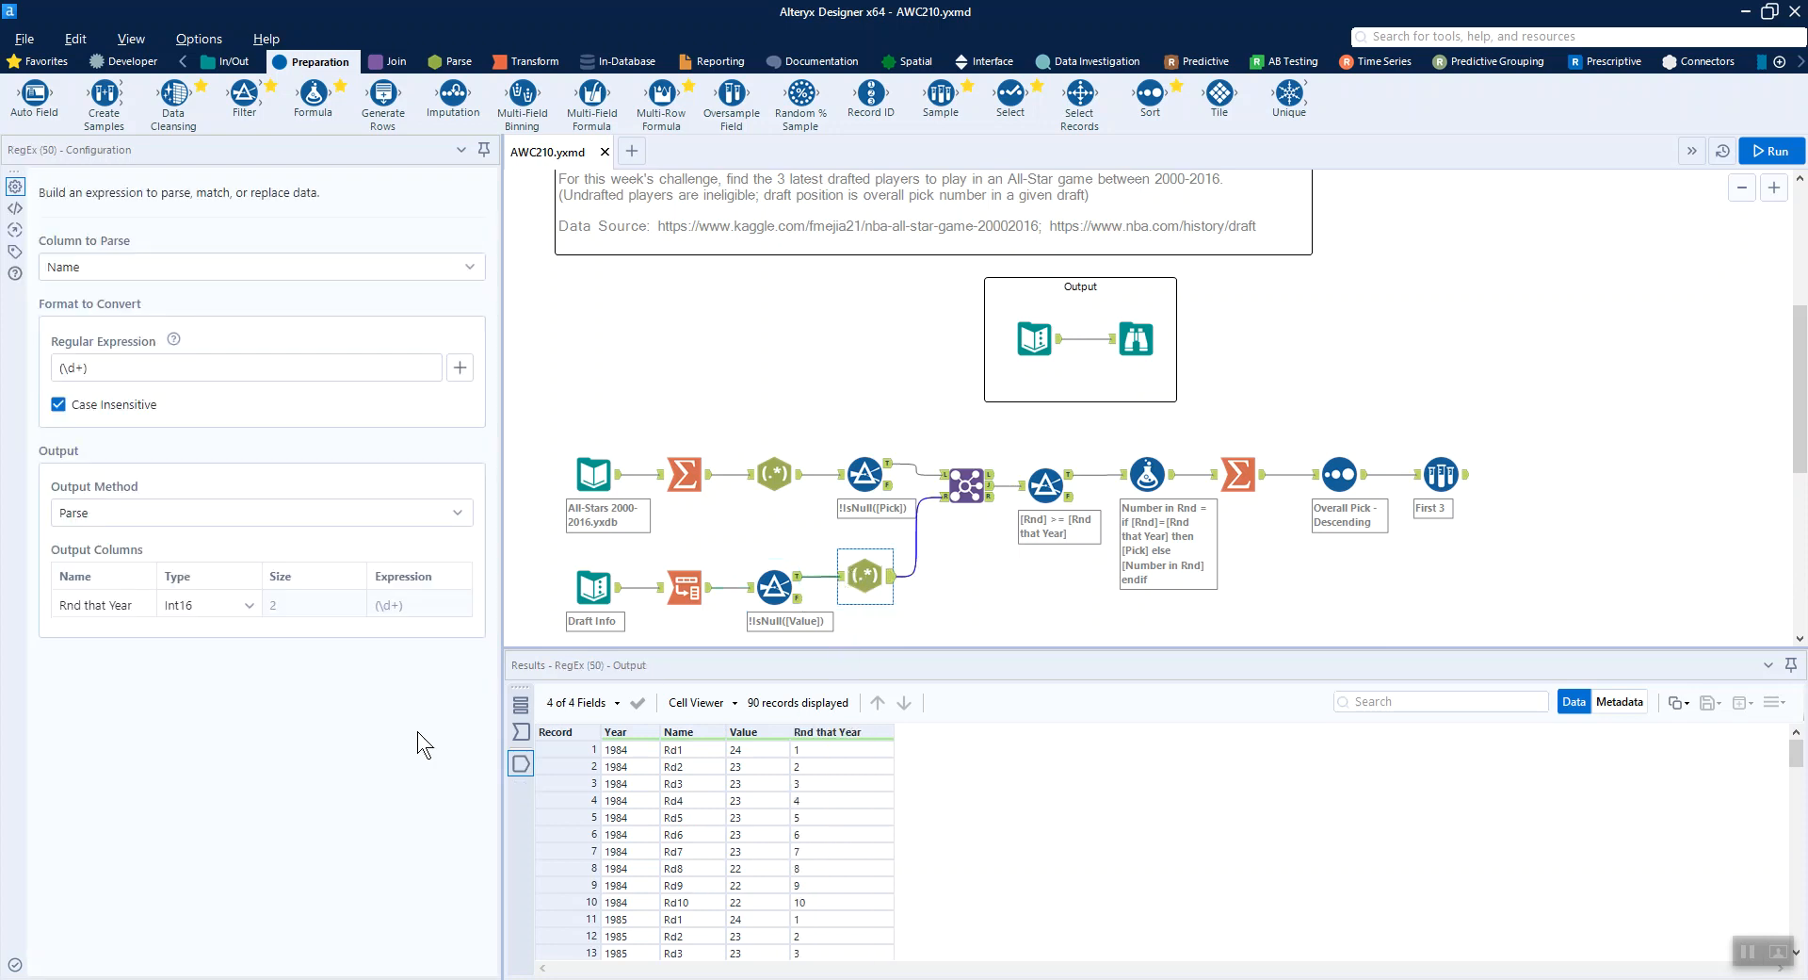
click(105, 368)
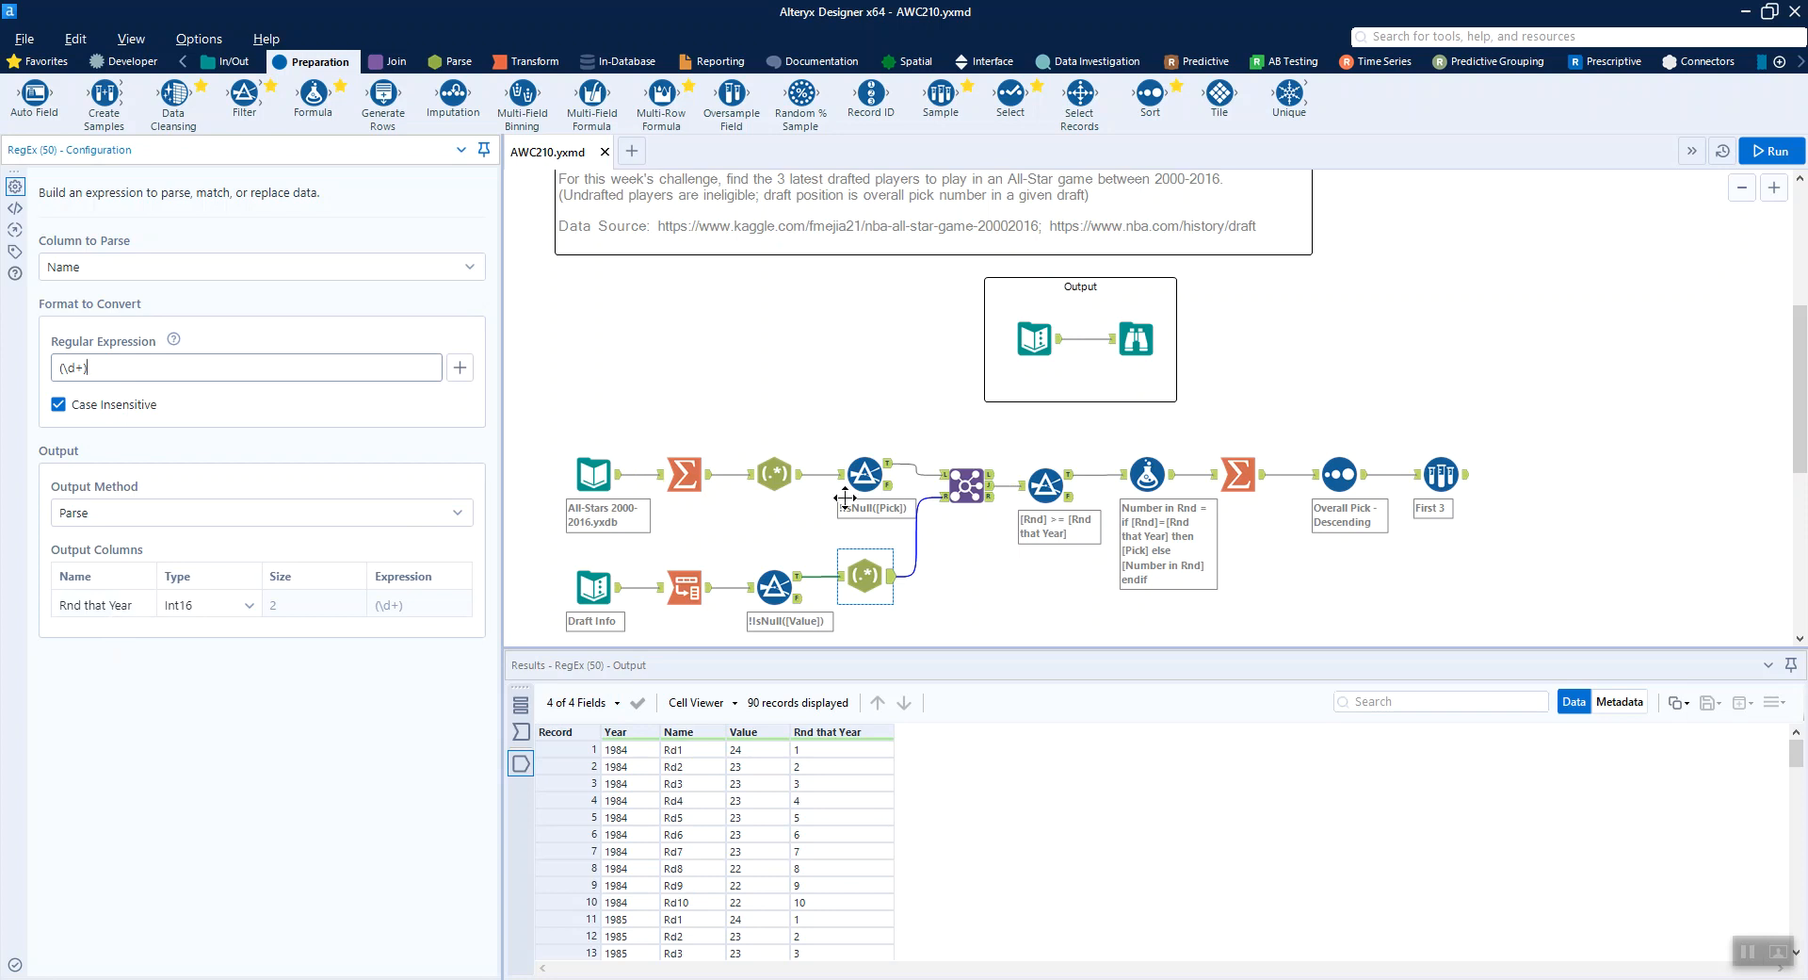
click(969, 486)
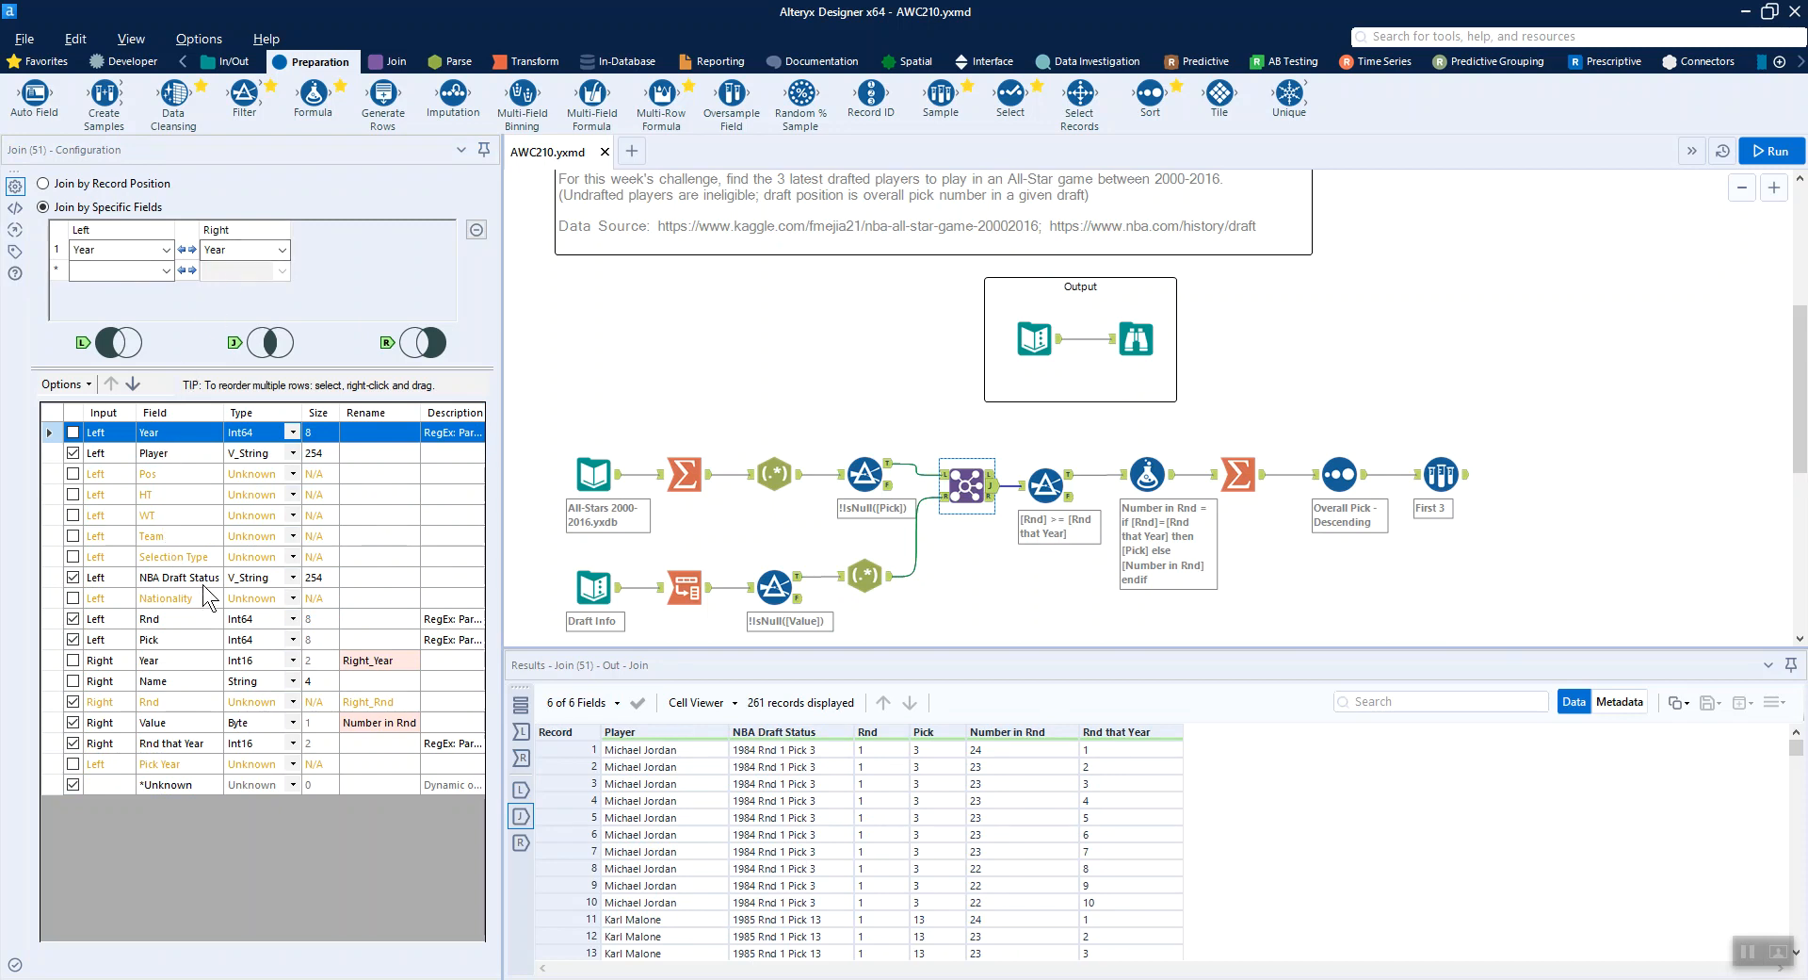
mouse_move(190, 651)
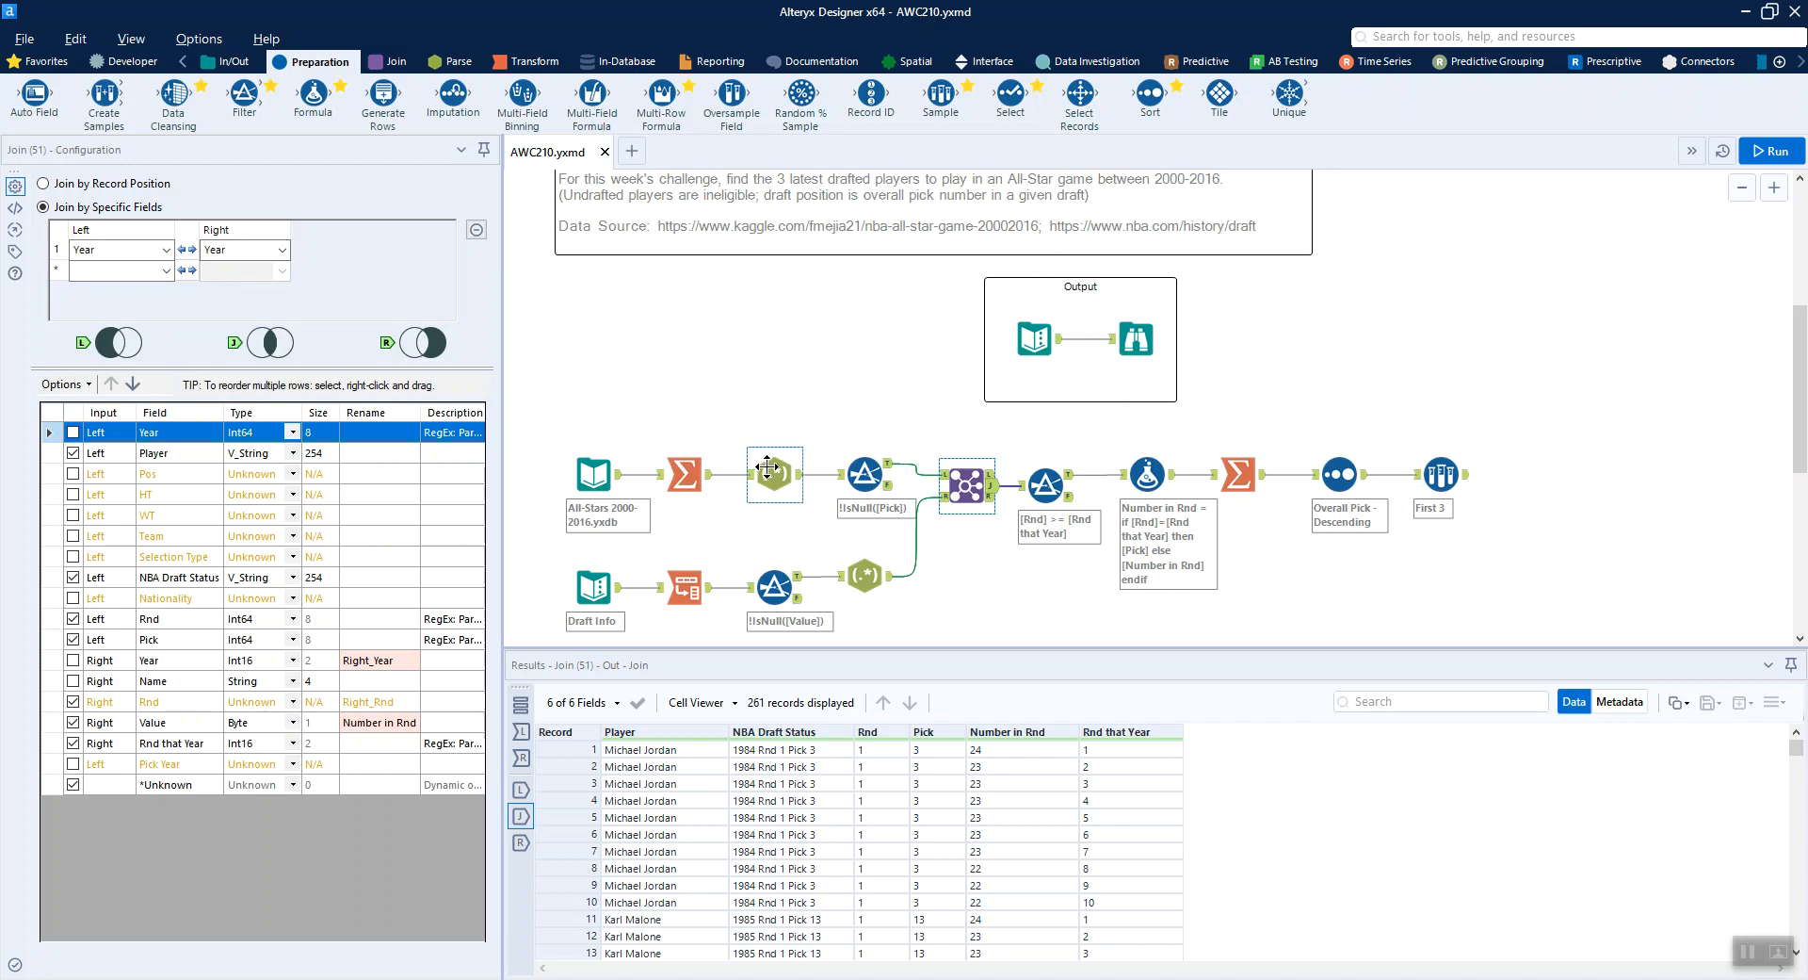
mouse_move(776, 475)
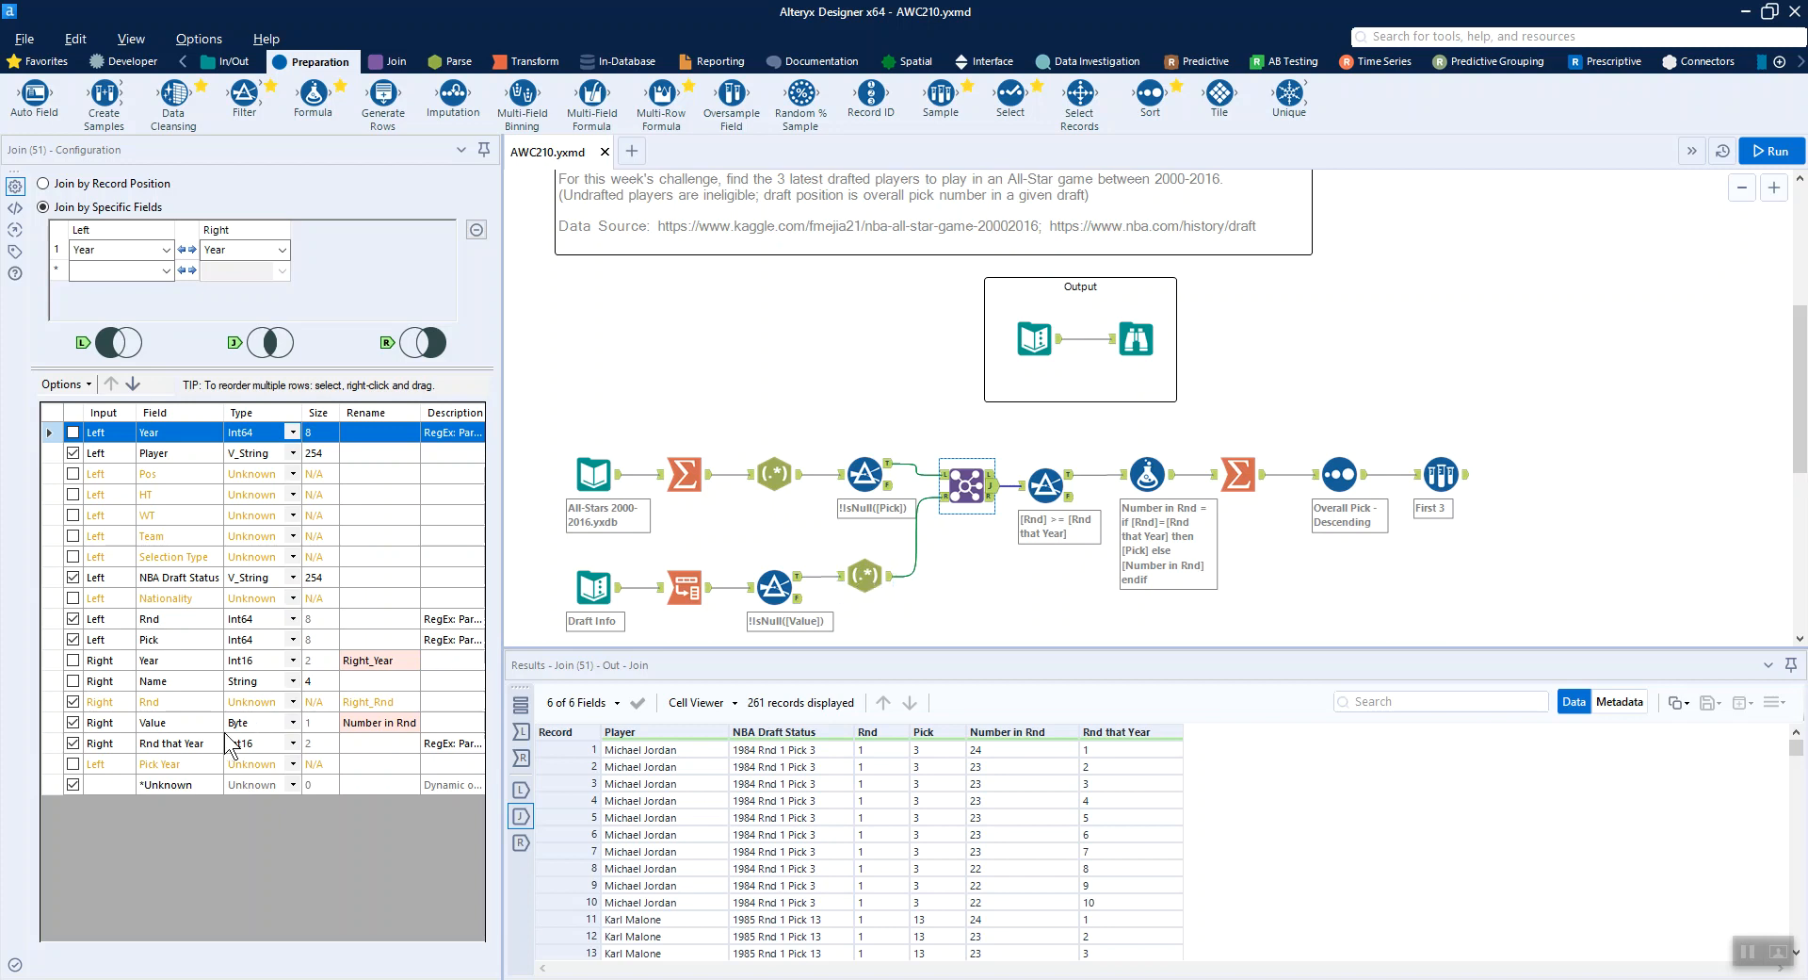
mouse_move(373, 748)
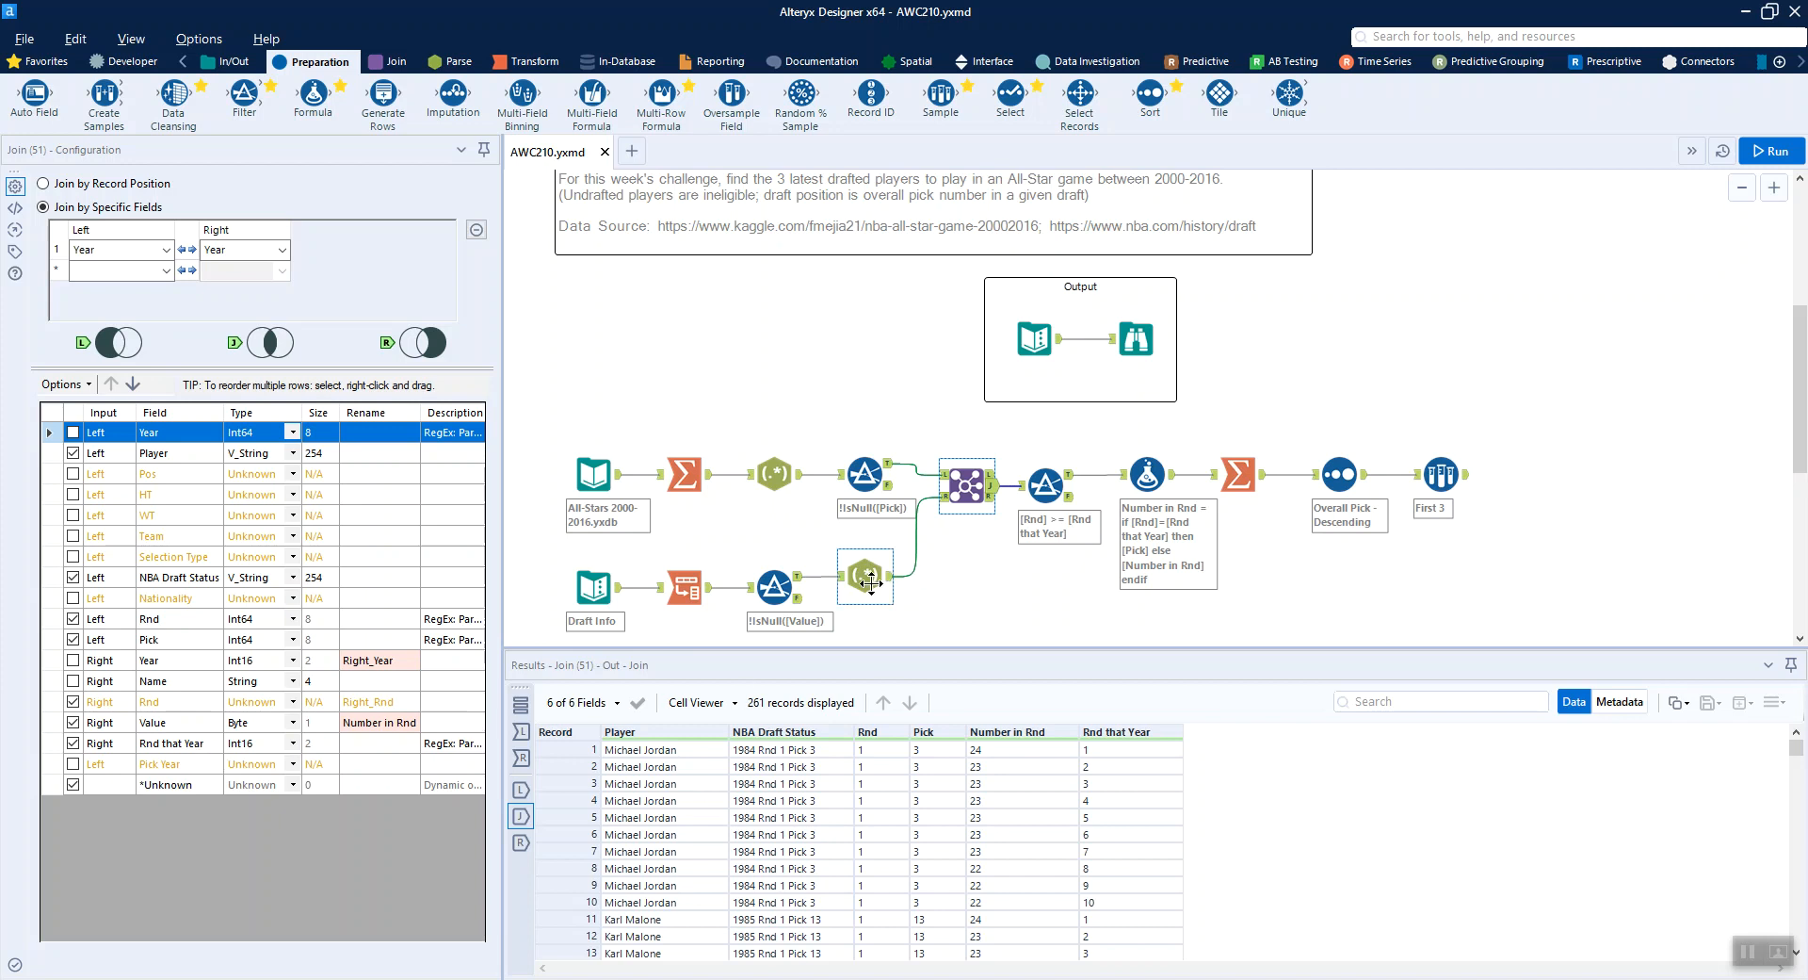
click(865, 576)
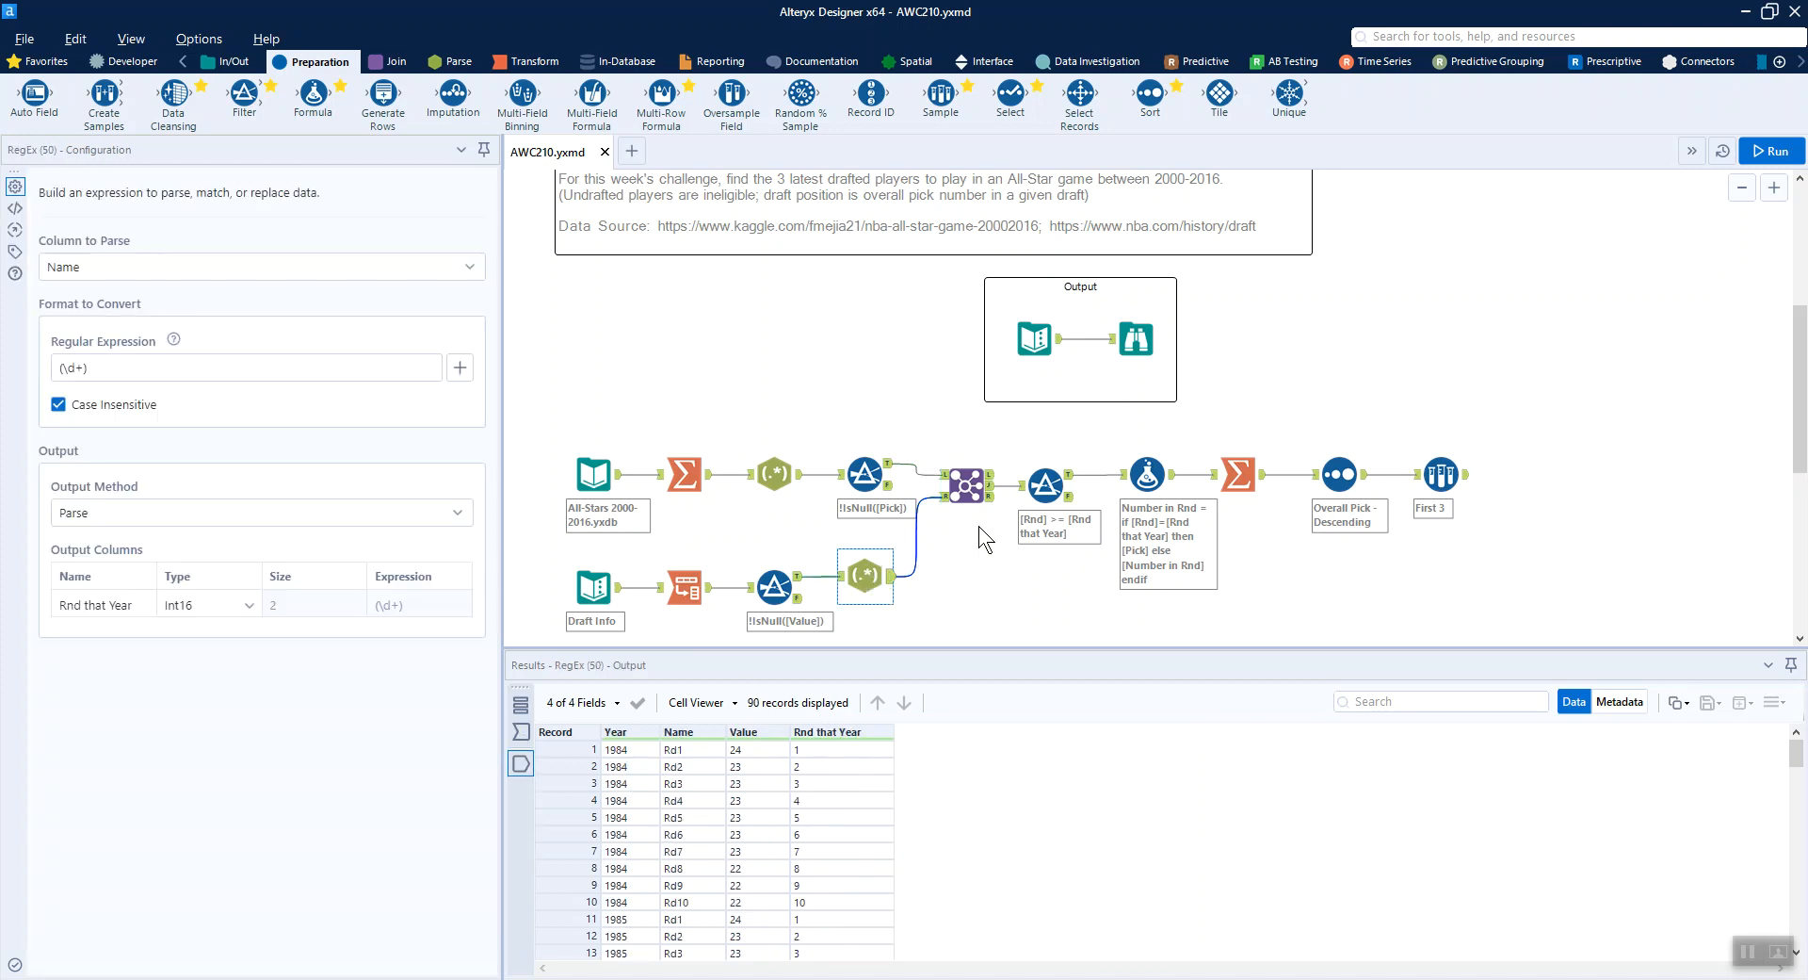
mouse_move(758, 765)
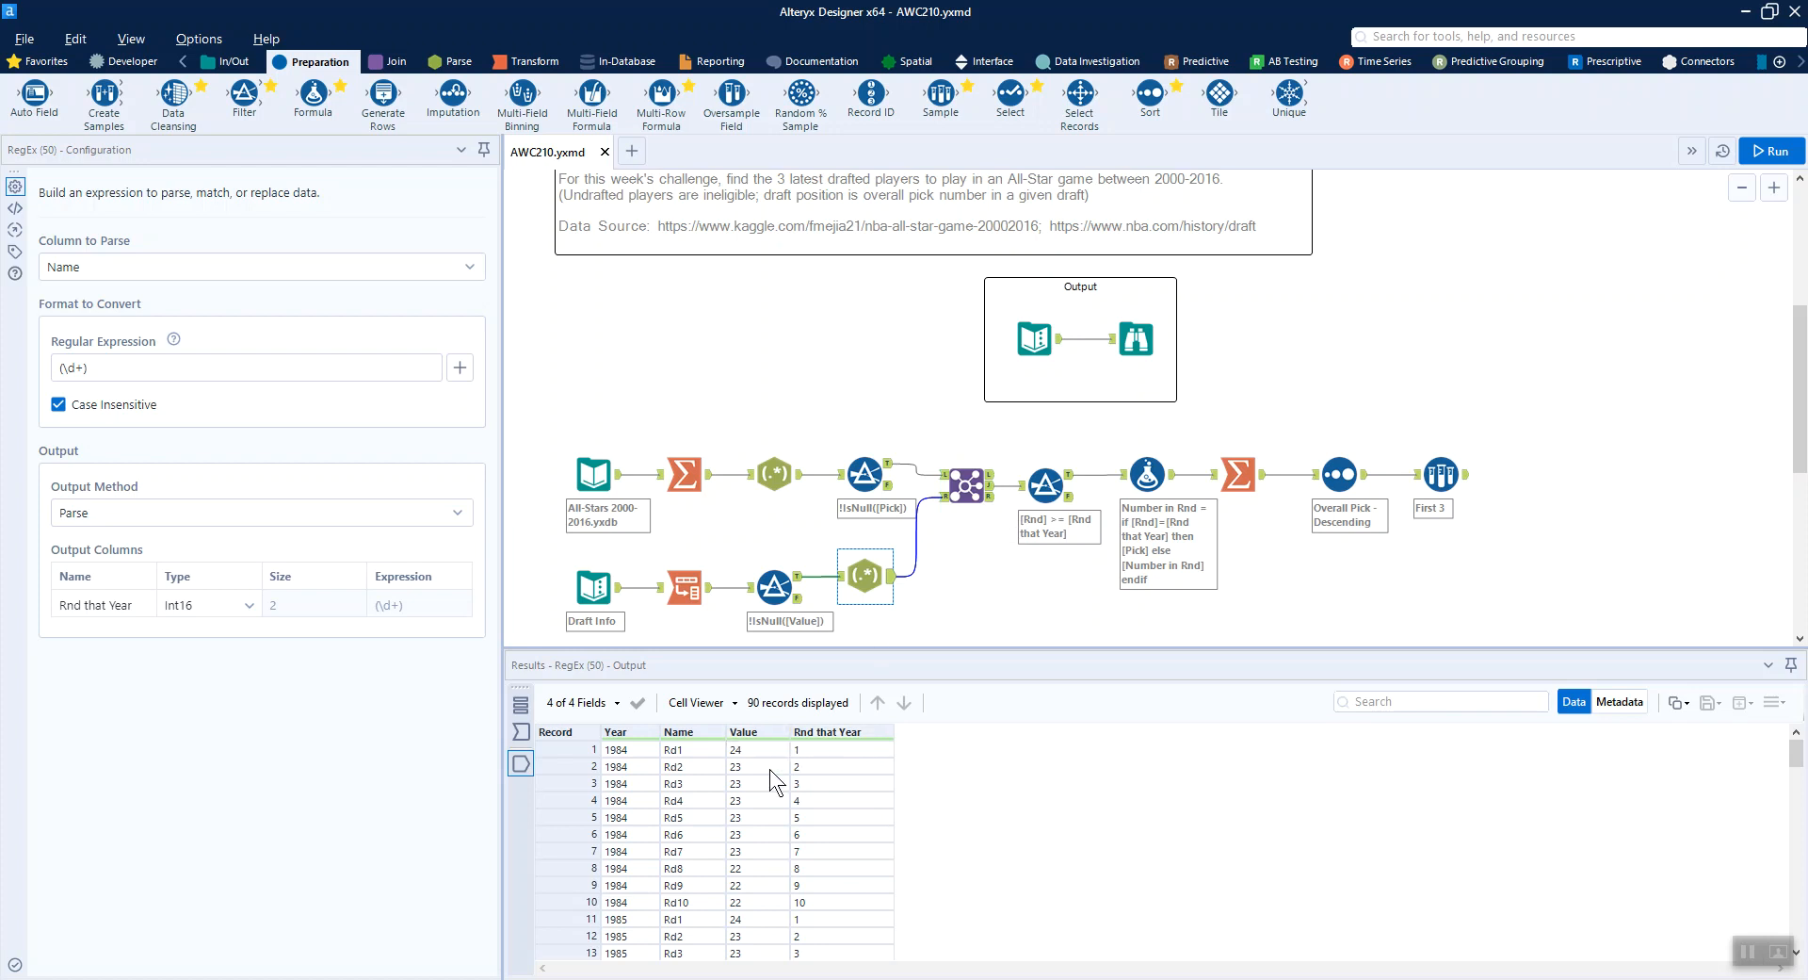
click(966, 486)
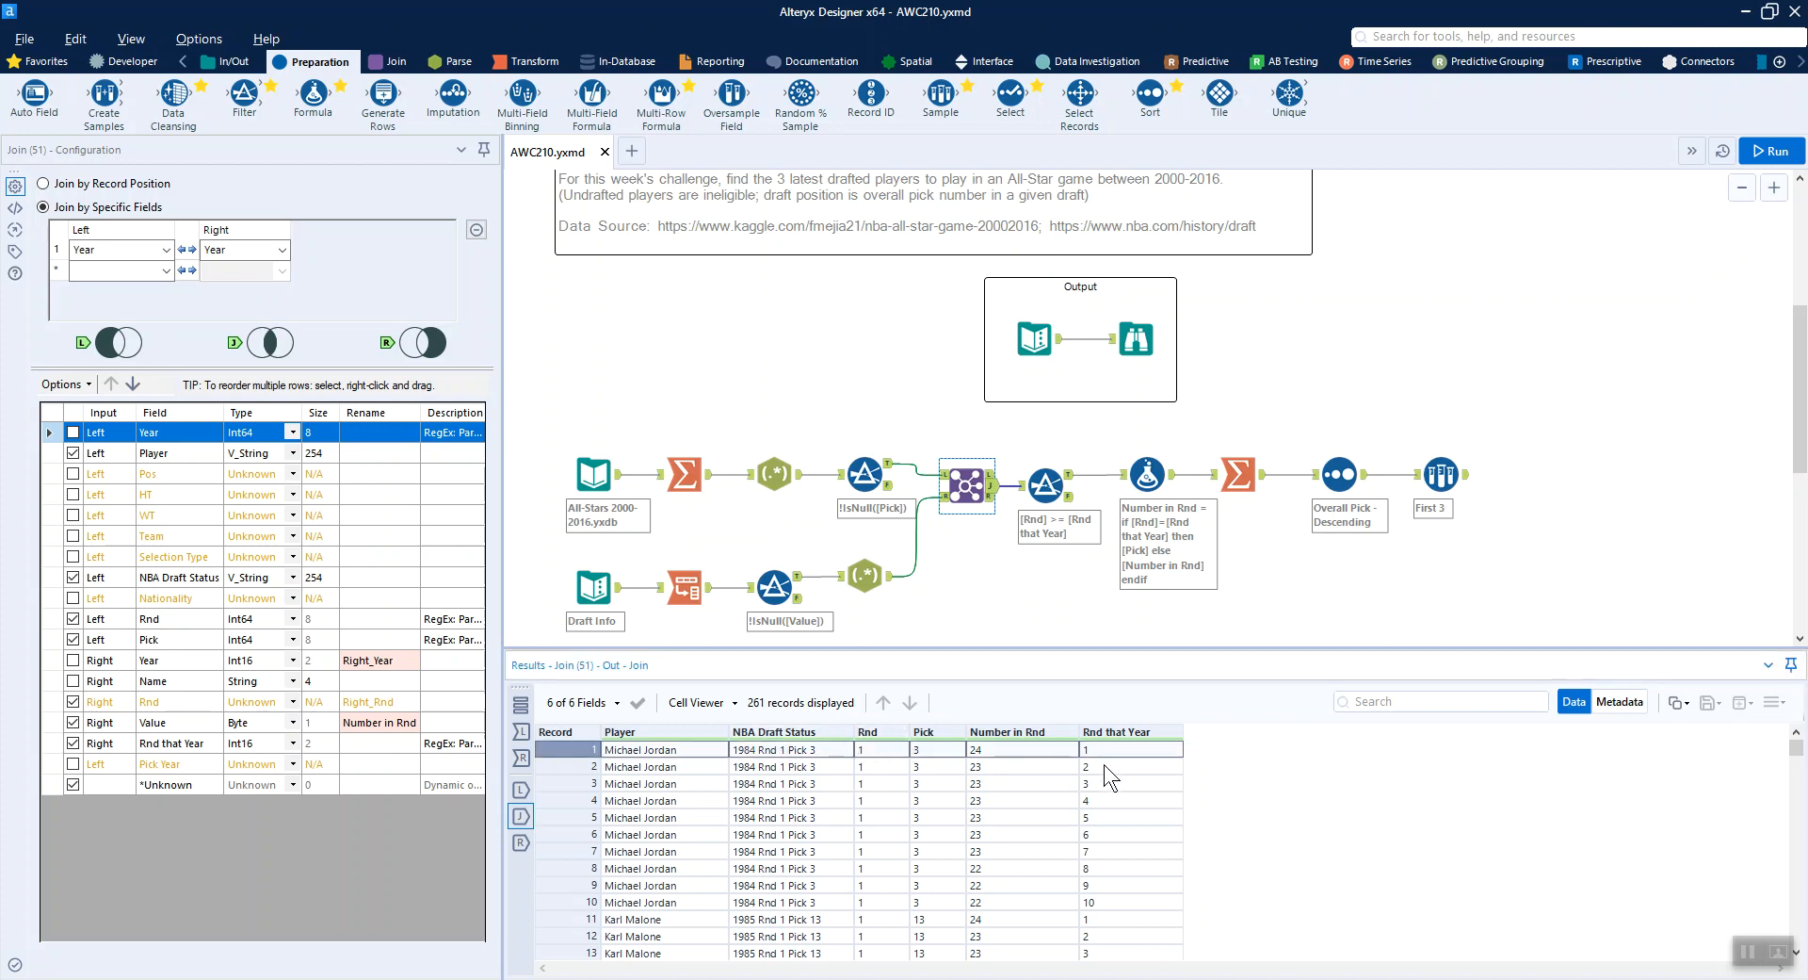
mouse_move(1121, 914)
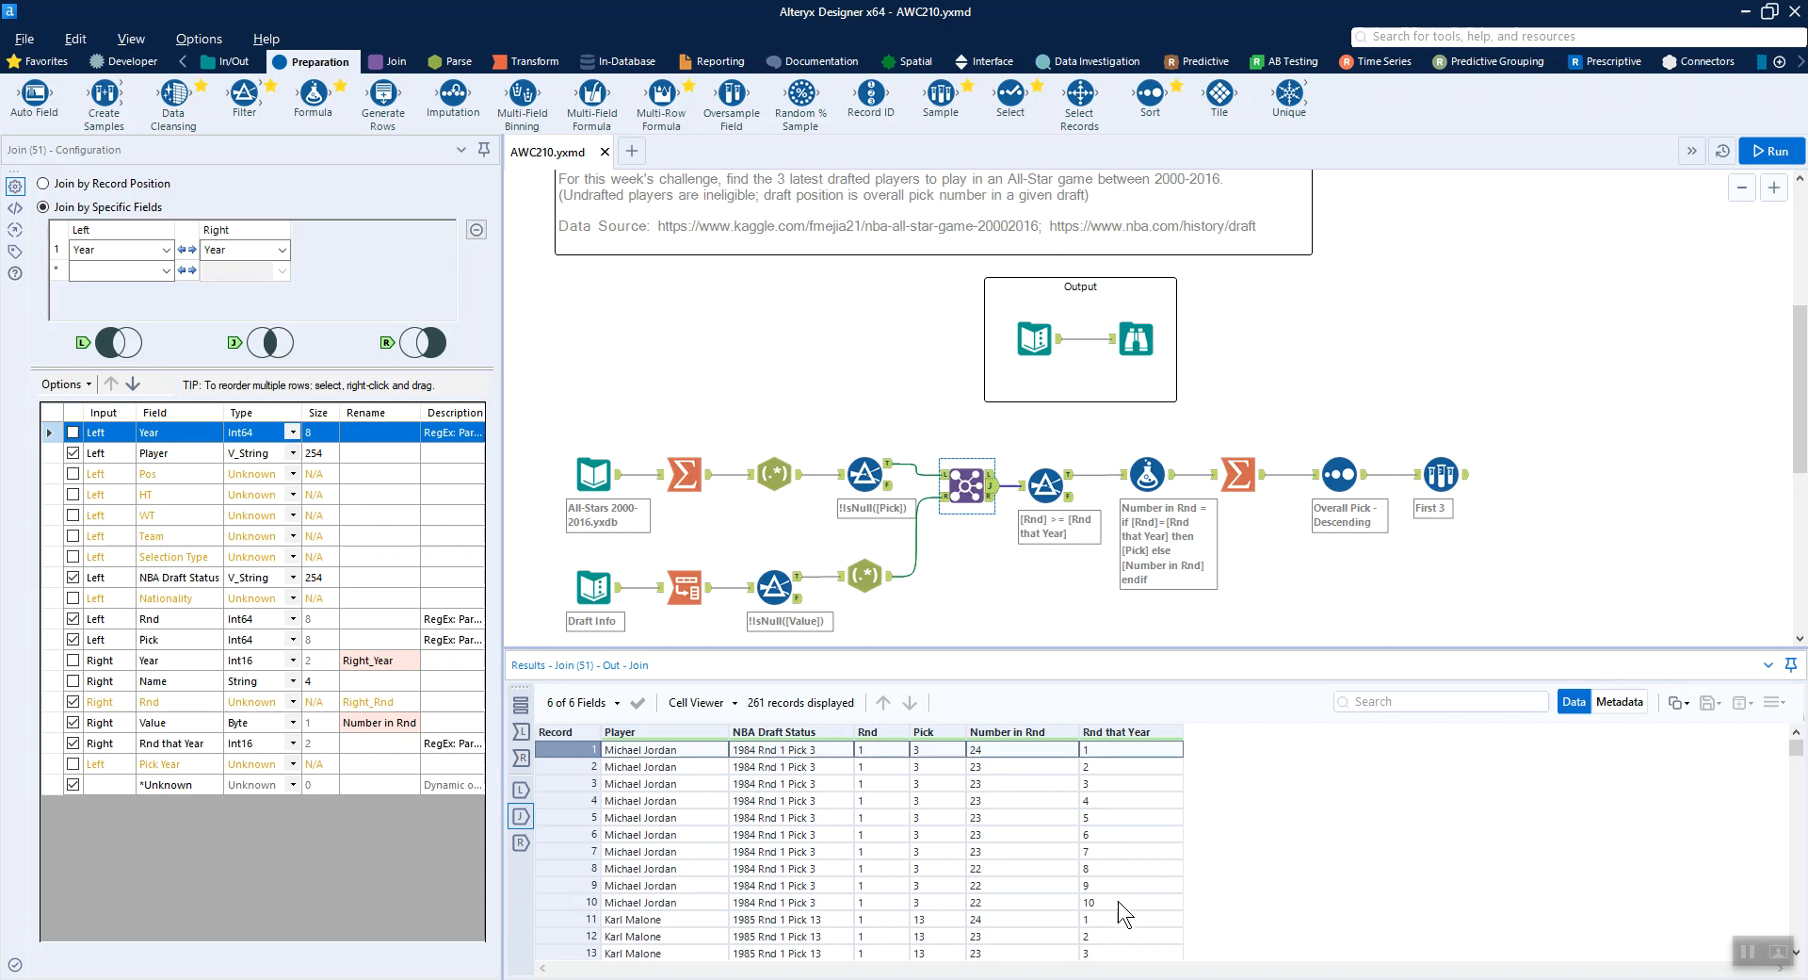
mouse_move(1027, 542)
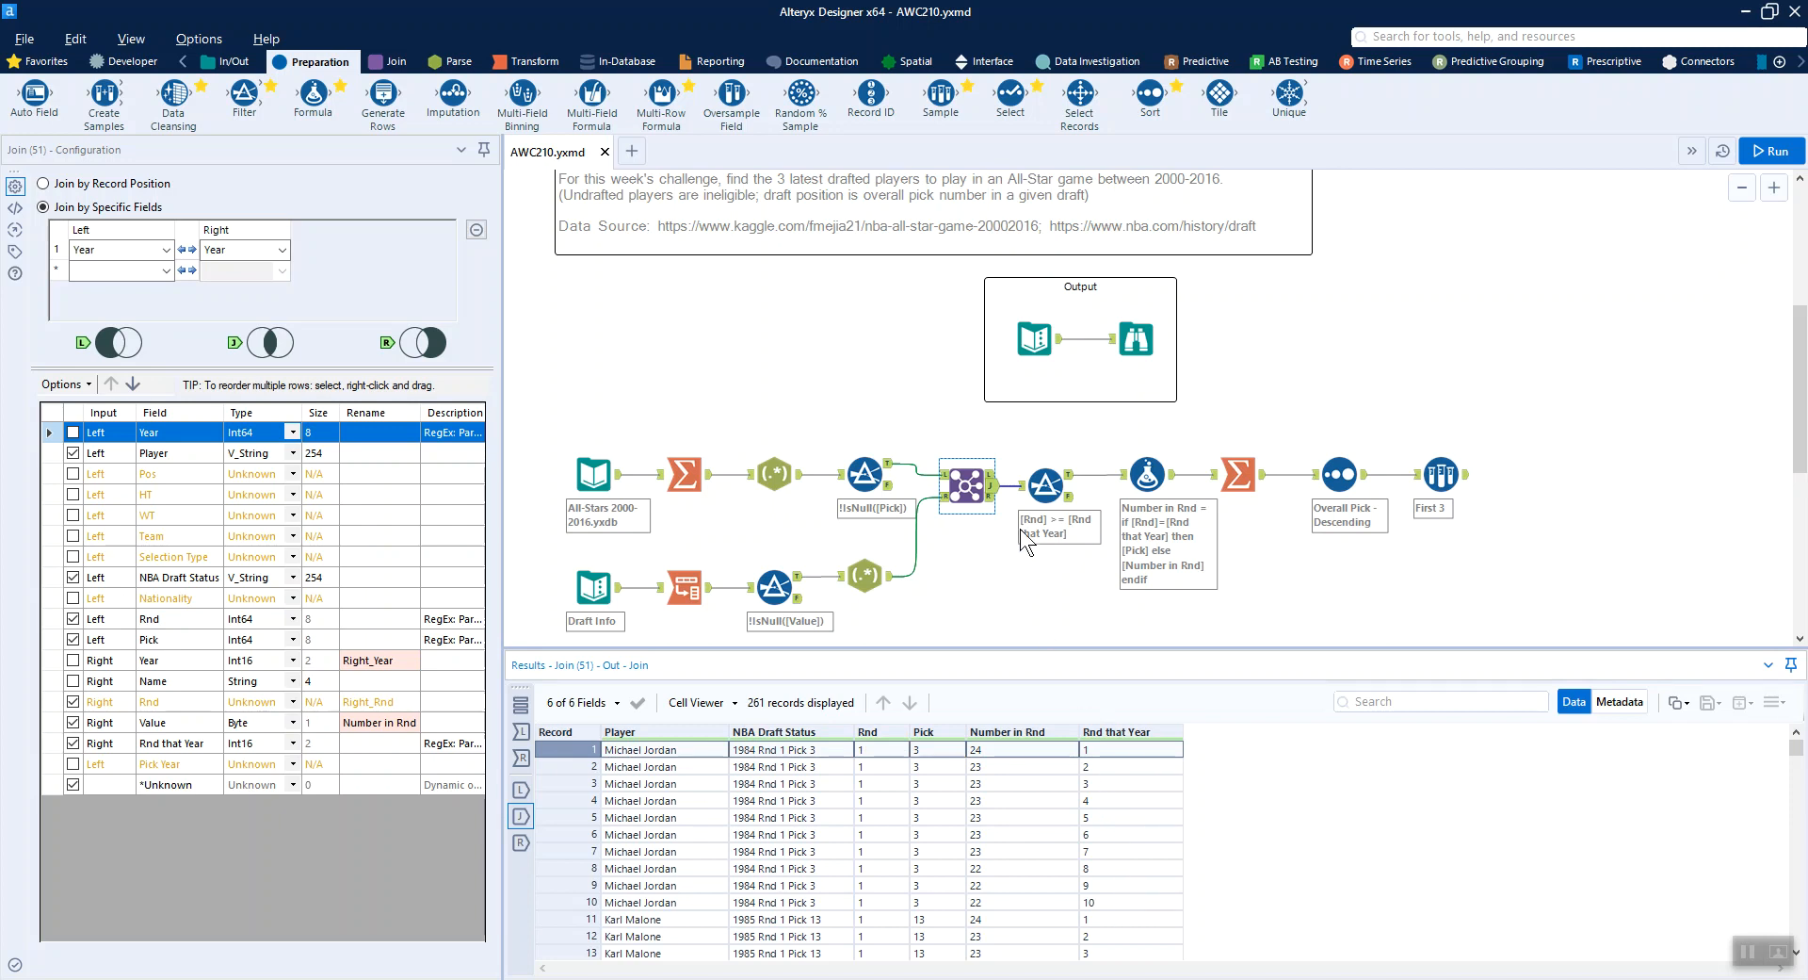
- Show the [Rnd] >= [Rnd that Year] filter's 137 true records and the Number in Rnd formula
click(1044, 482)
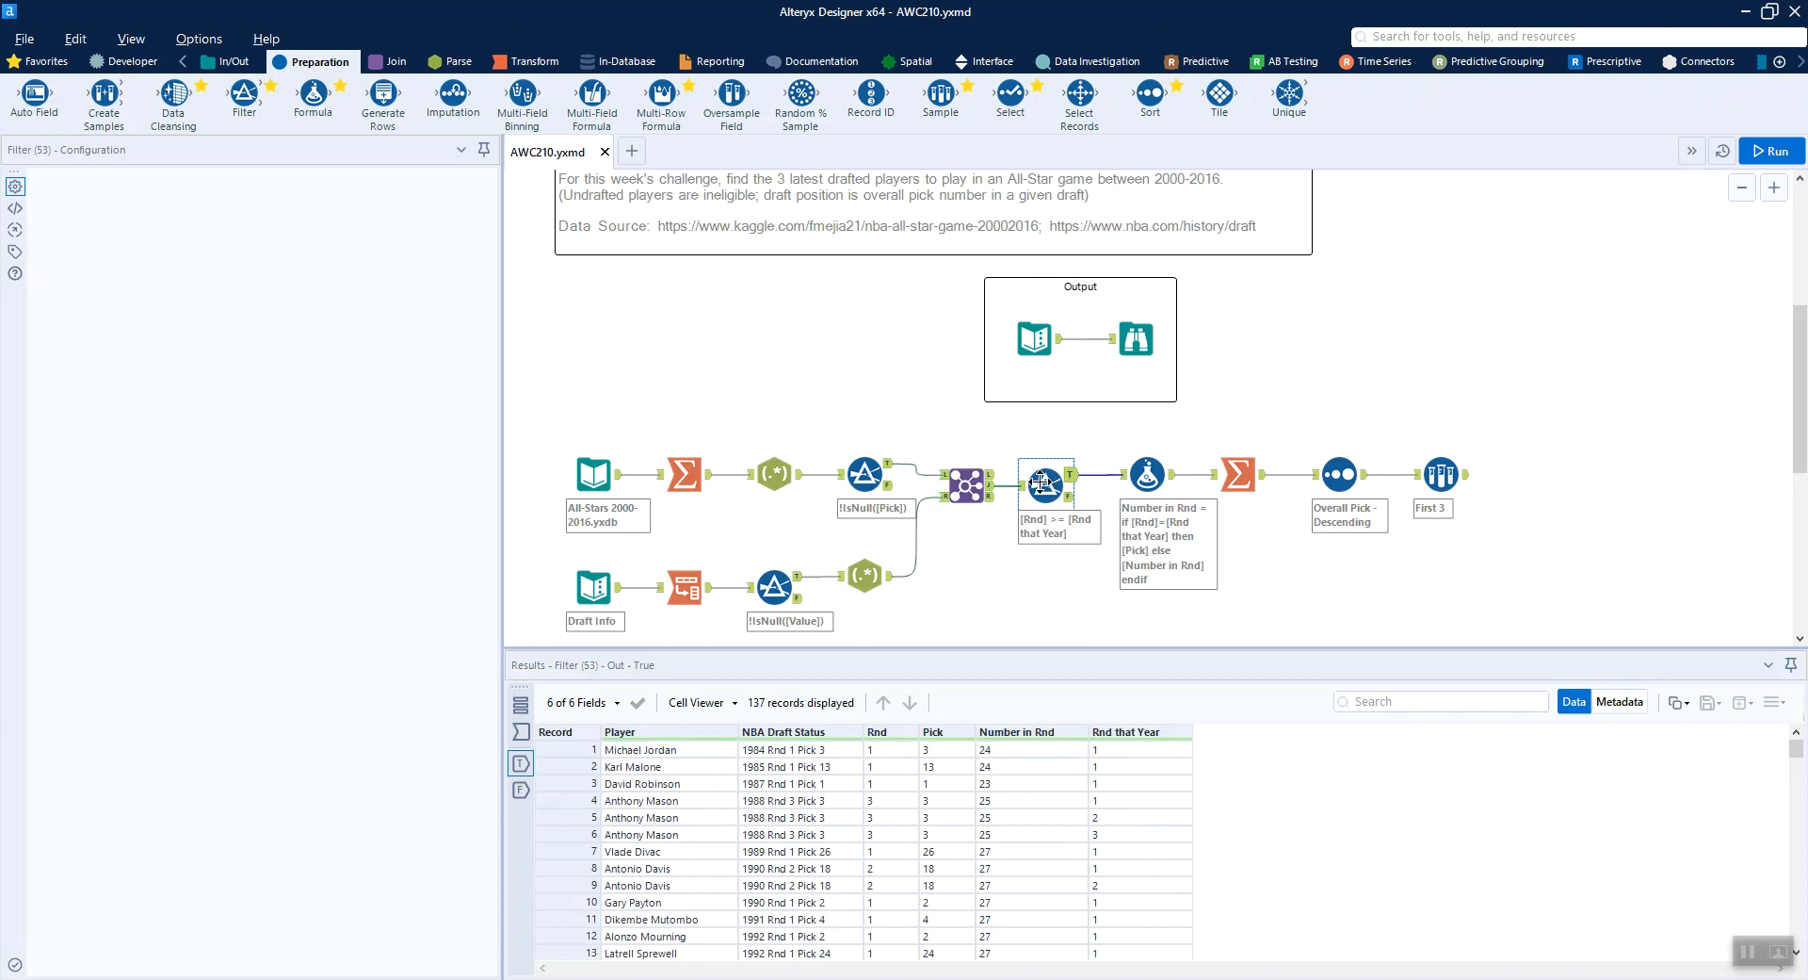
click(1044, 484)
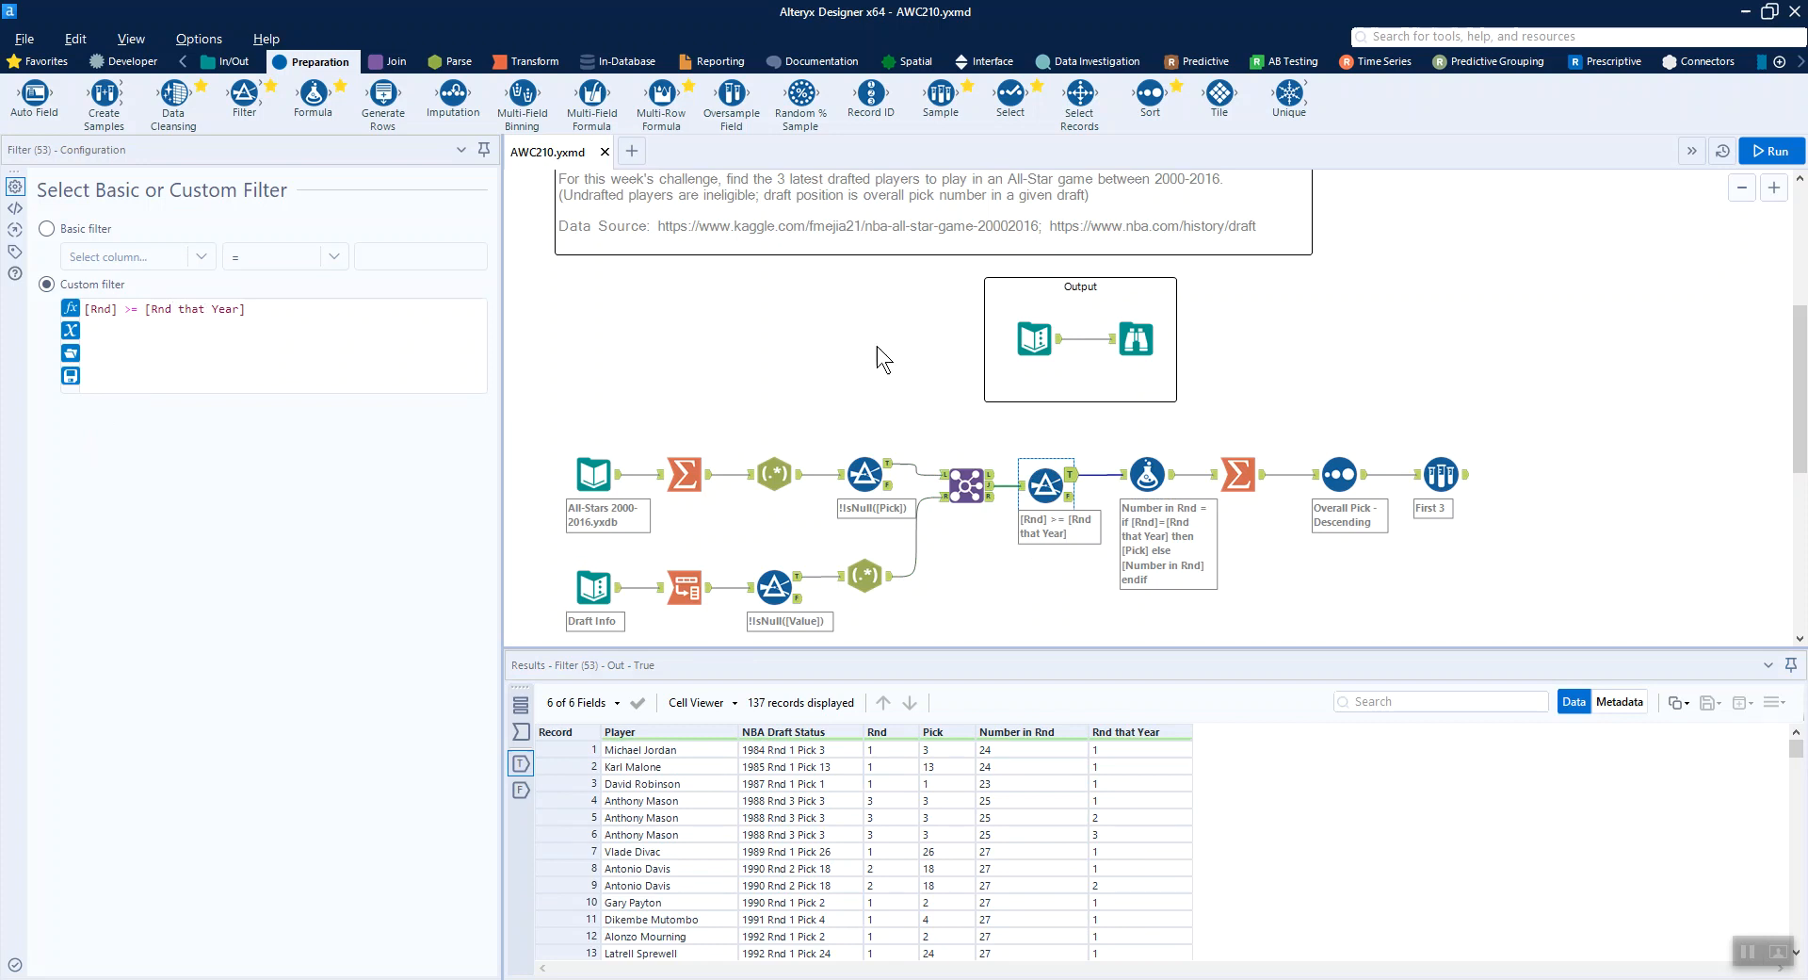
click(640, 750)
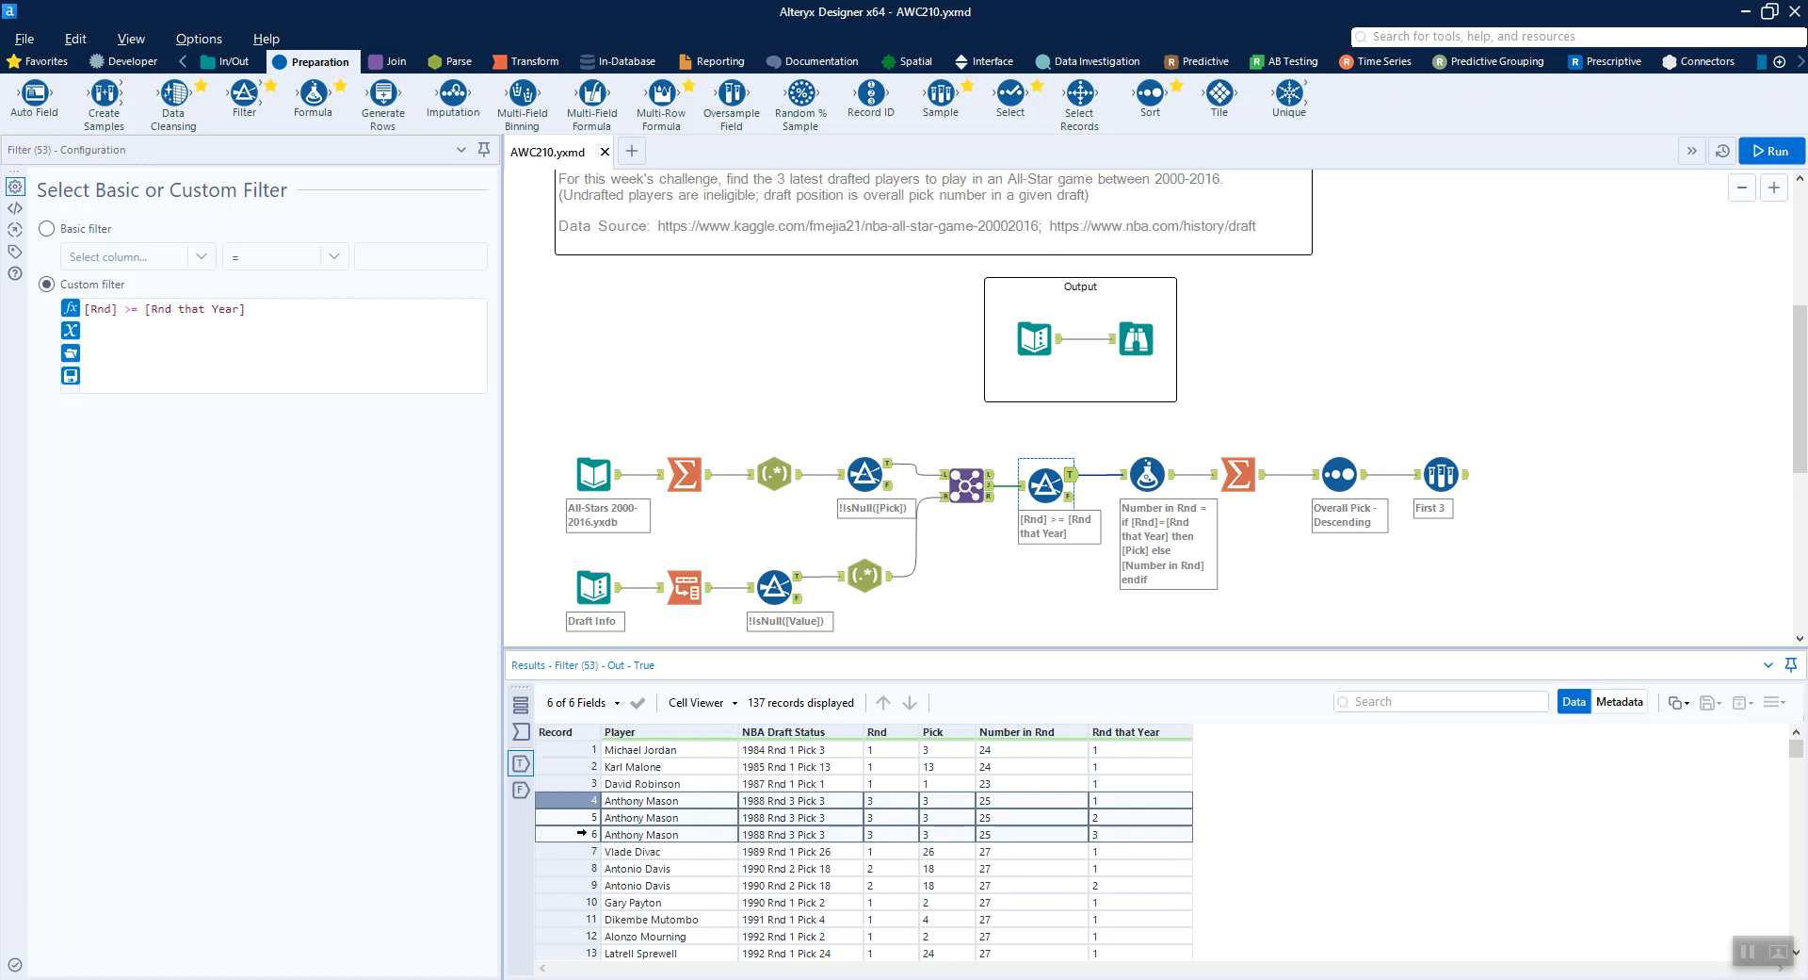
click(1153, 475)
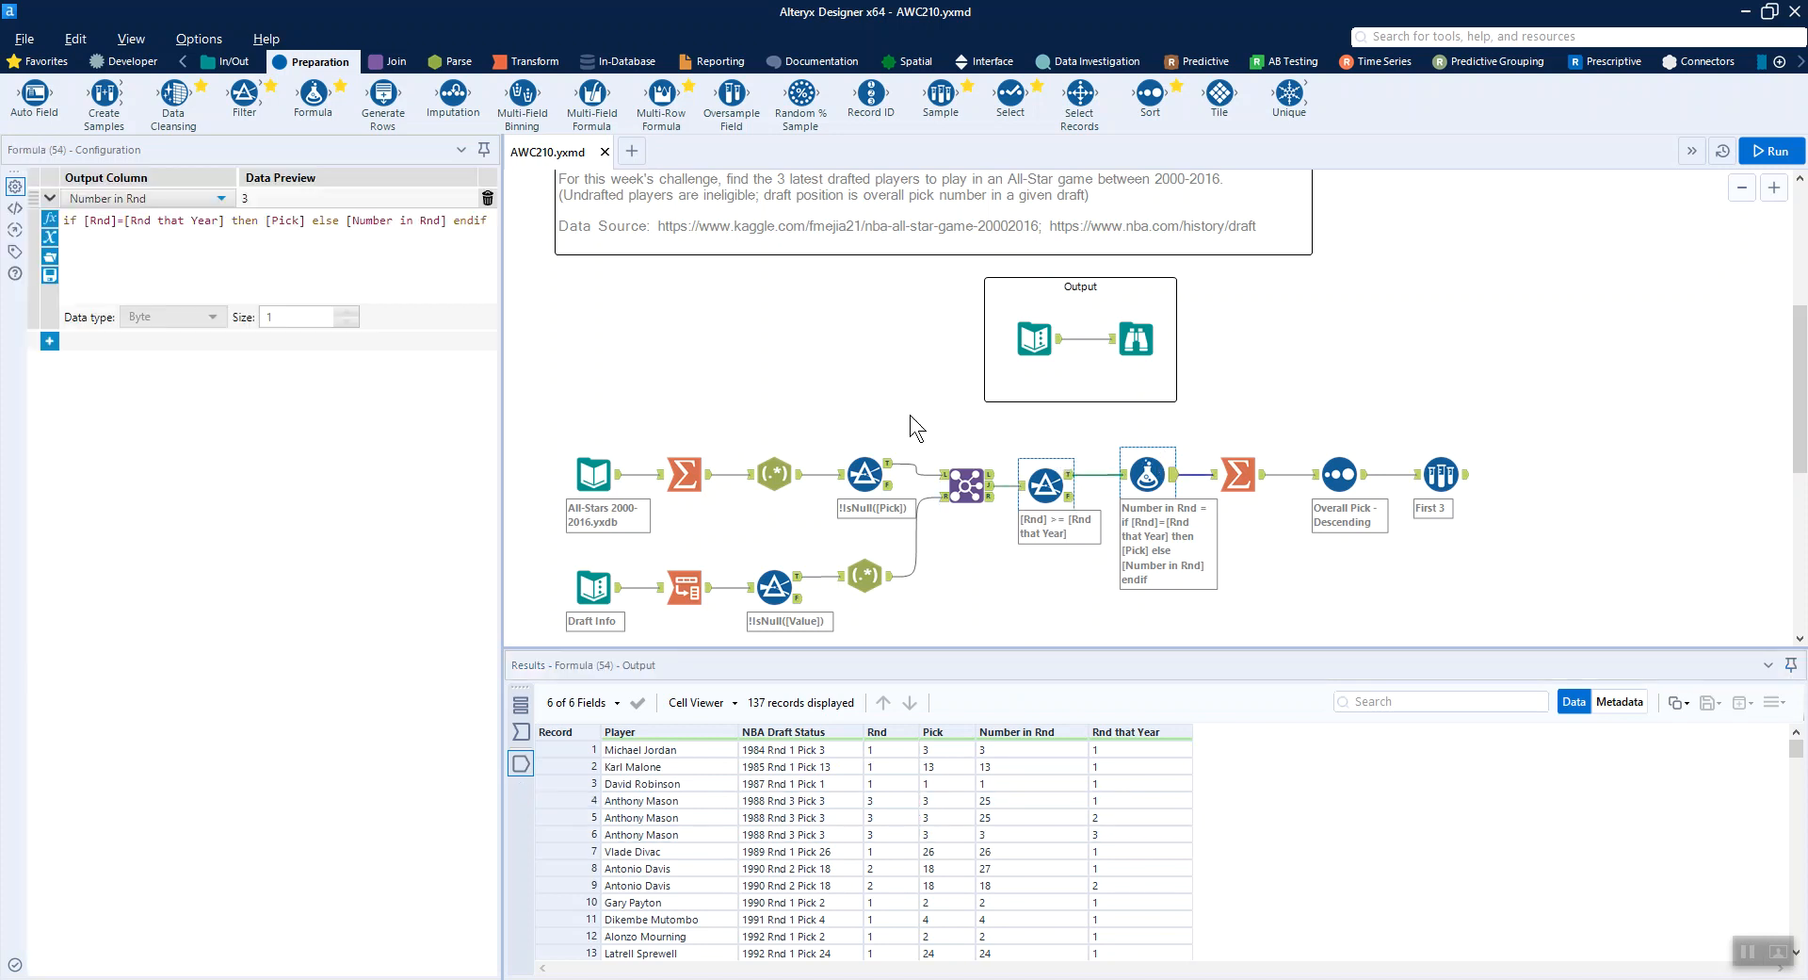
mouse_move(503, 469)
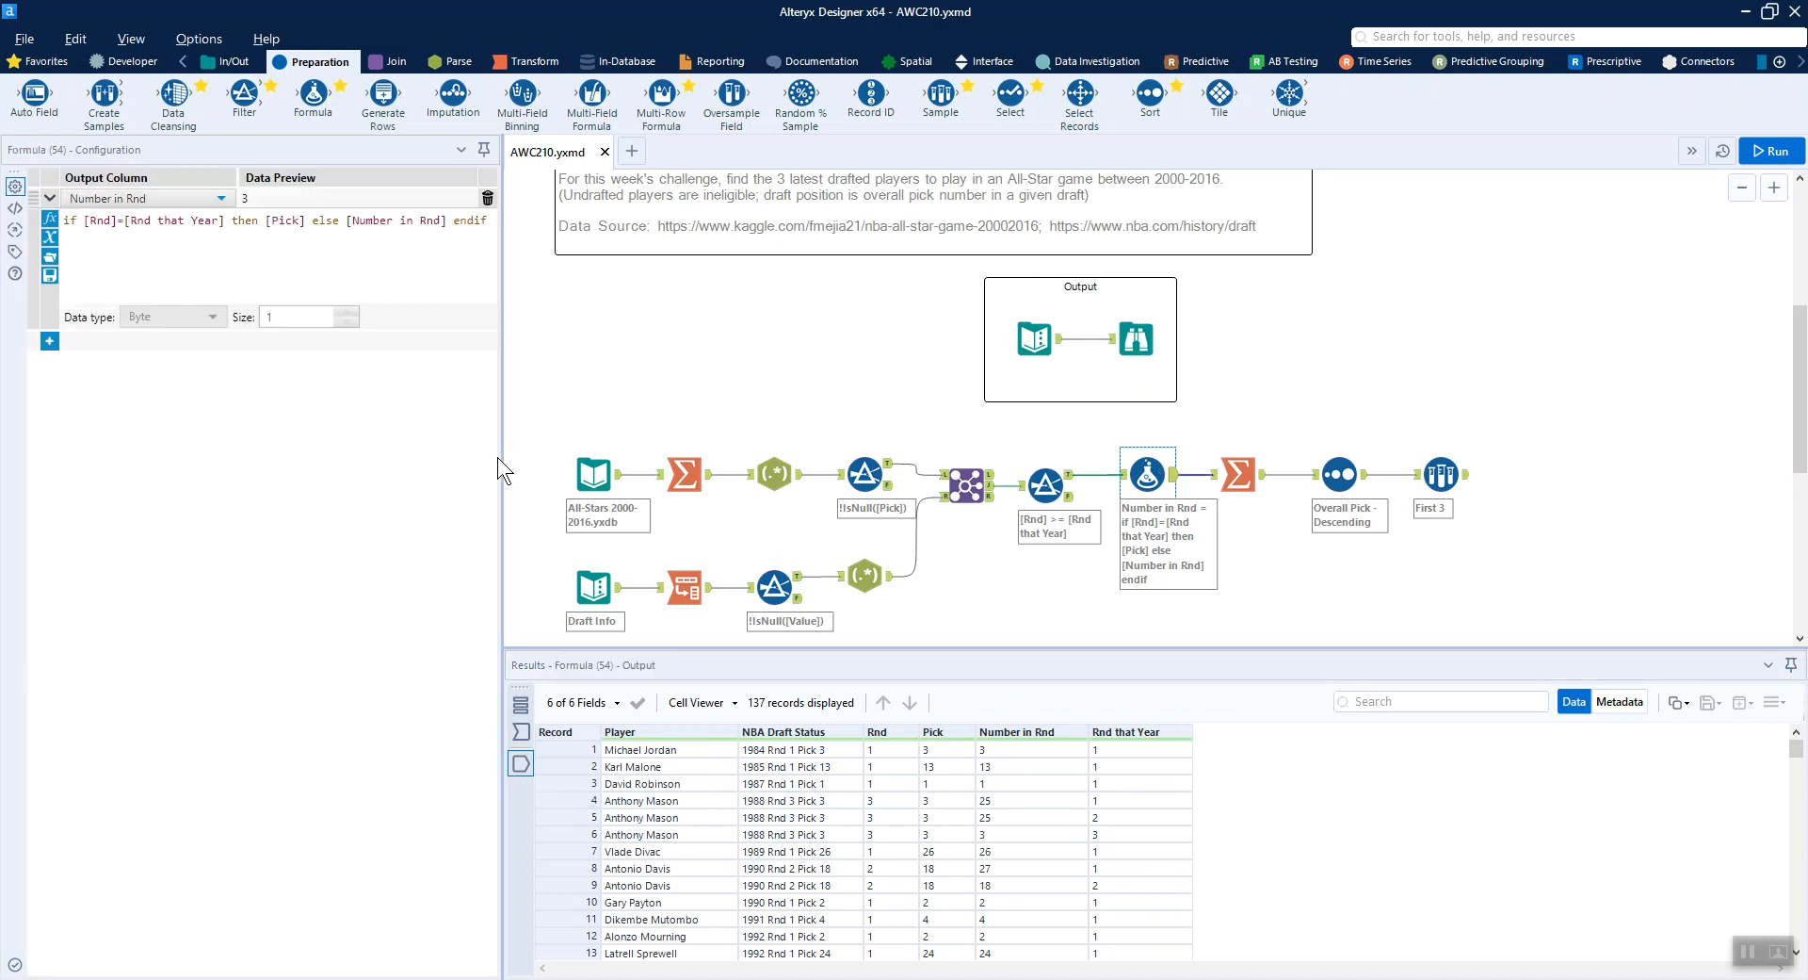
mouse_move(1103, 774)
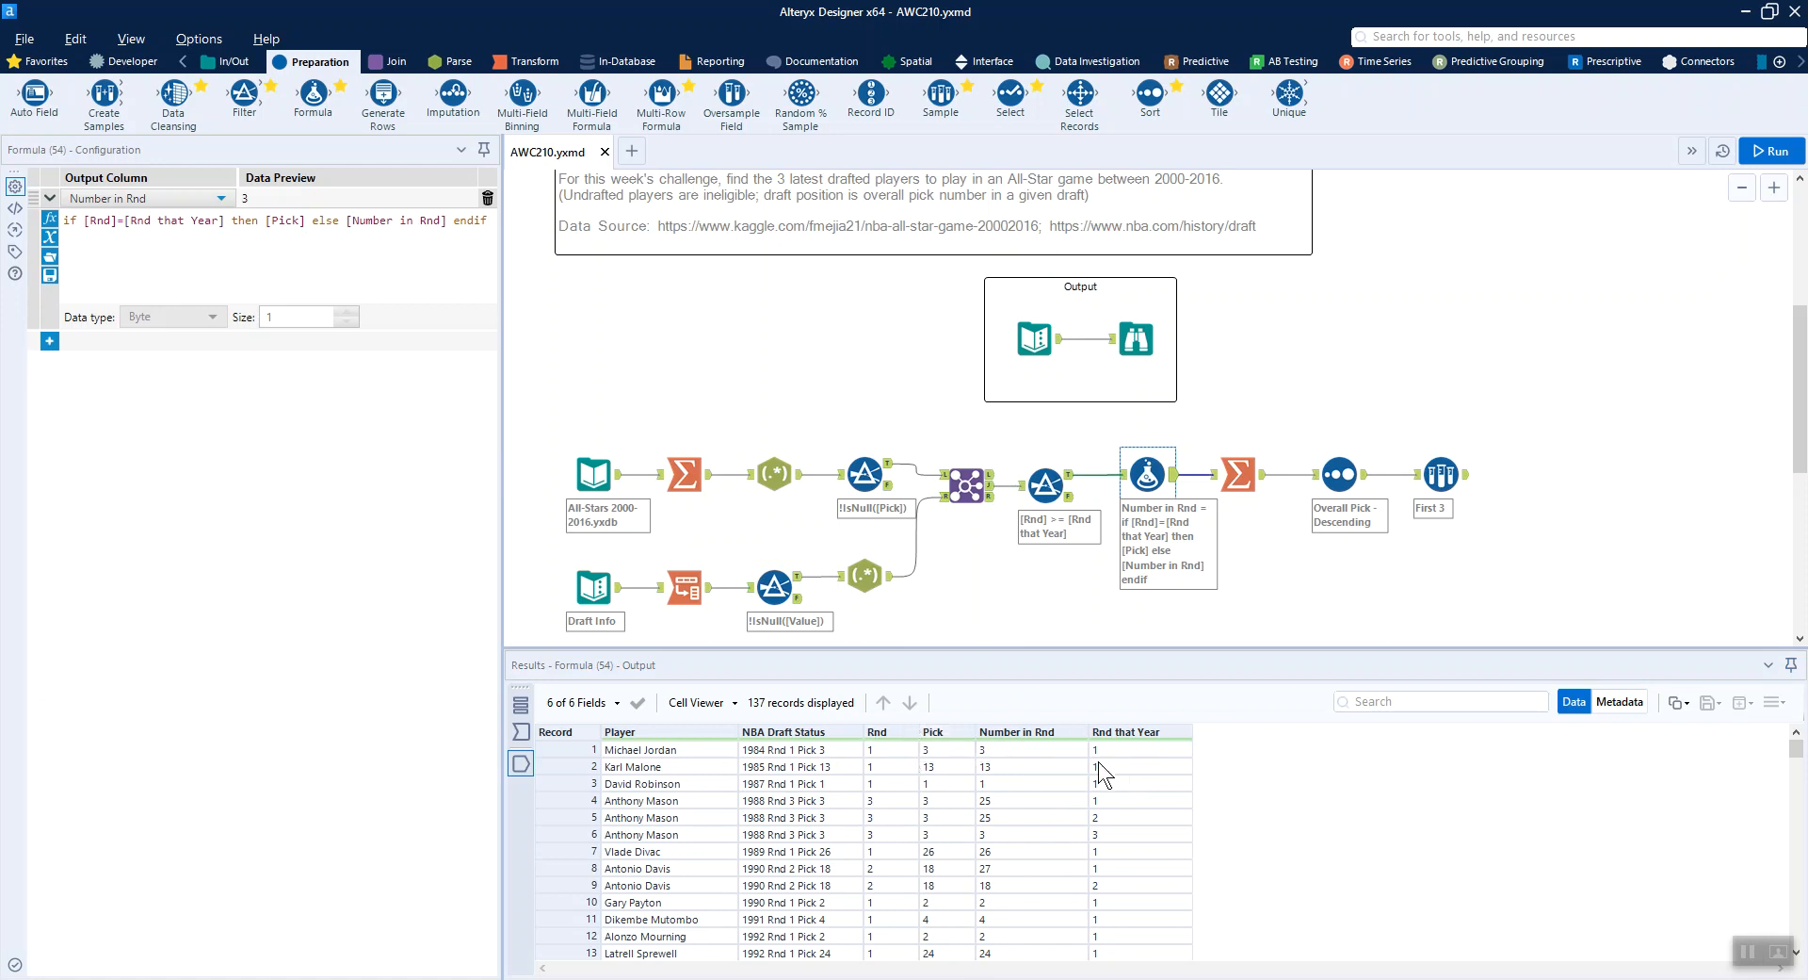
mouse_move(1010, 741)
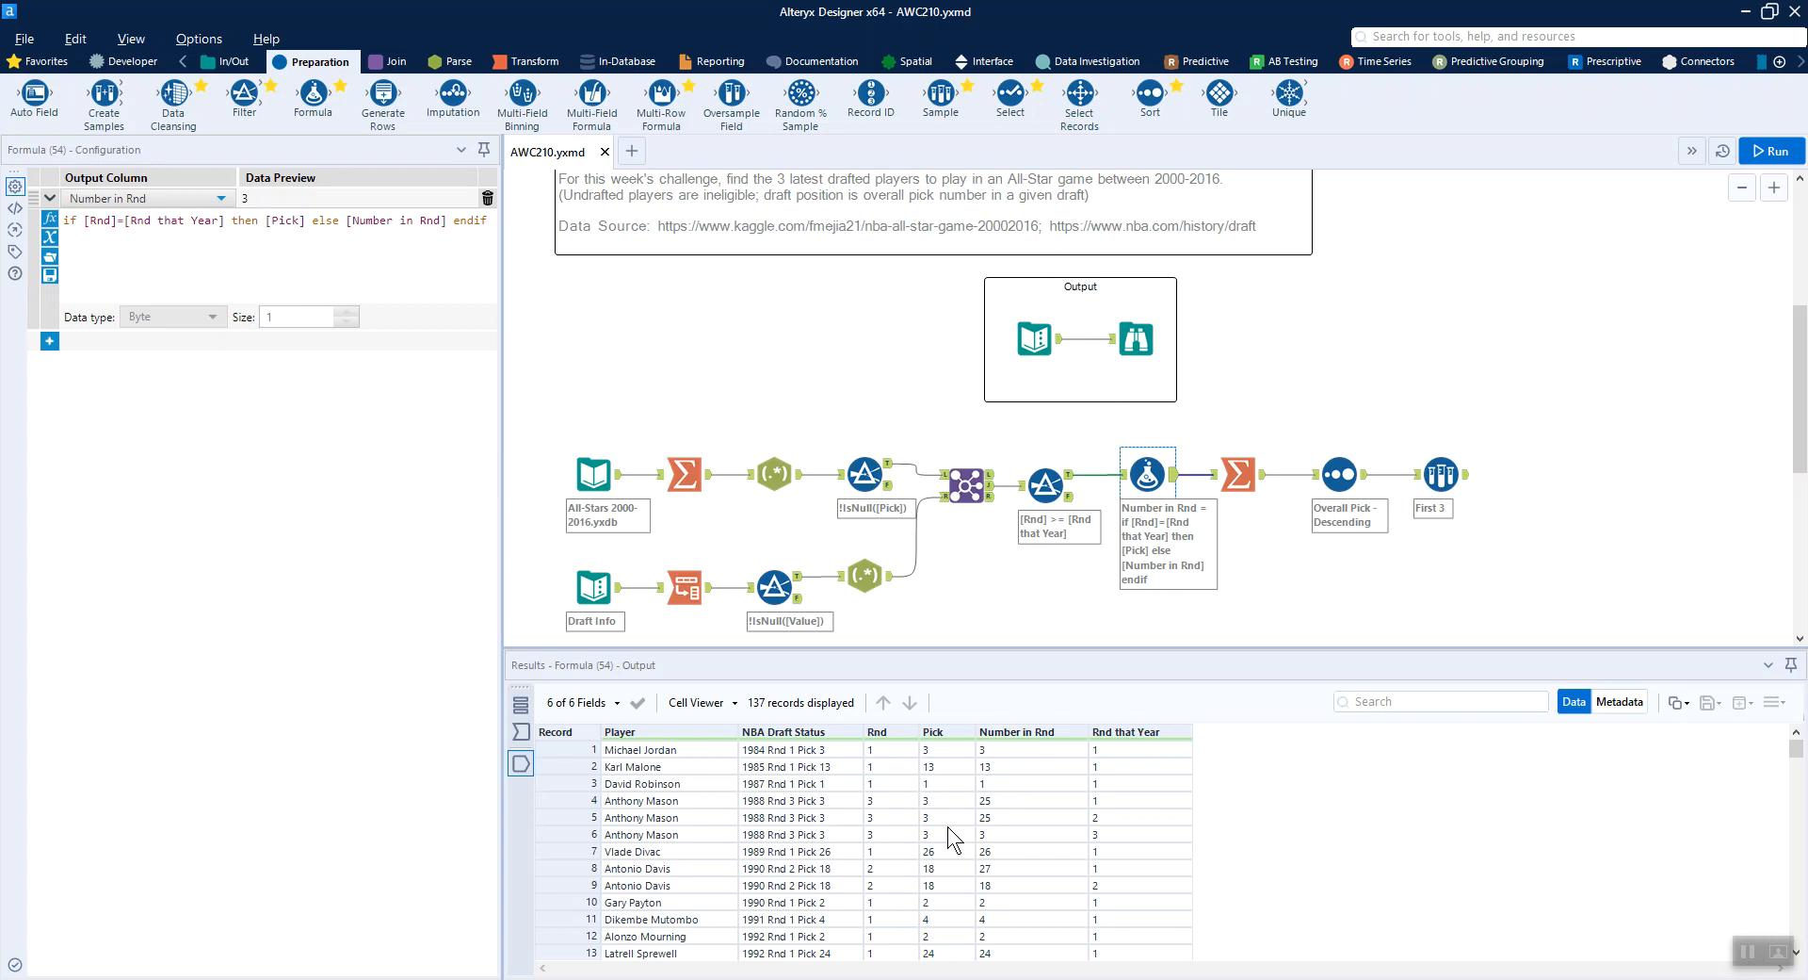
mouse_move(1161, 450)
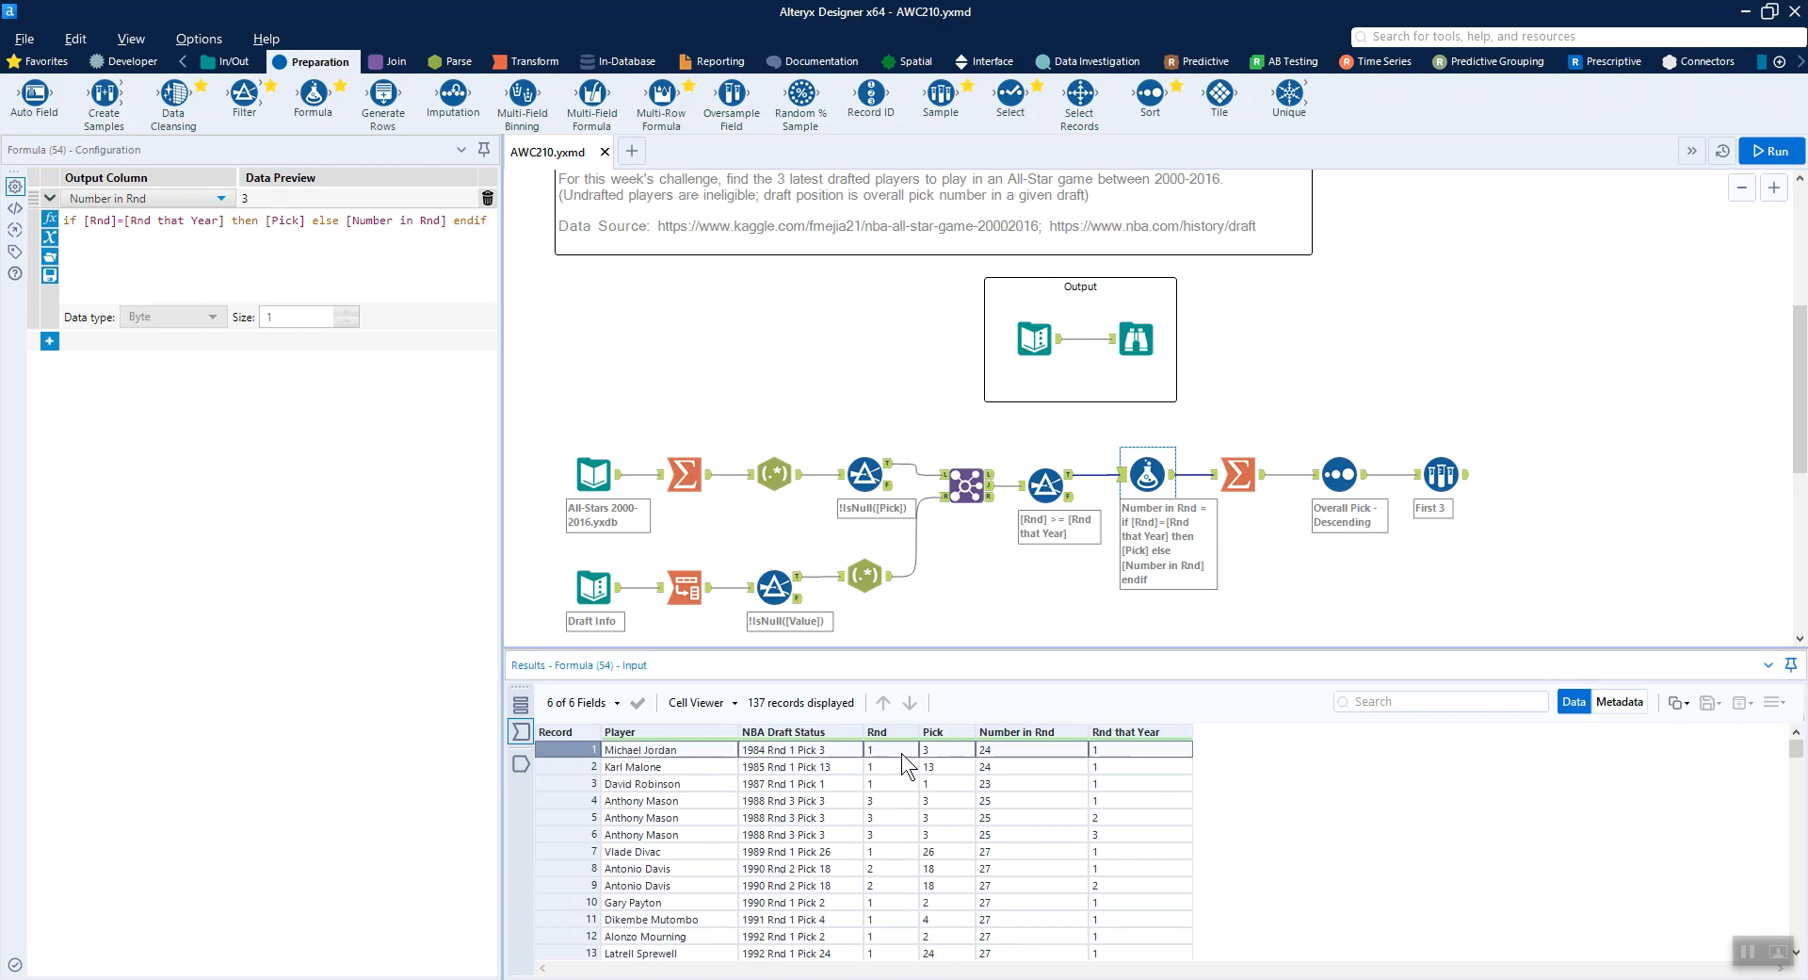
mouse_move(984, 773)
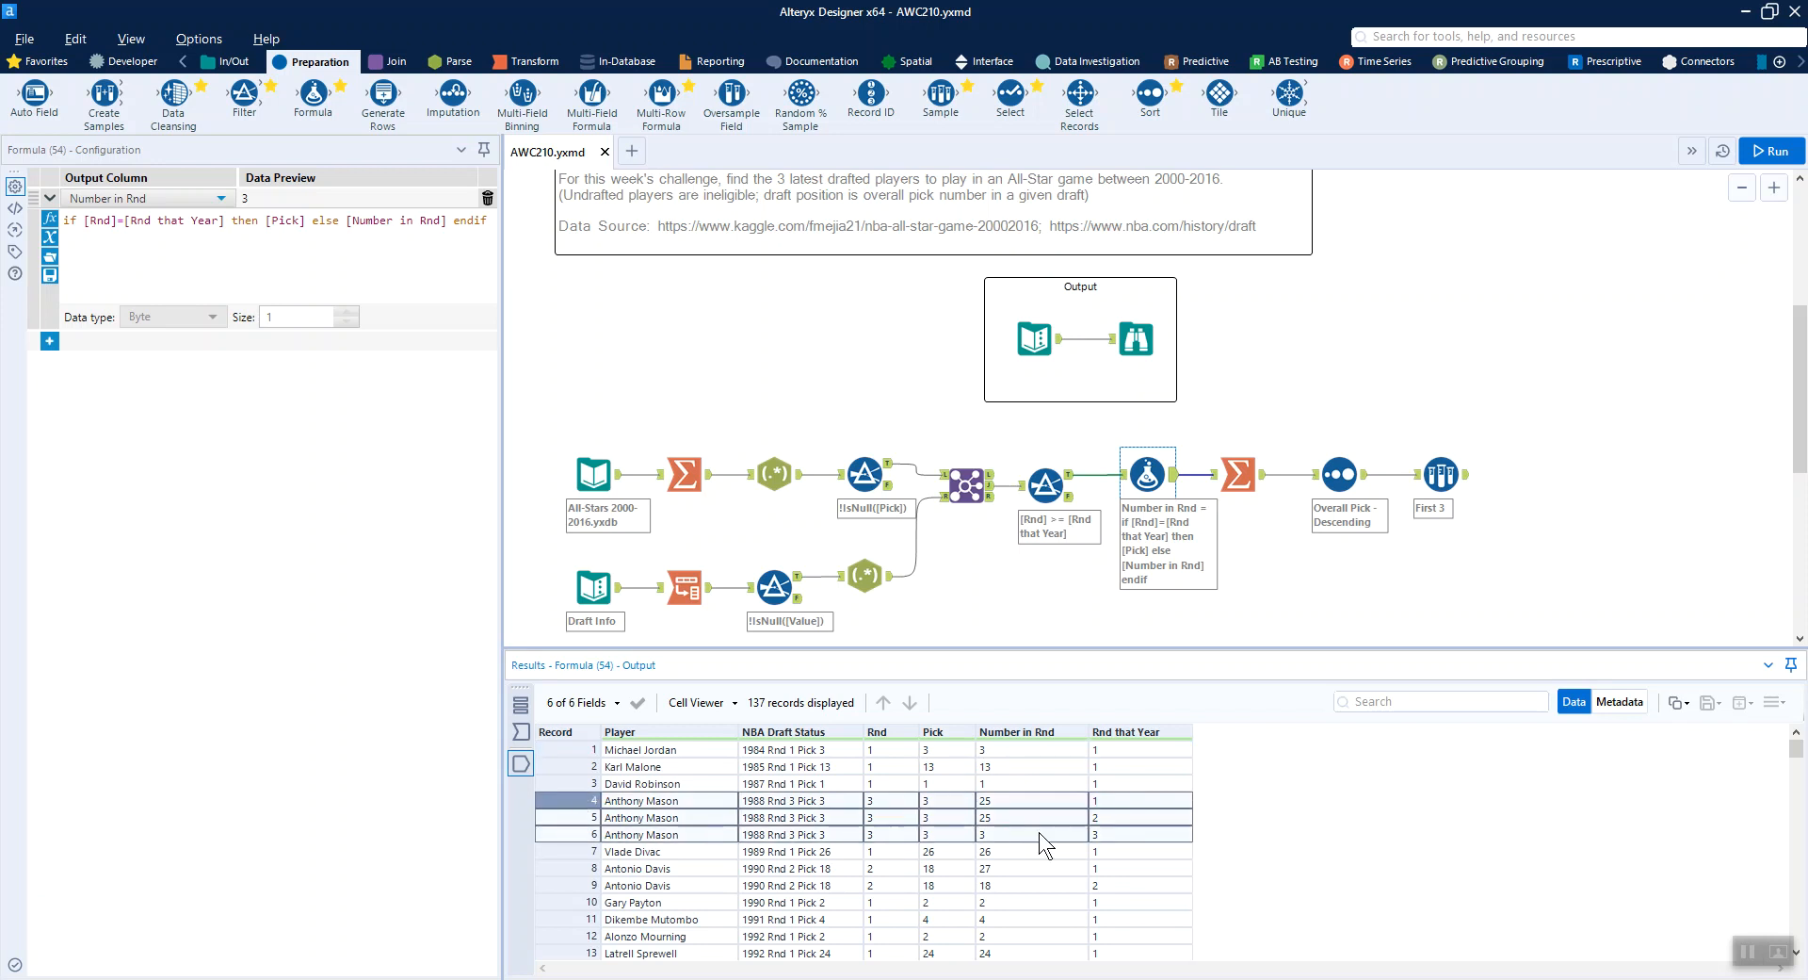
mouse_move(1025, 829)
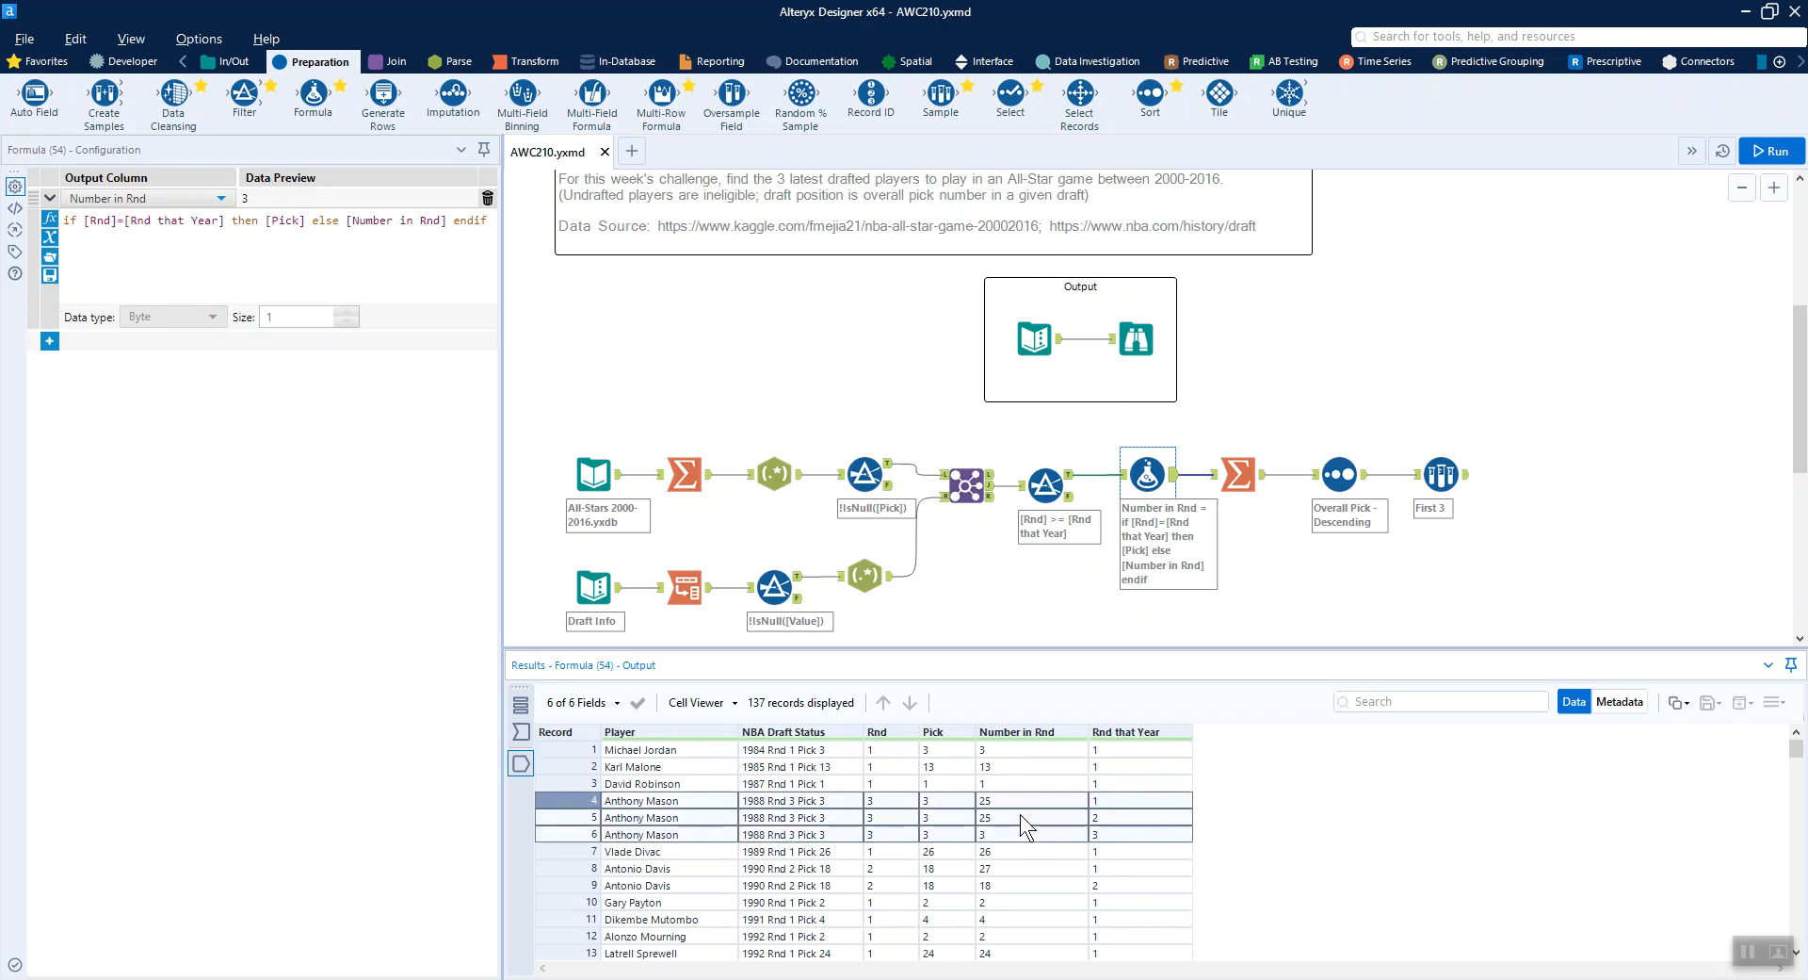
mouse_move(1006, 847)
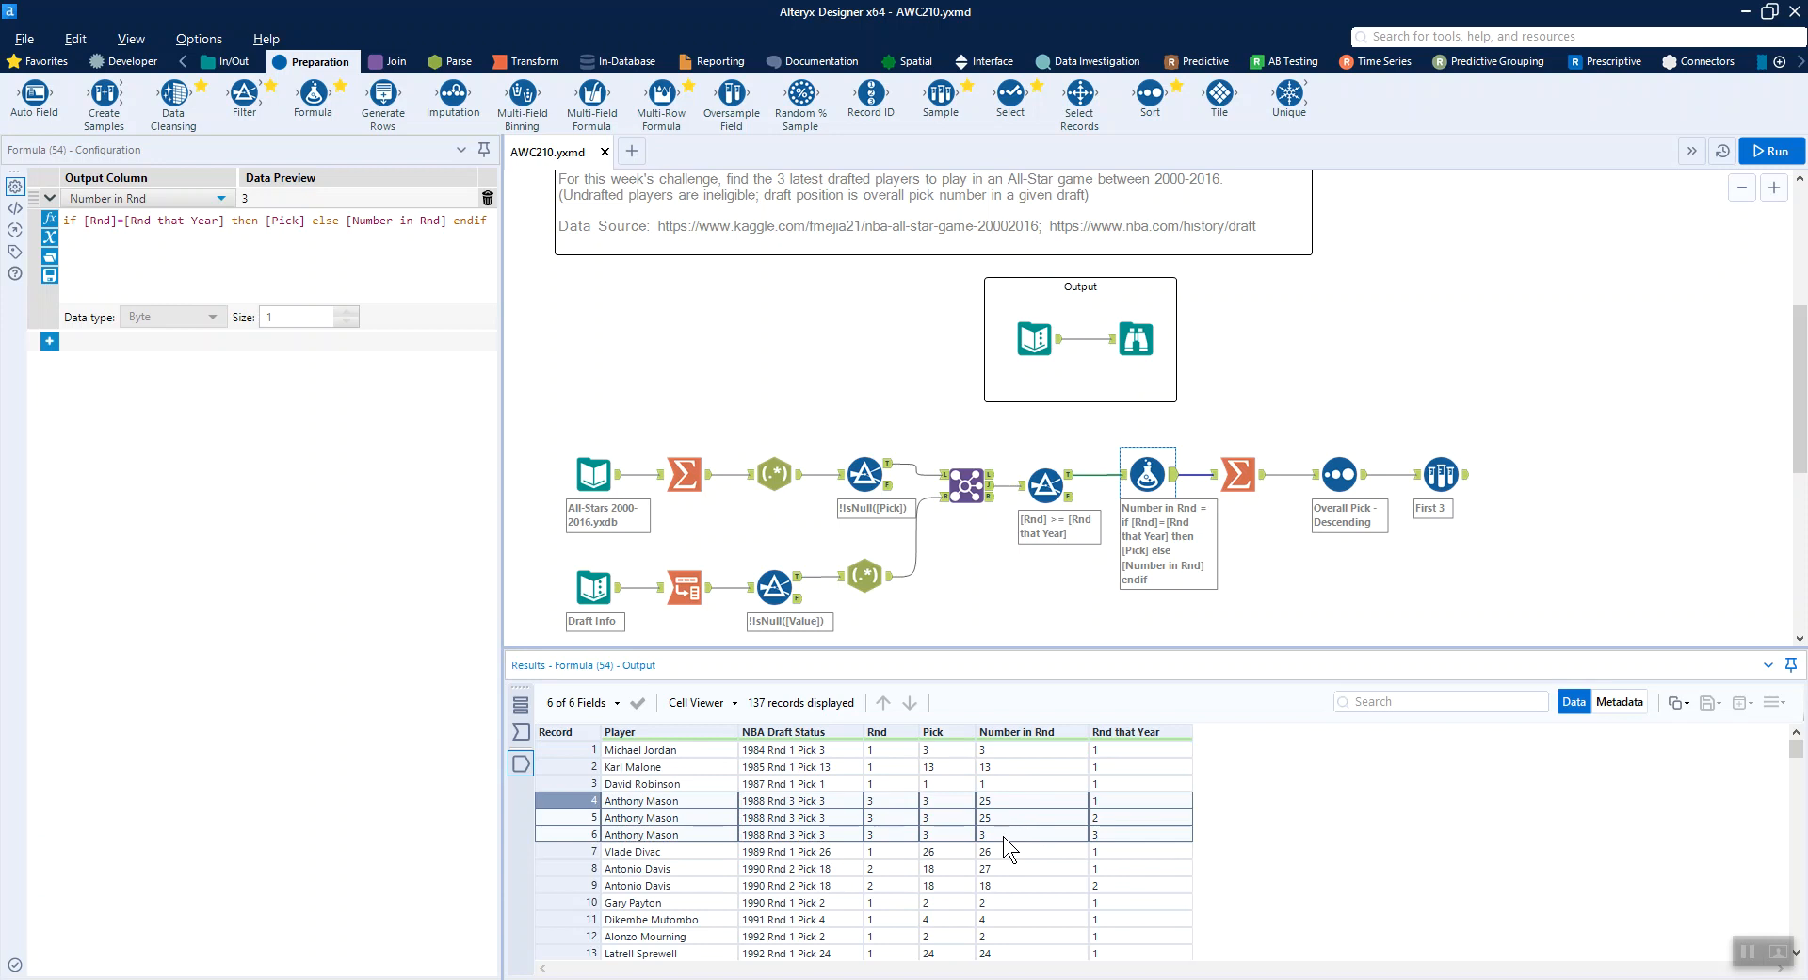
mouse_move(995, 840)
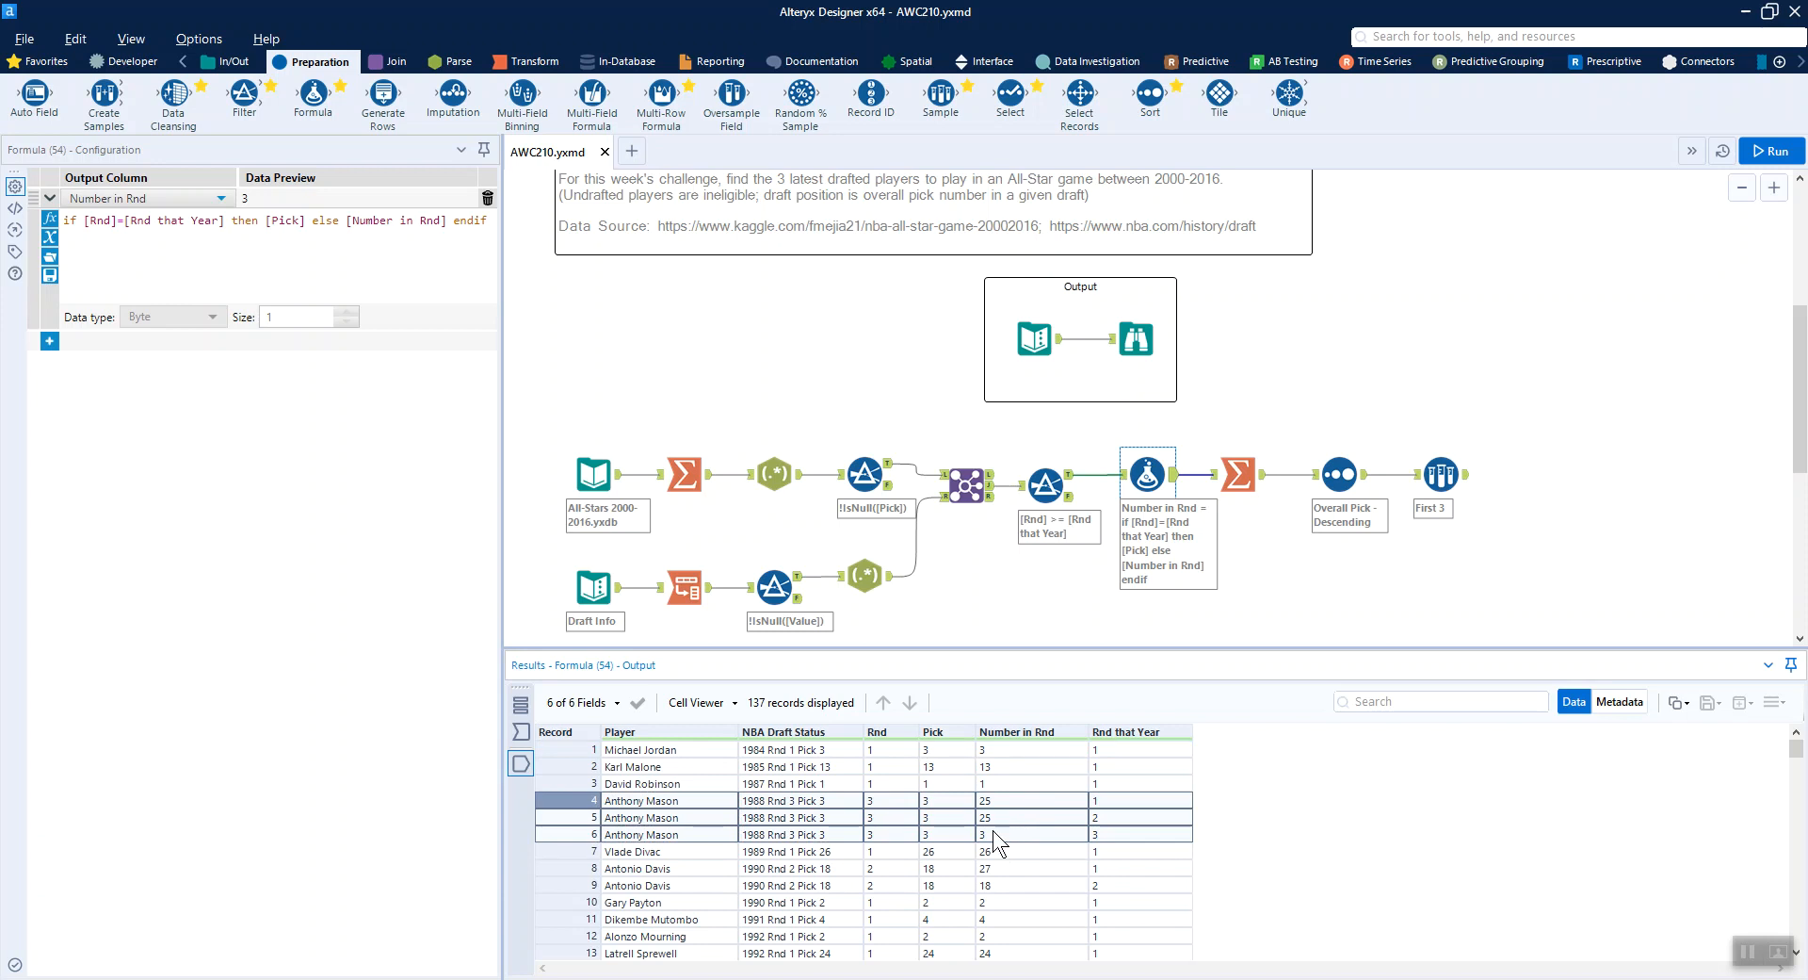
- Compare the Number in Rnd formula's input and output, with Pick substituted across 137 records
click(1239, 475)
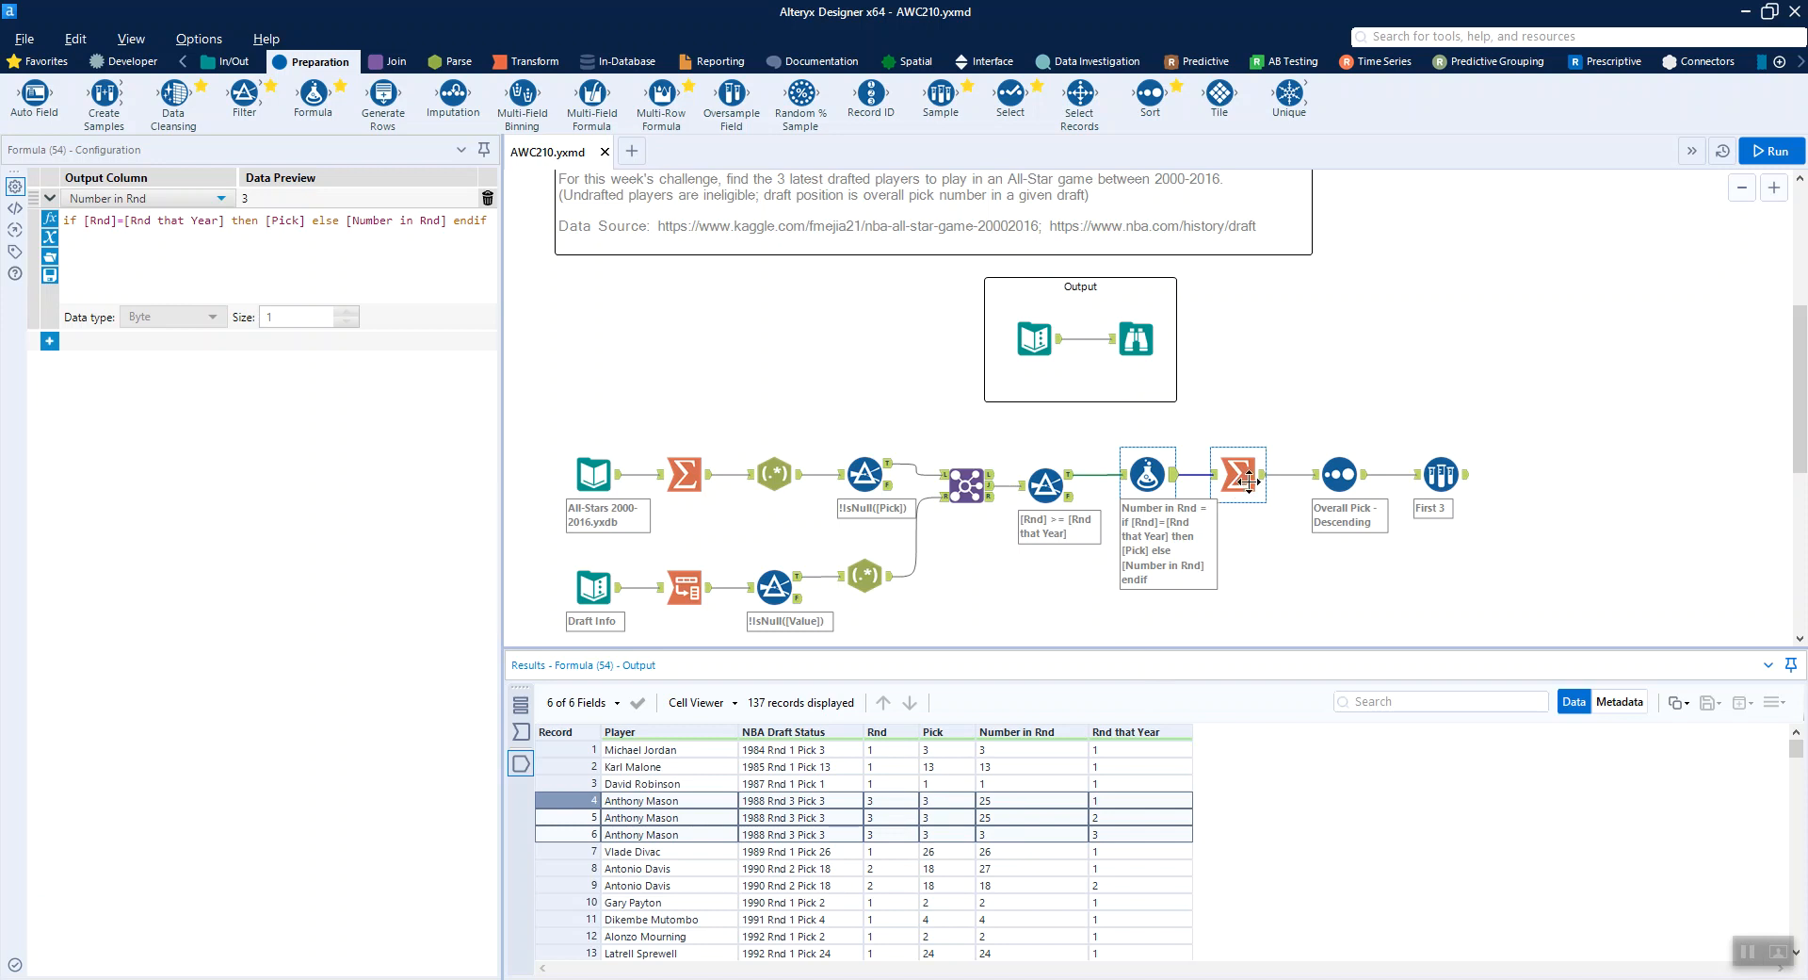
mouse_move(1239, 475)
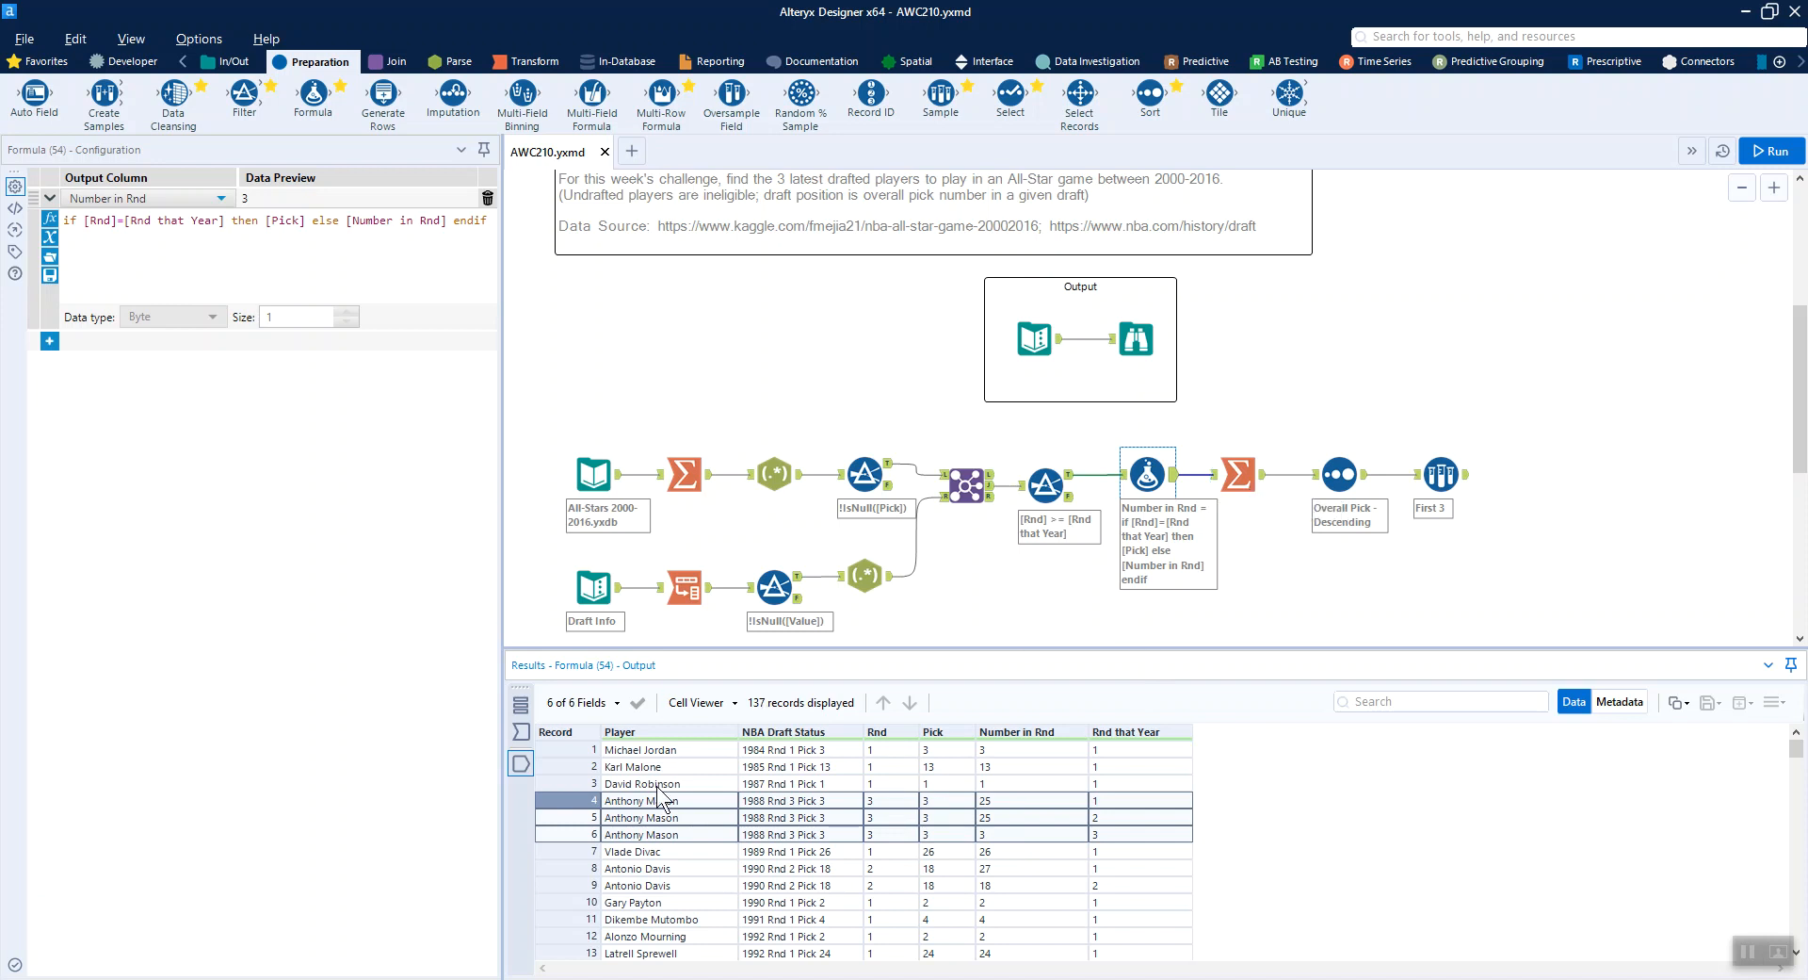
click(1240, 474)
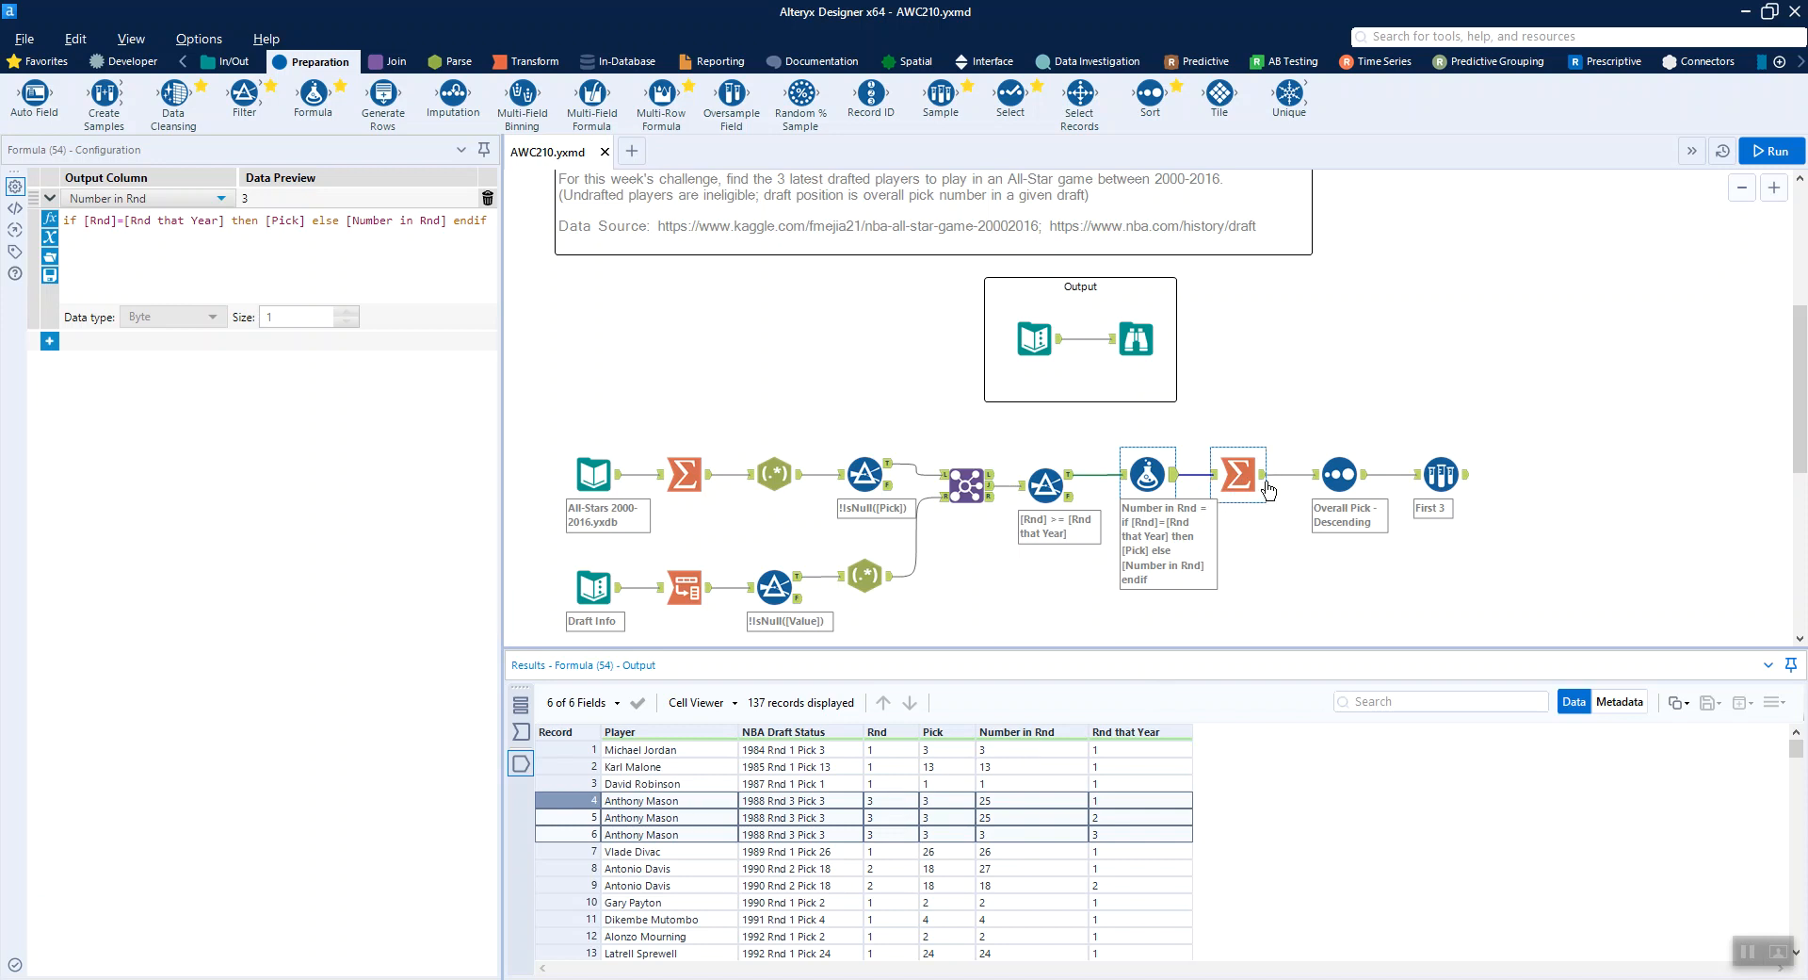
- Review the per-player summed Overall Pick and the descending sort led by Isaiah Thomas at 60
click(1238, 473)
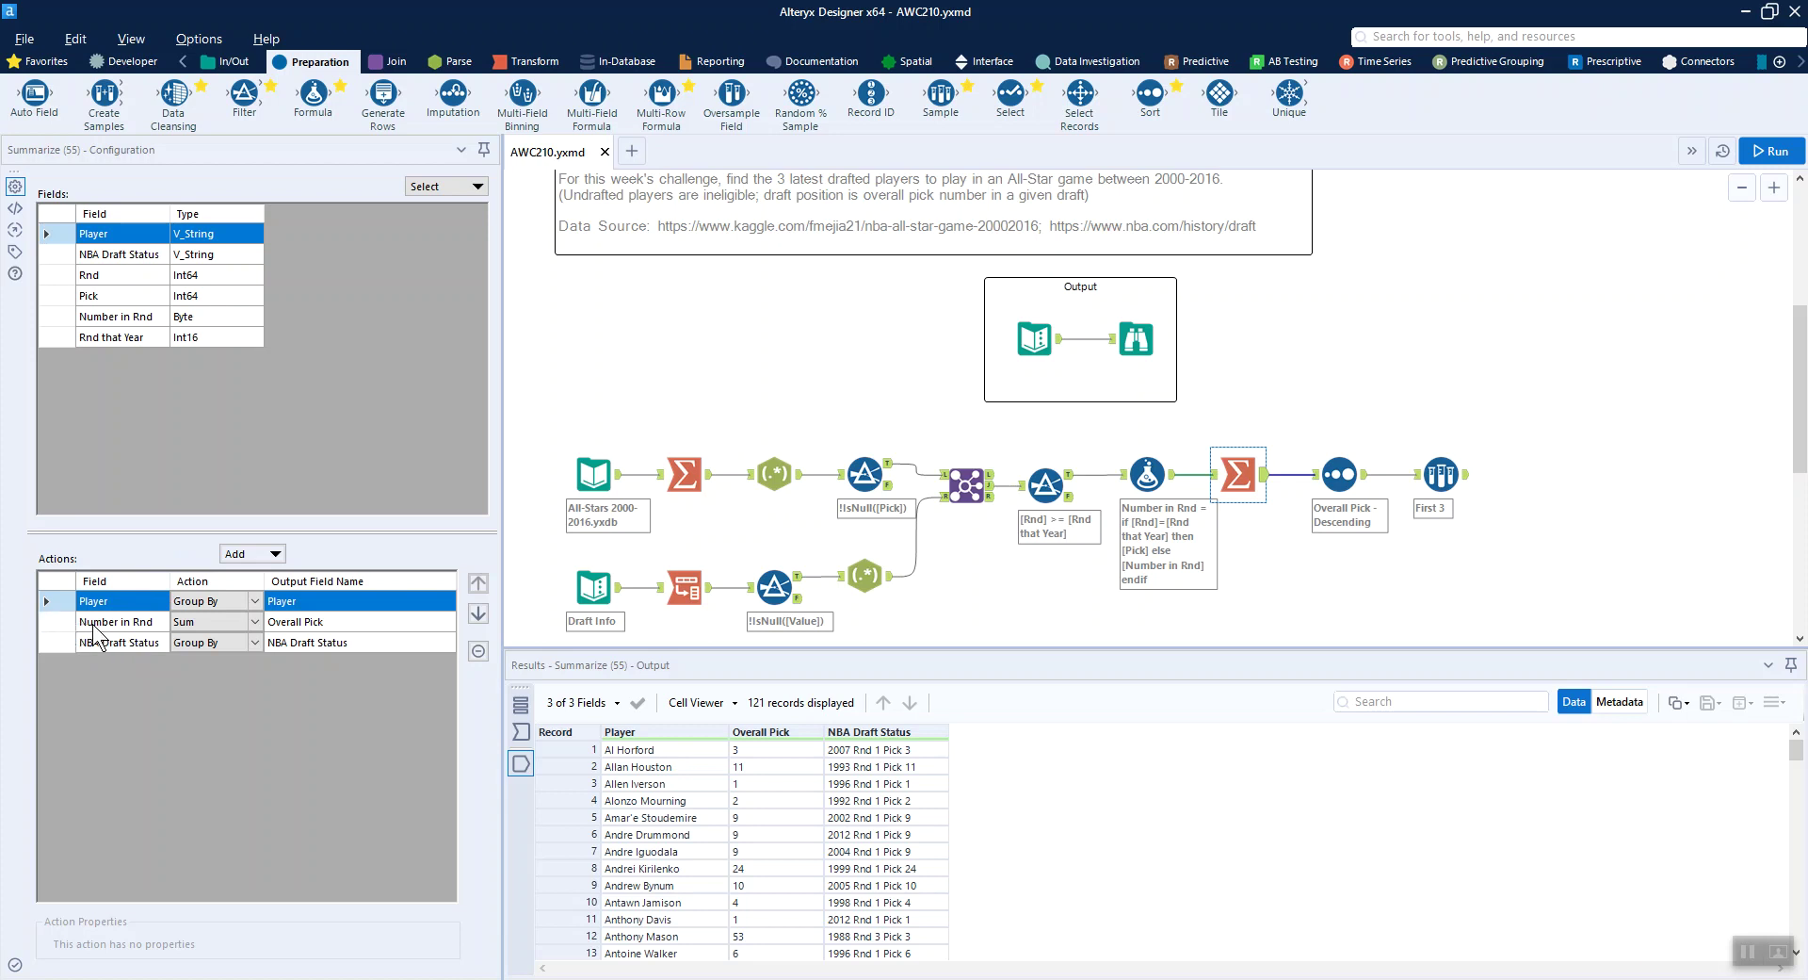
click(859, 571)
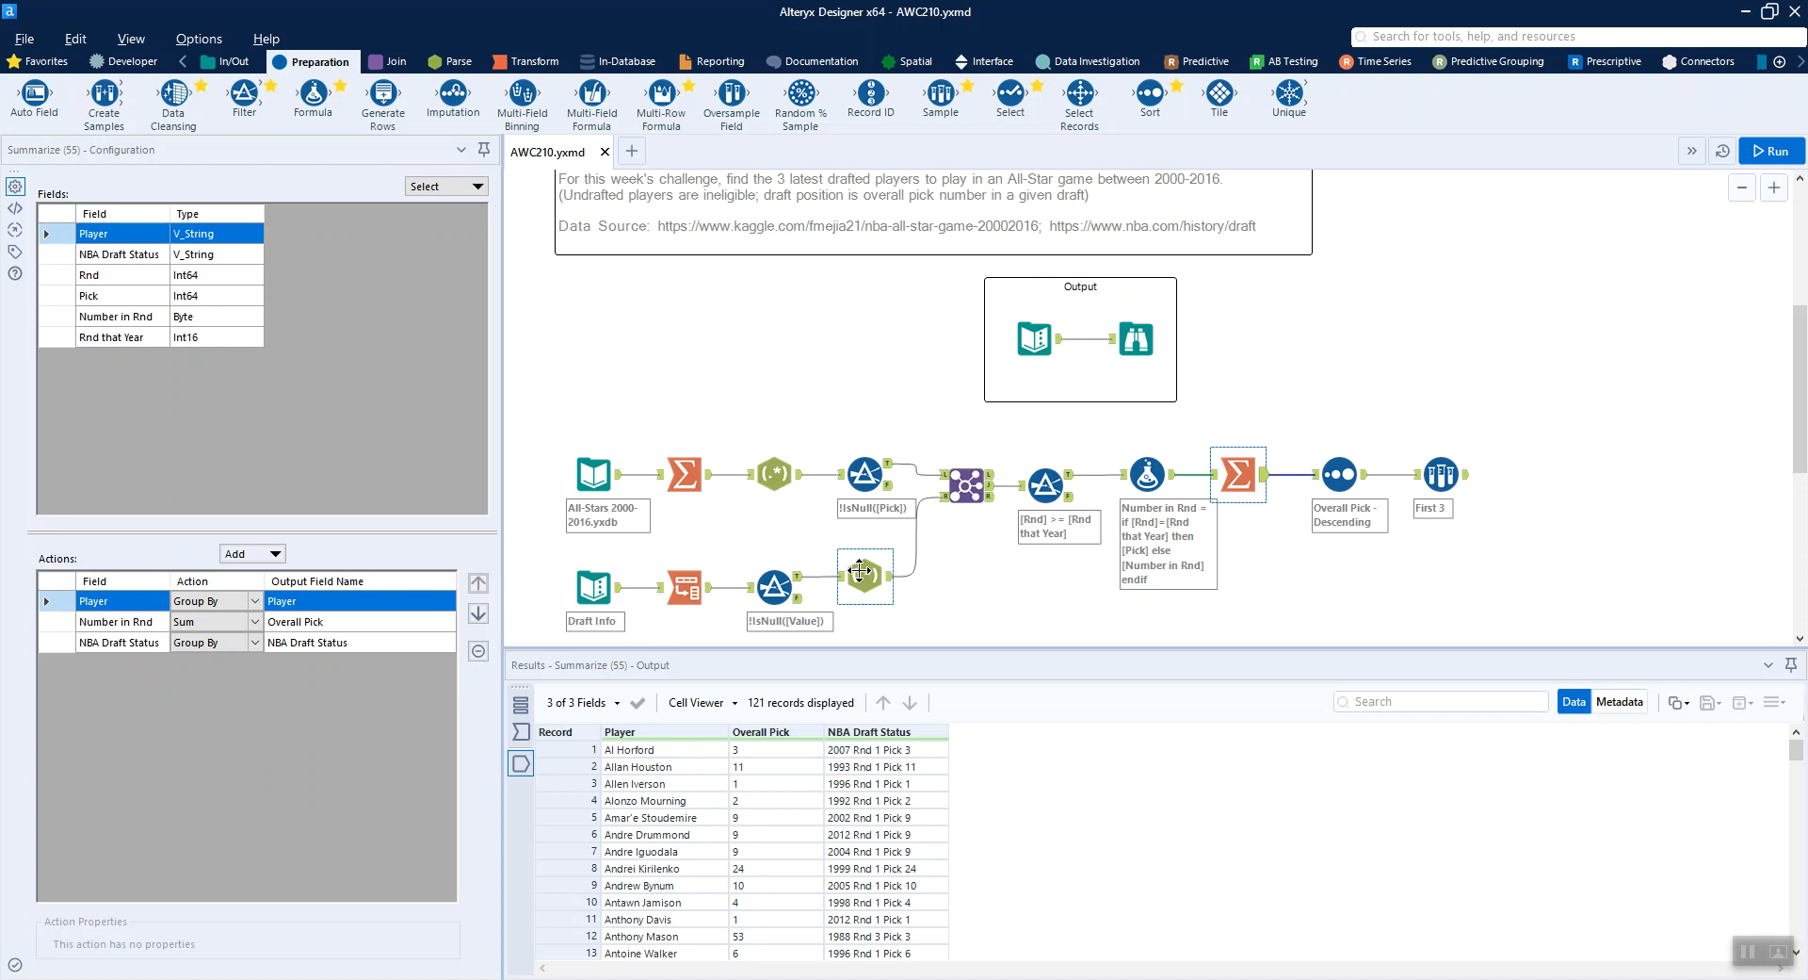
click(1339, 475)
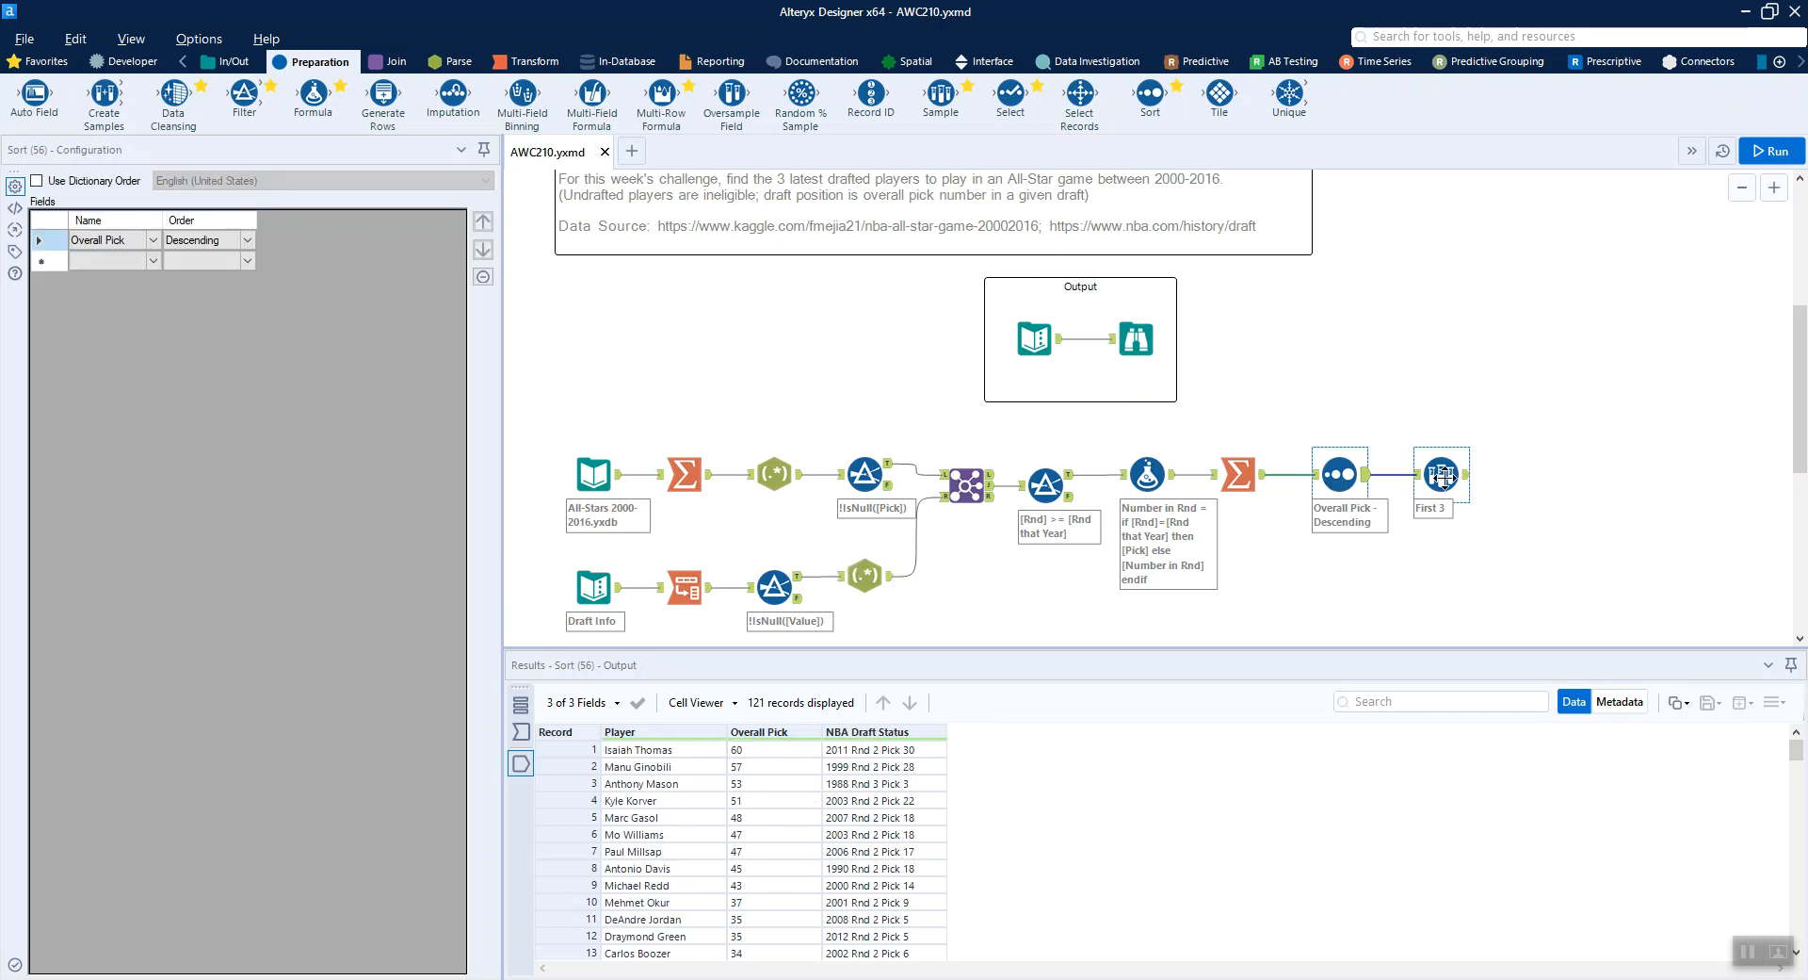
- Show the First 3 output — Isaiah Thomas, Manu Ginobili, Anthony Mason — matching the expected results
click(1441, 475)
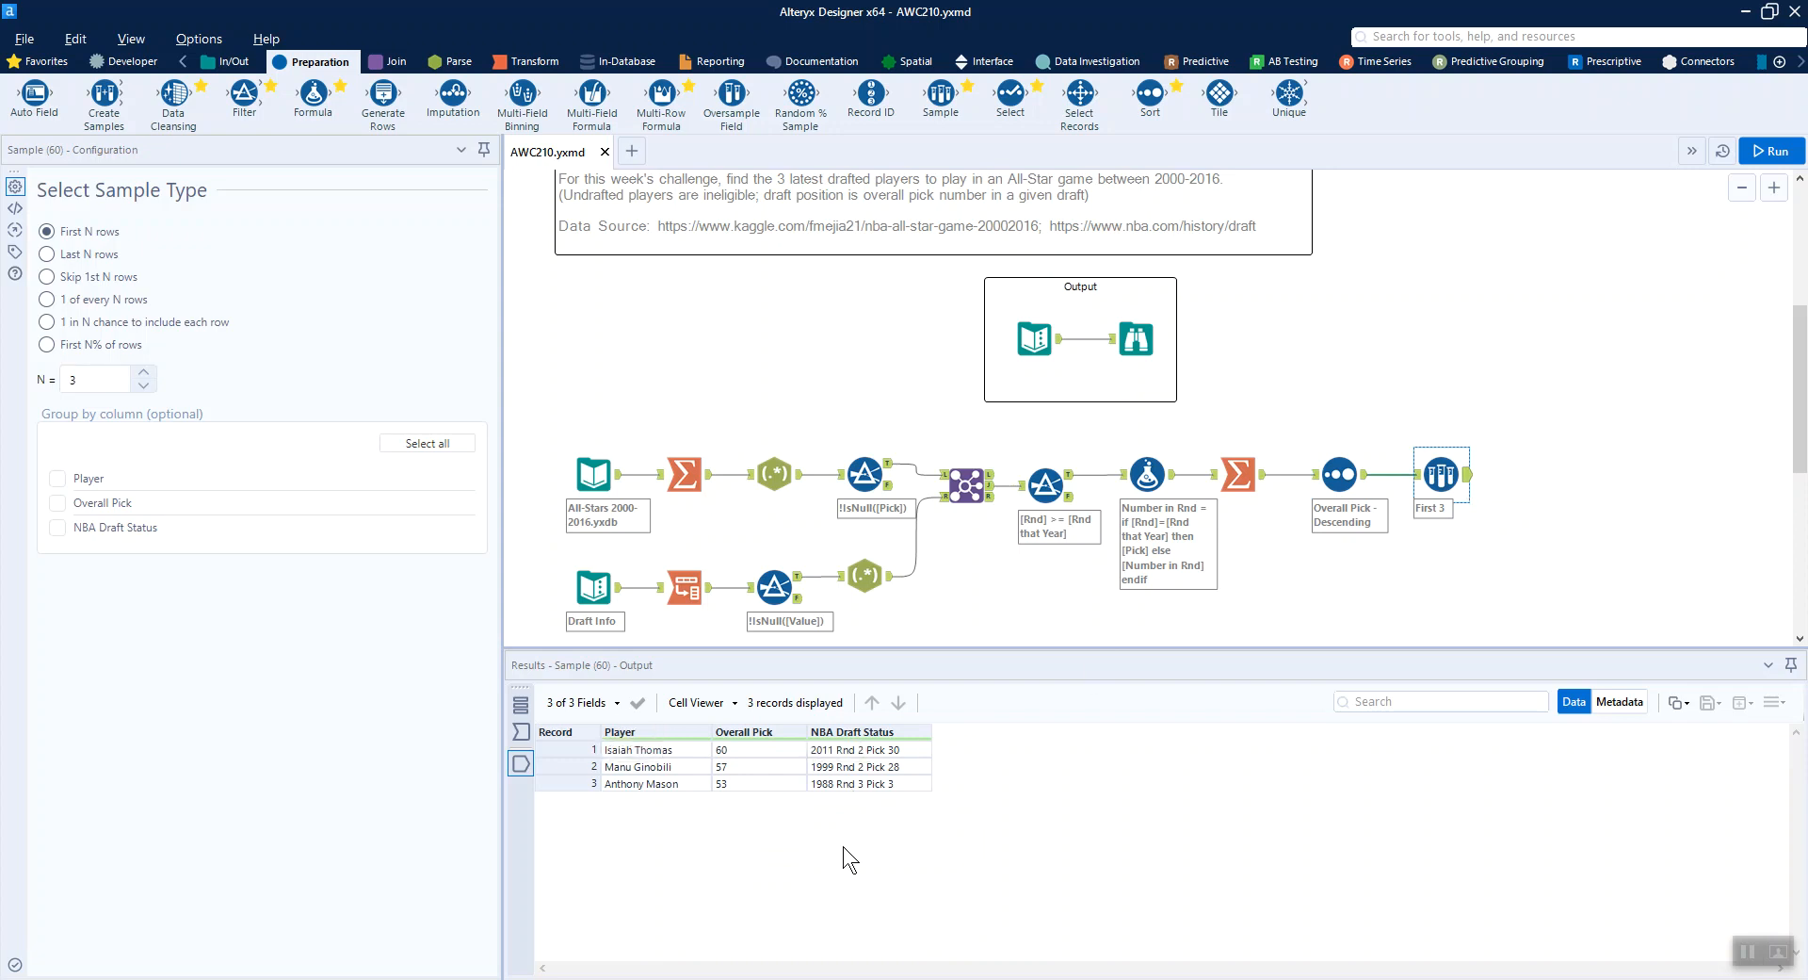
click(1134, 339)
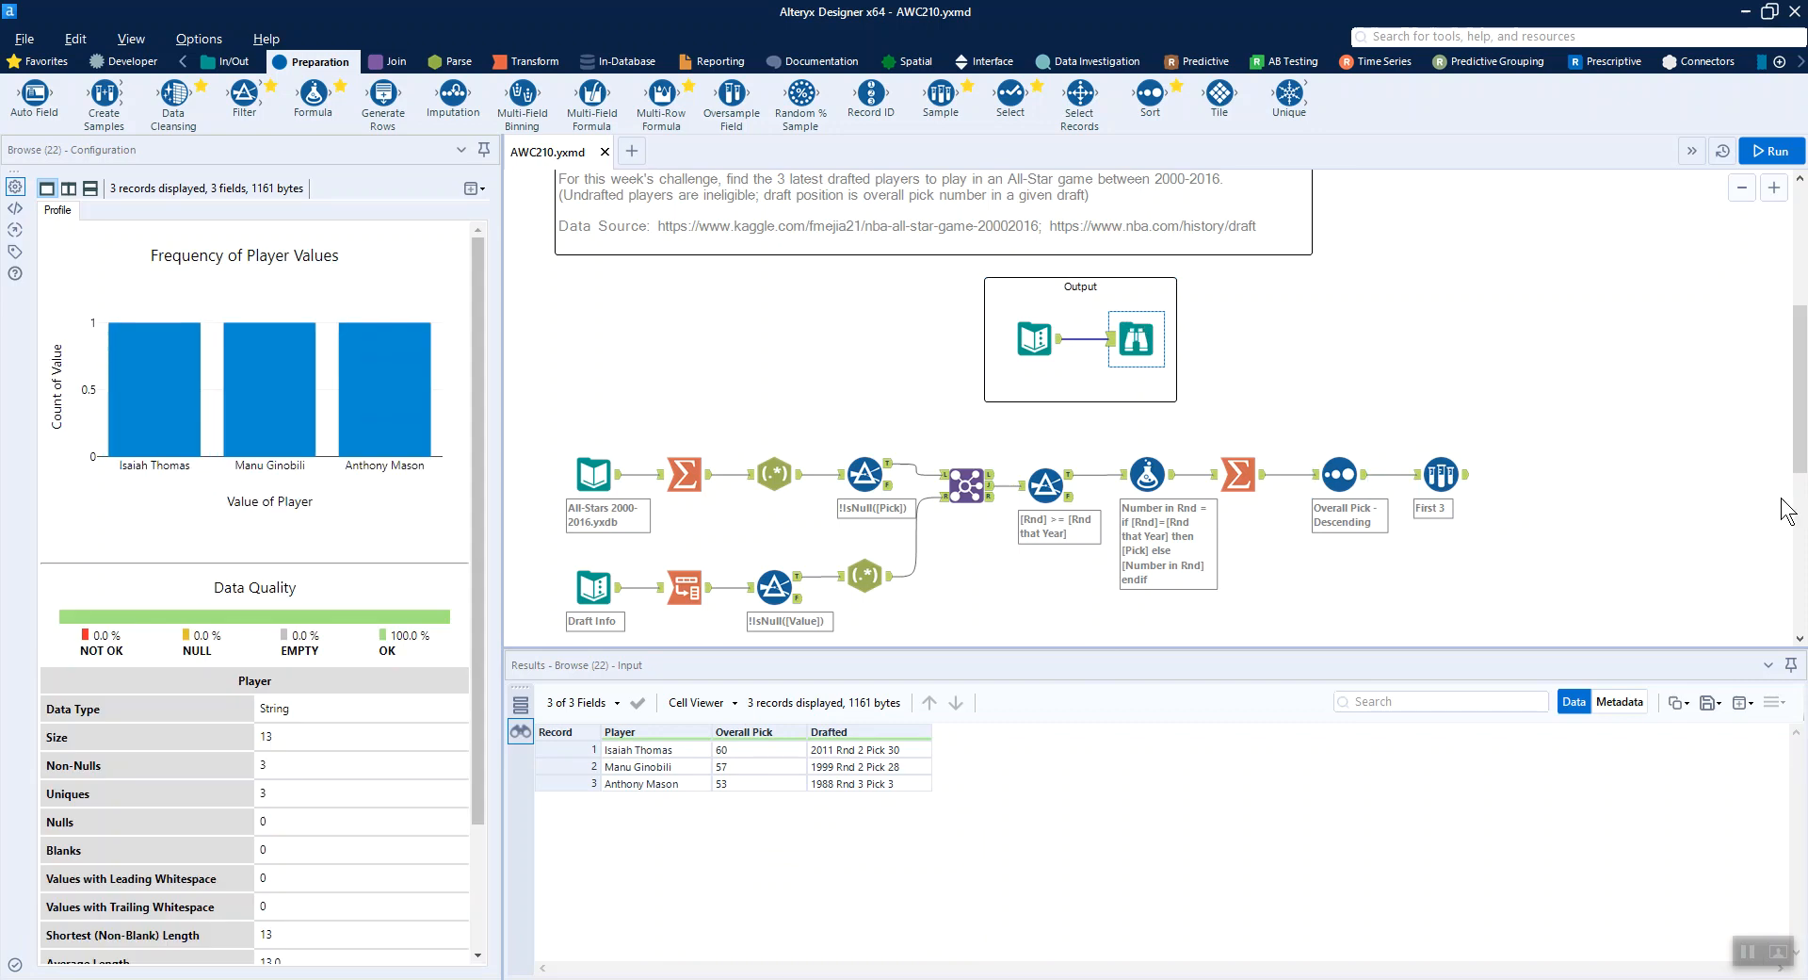
mouse_move(1703, 902)
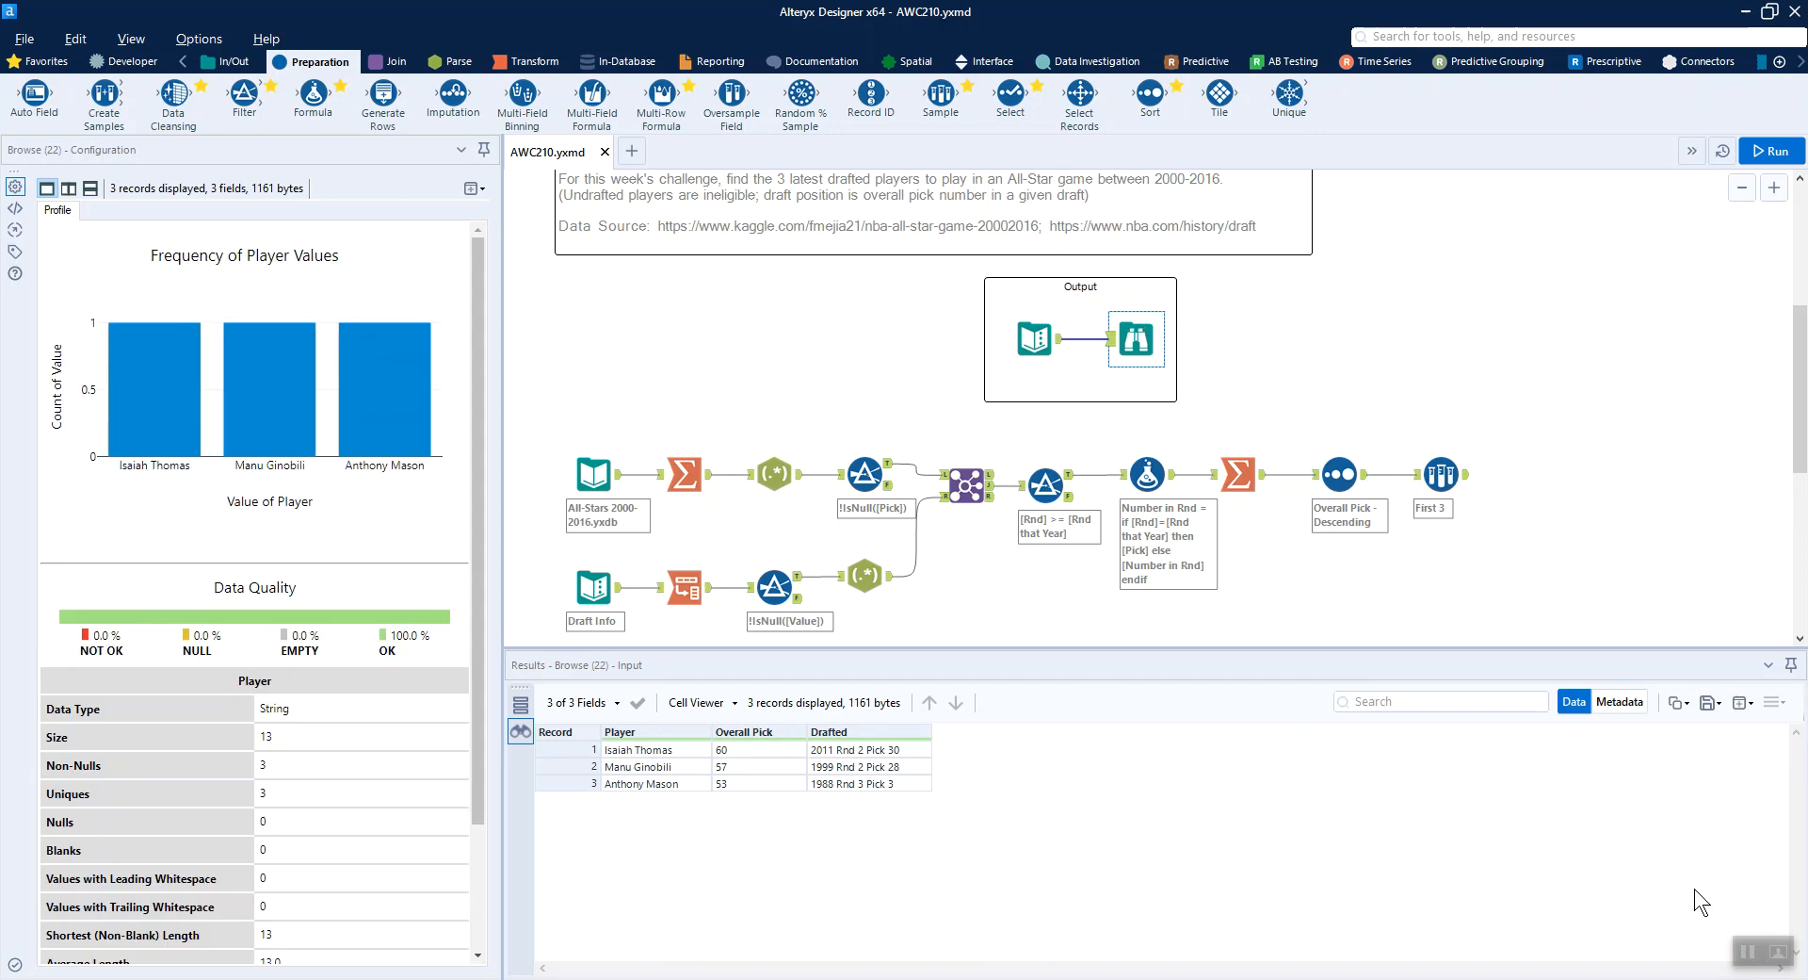